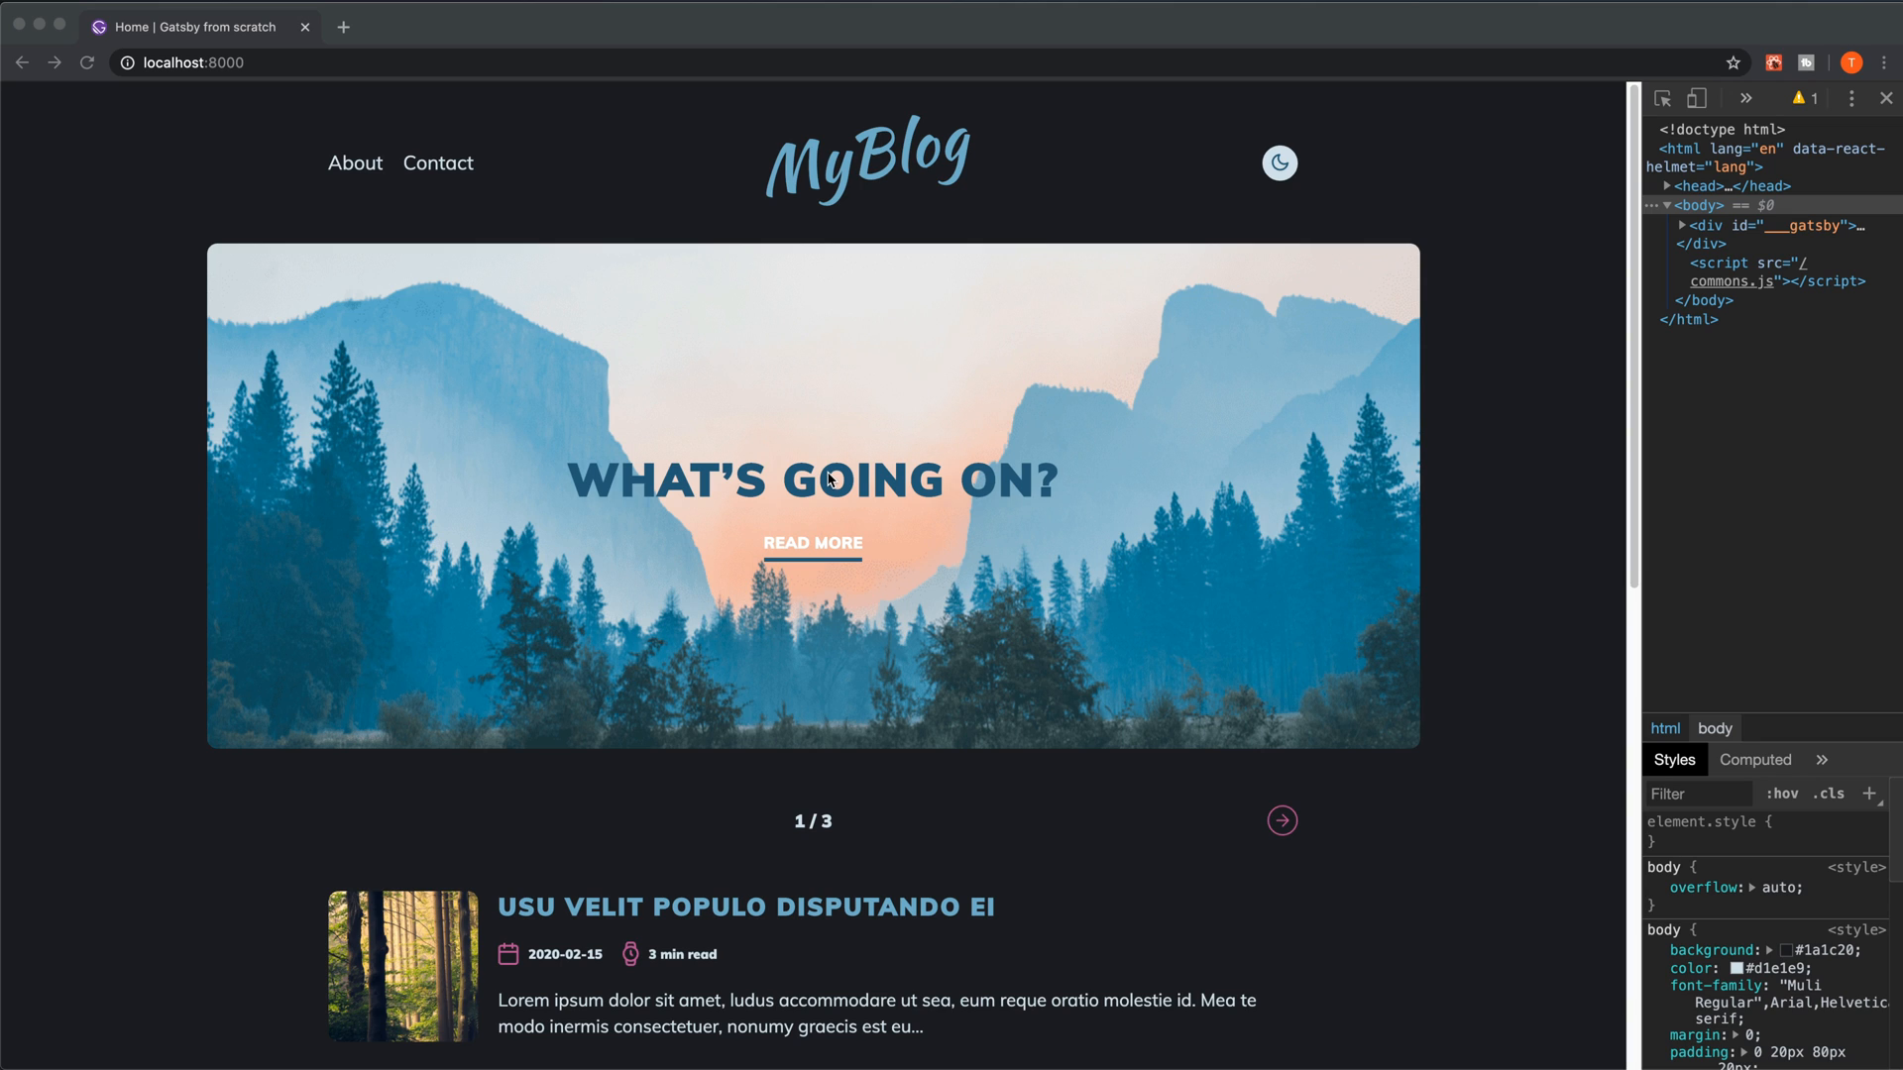
{"action": "mouse_move", "coordinate": [740, 446]}
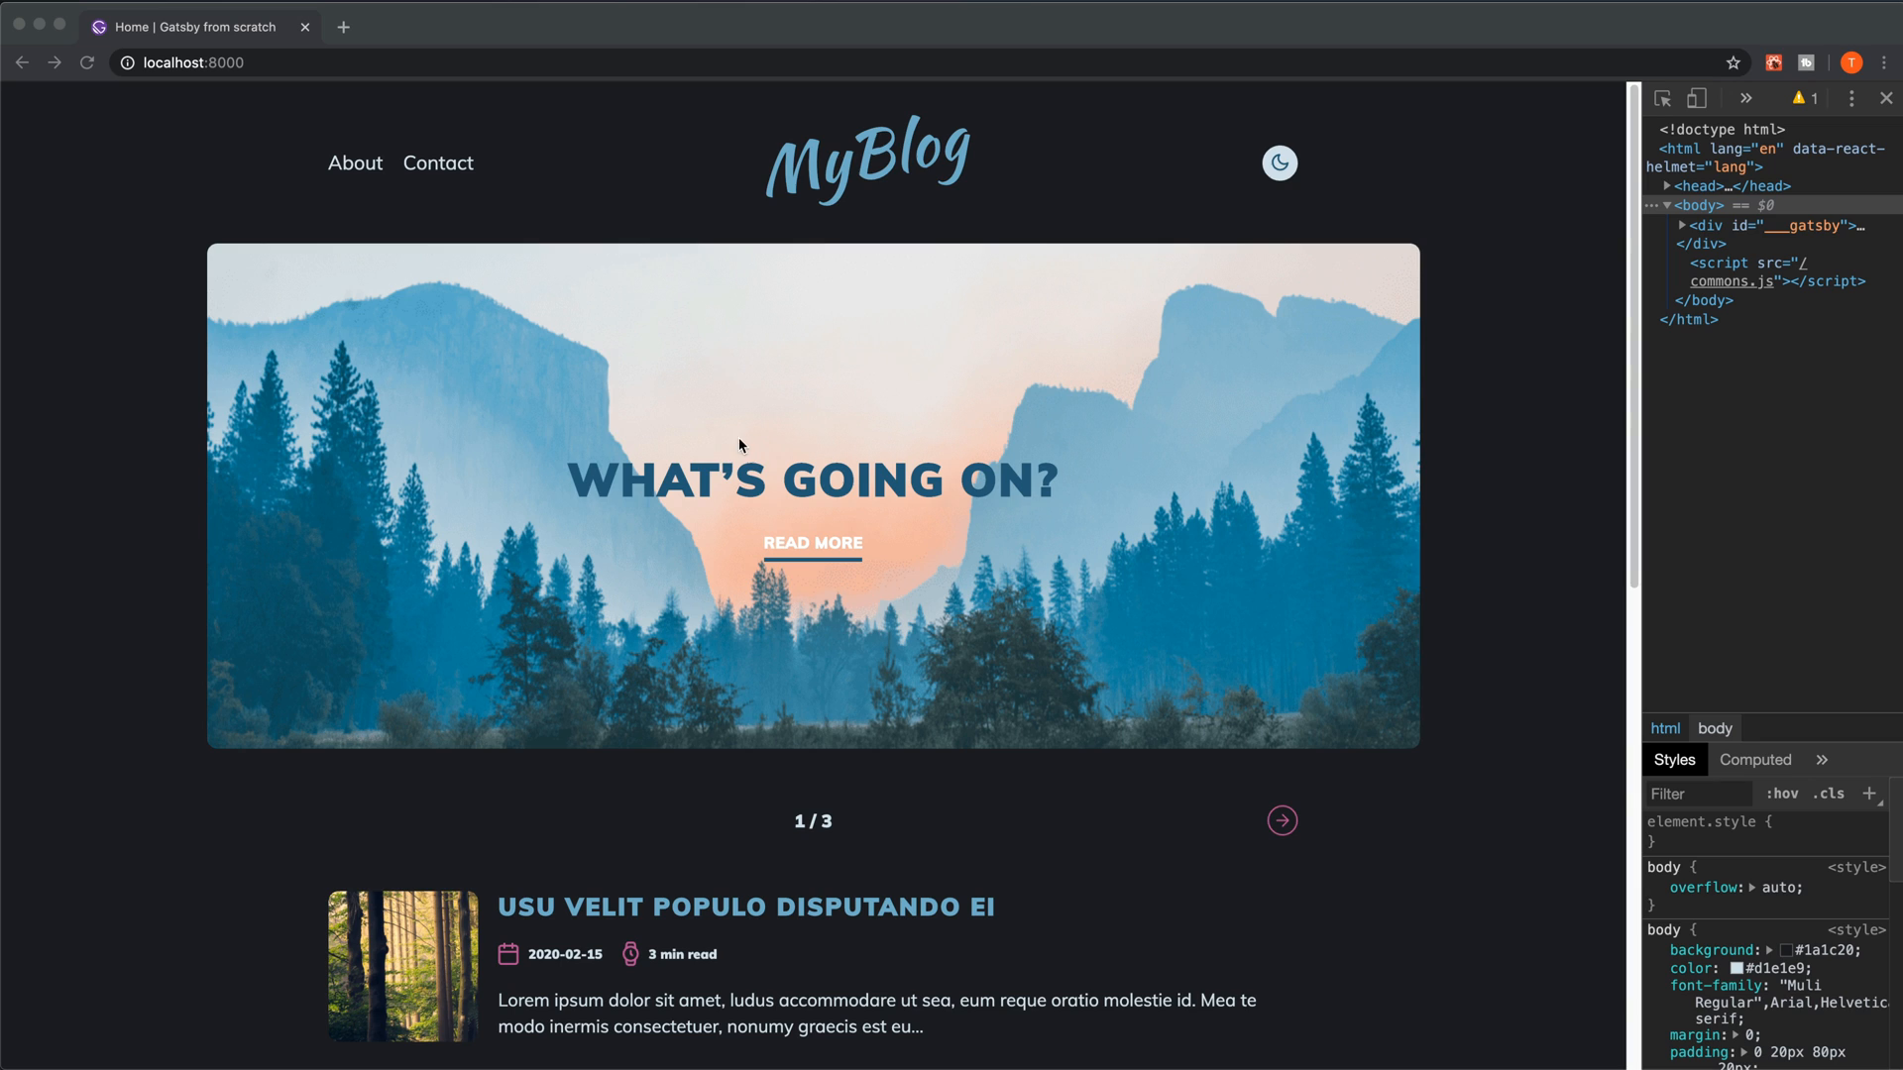
{"action": "mouse_move", "coordinate": [819, 515]}
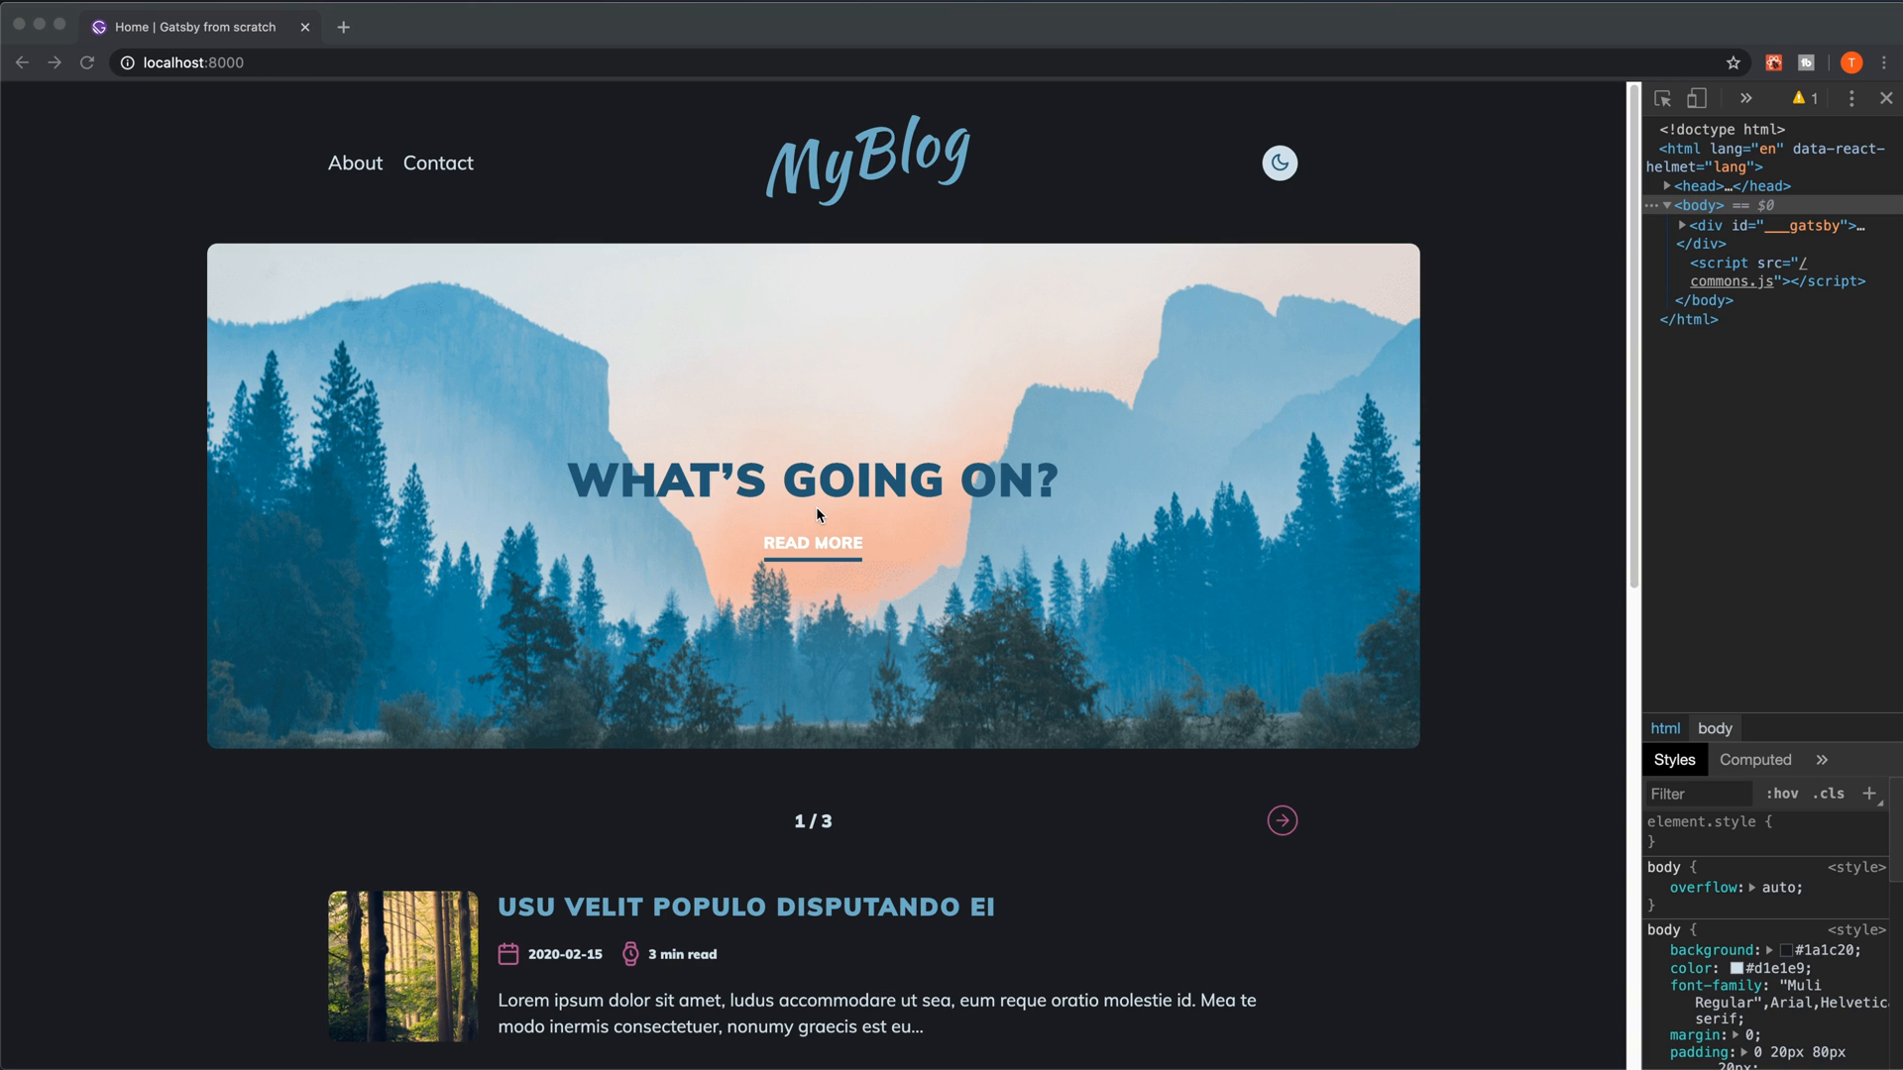
Go to page 2 of 3 of the post list and switch the blog to light mode.
{"action": "scroll", "scroll_direction": "down", "scroll_amount": 3}
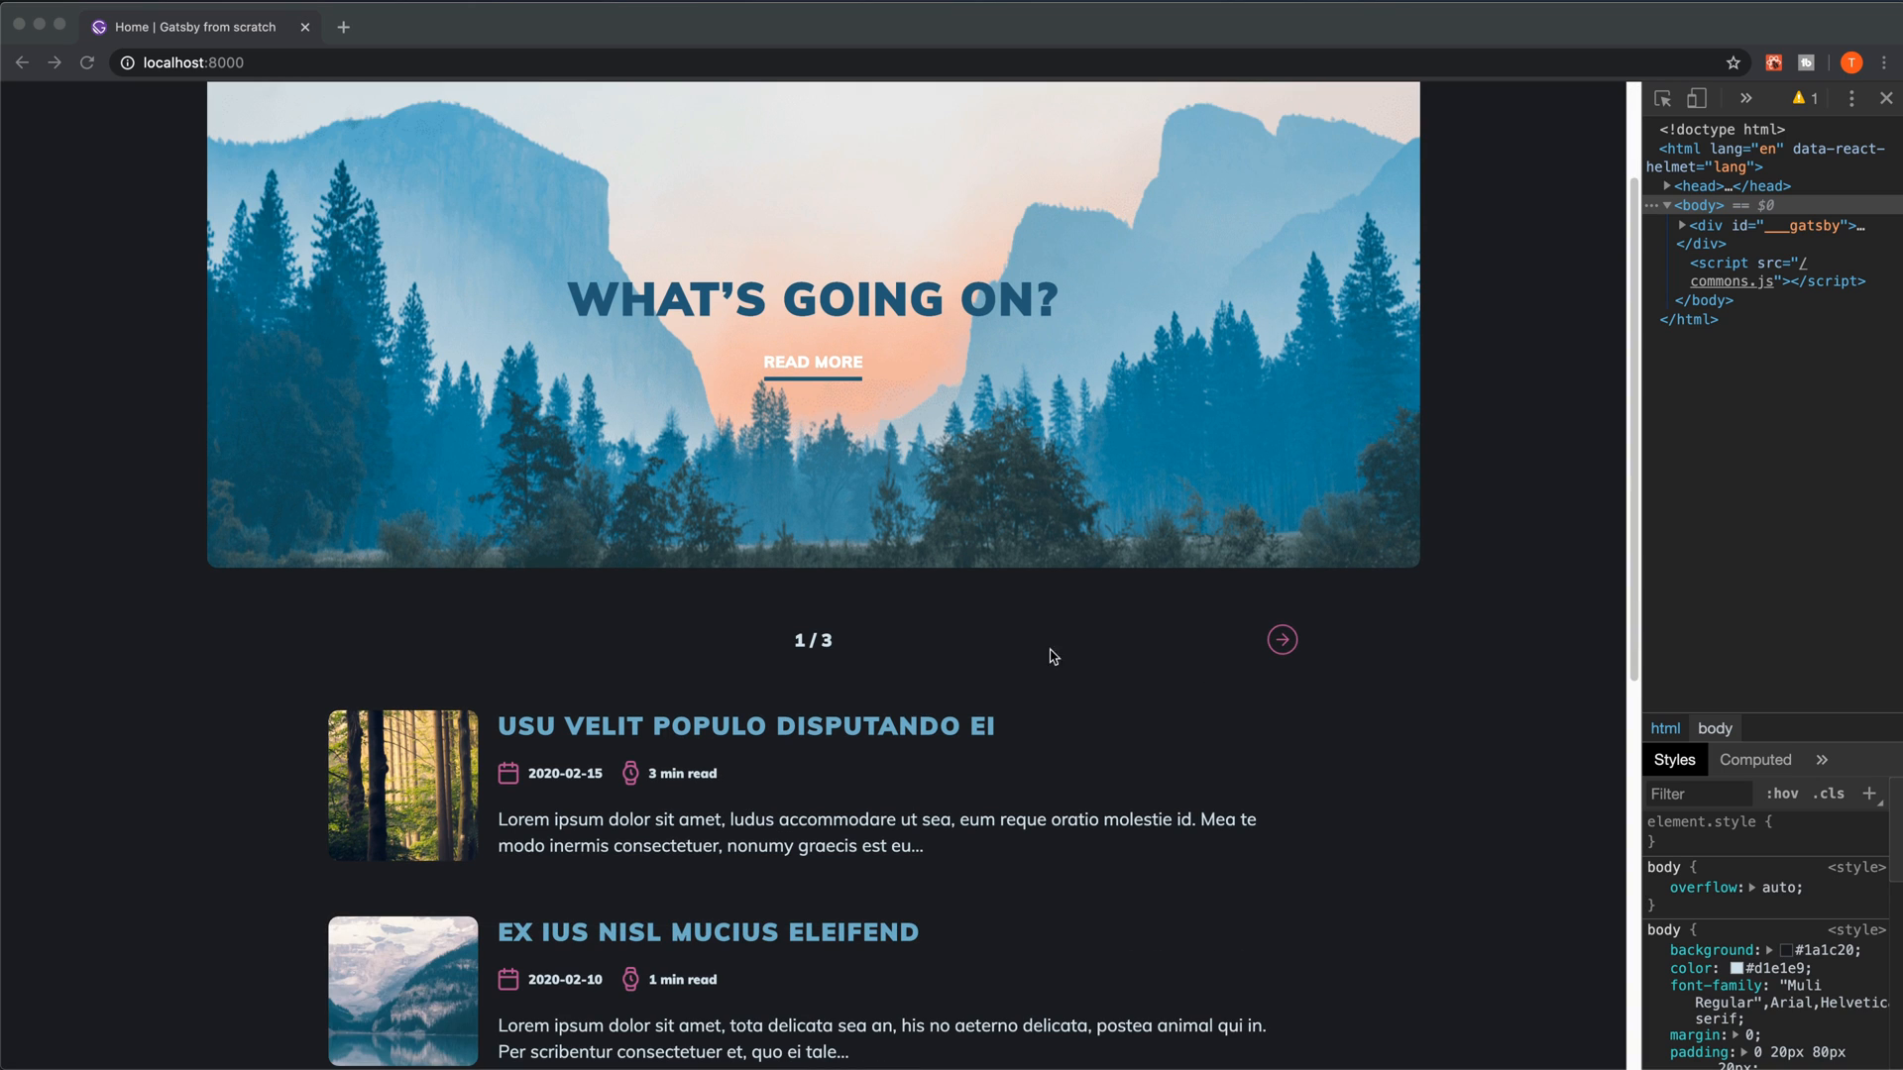
{"action": "left_click", "coordinate": [1283, 640]}
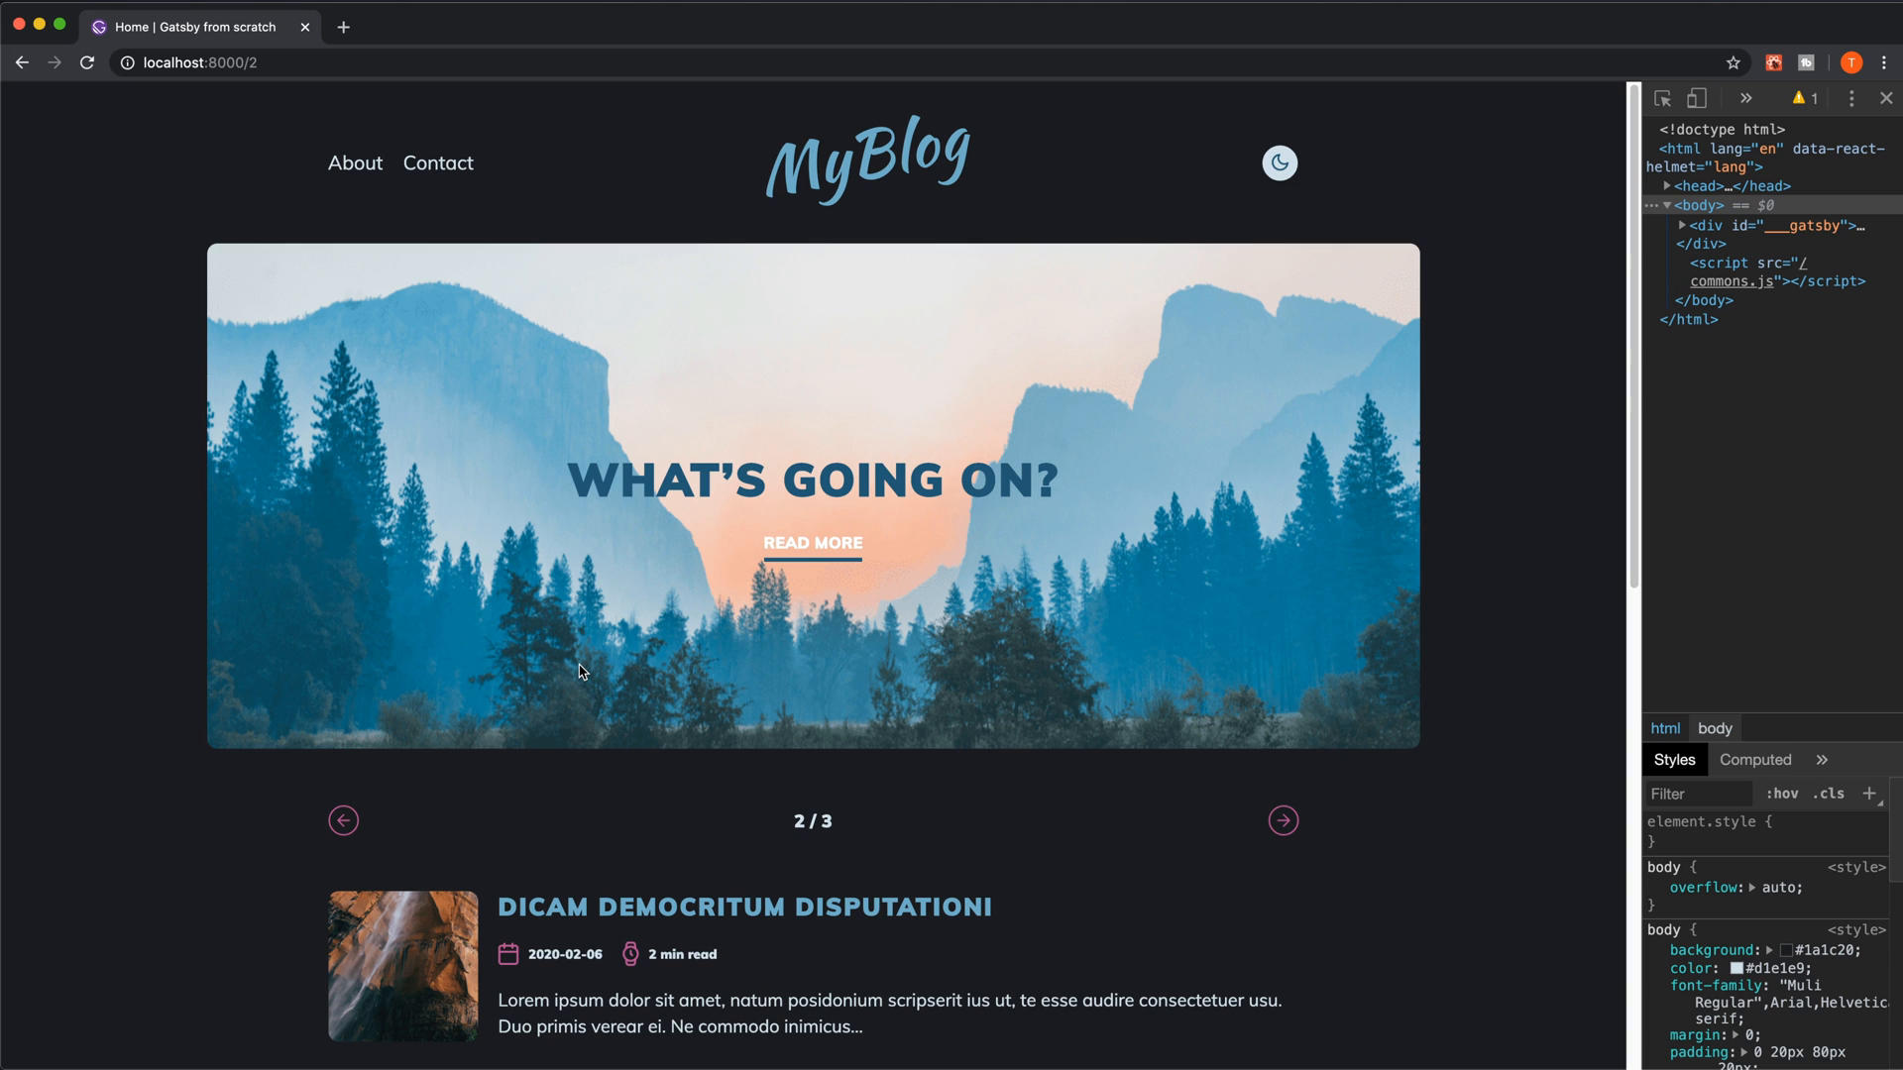
{"action": "left_click", "coordinate": [1278, 162]}
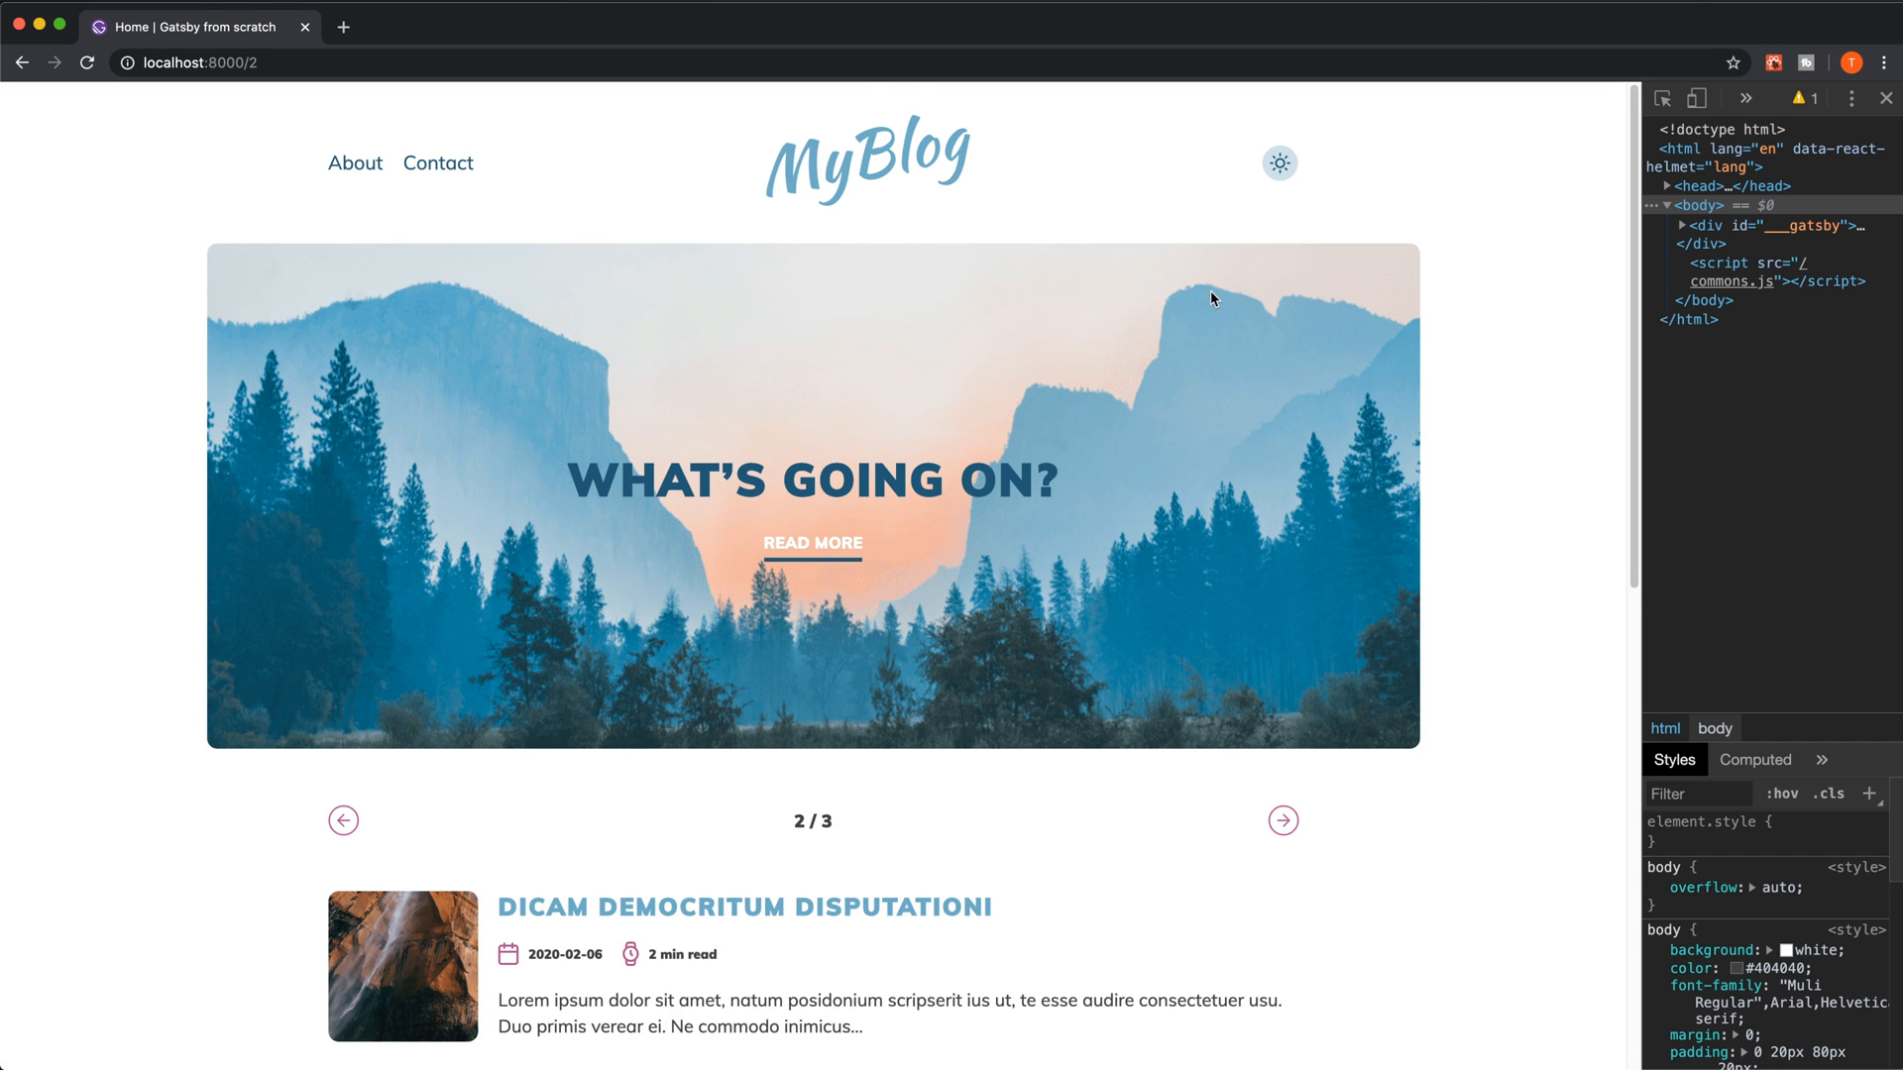
{"action": "left_click", "coordinate": [1279, 162]}
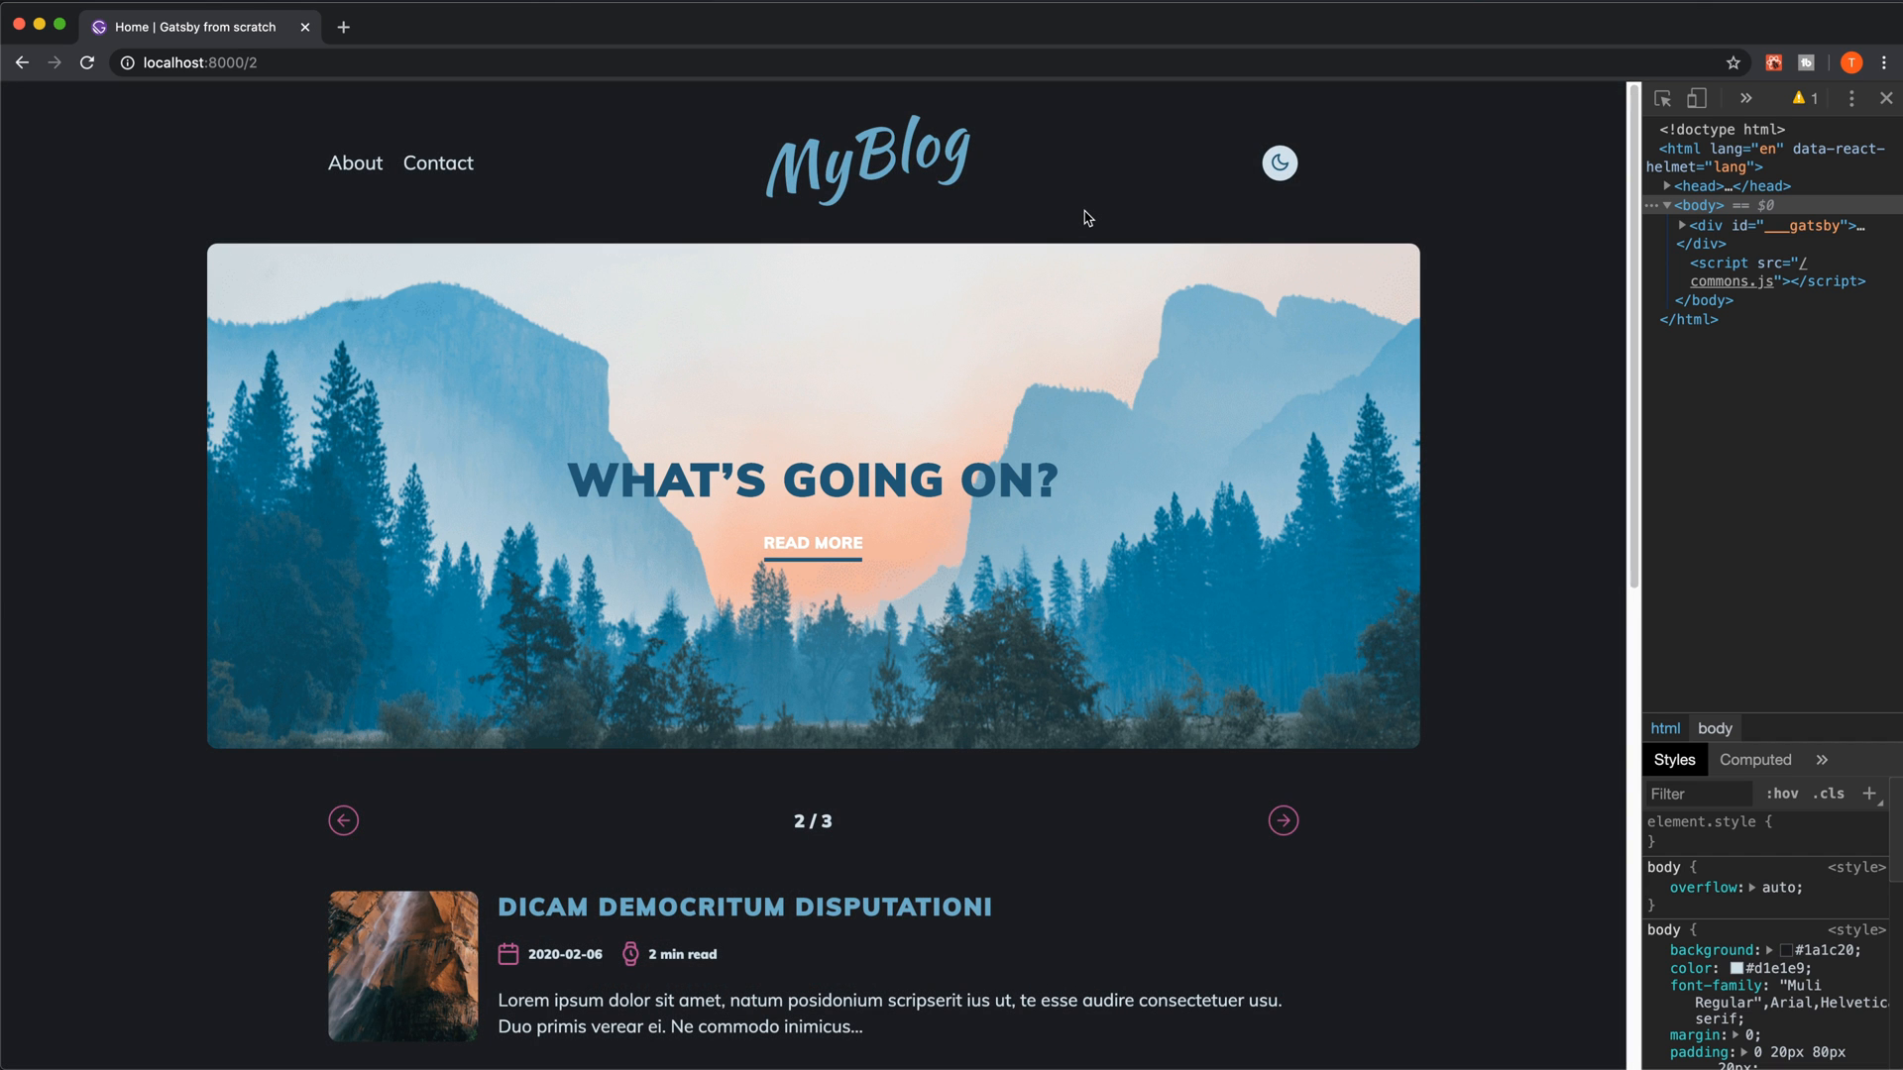
{"action": "left_click", "coordinate": [1279, 162]}
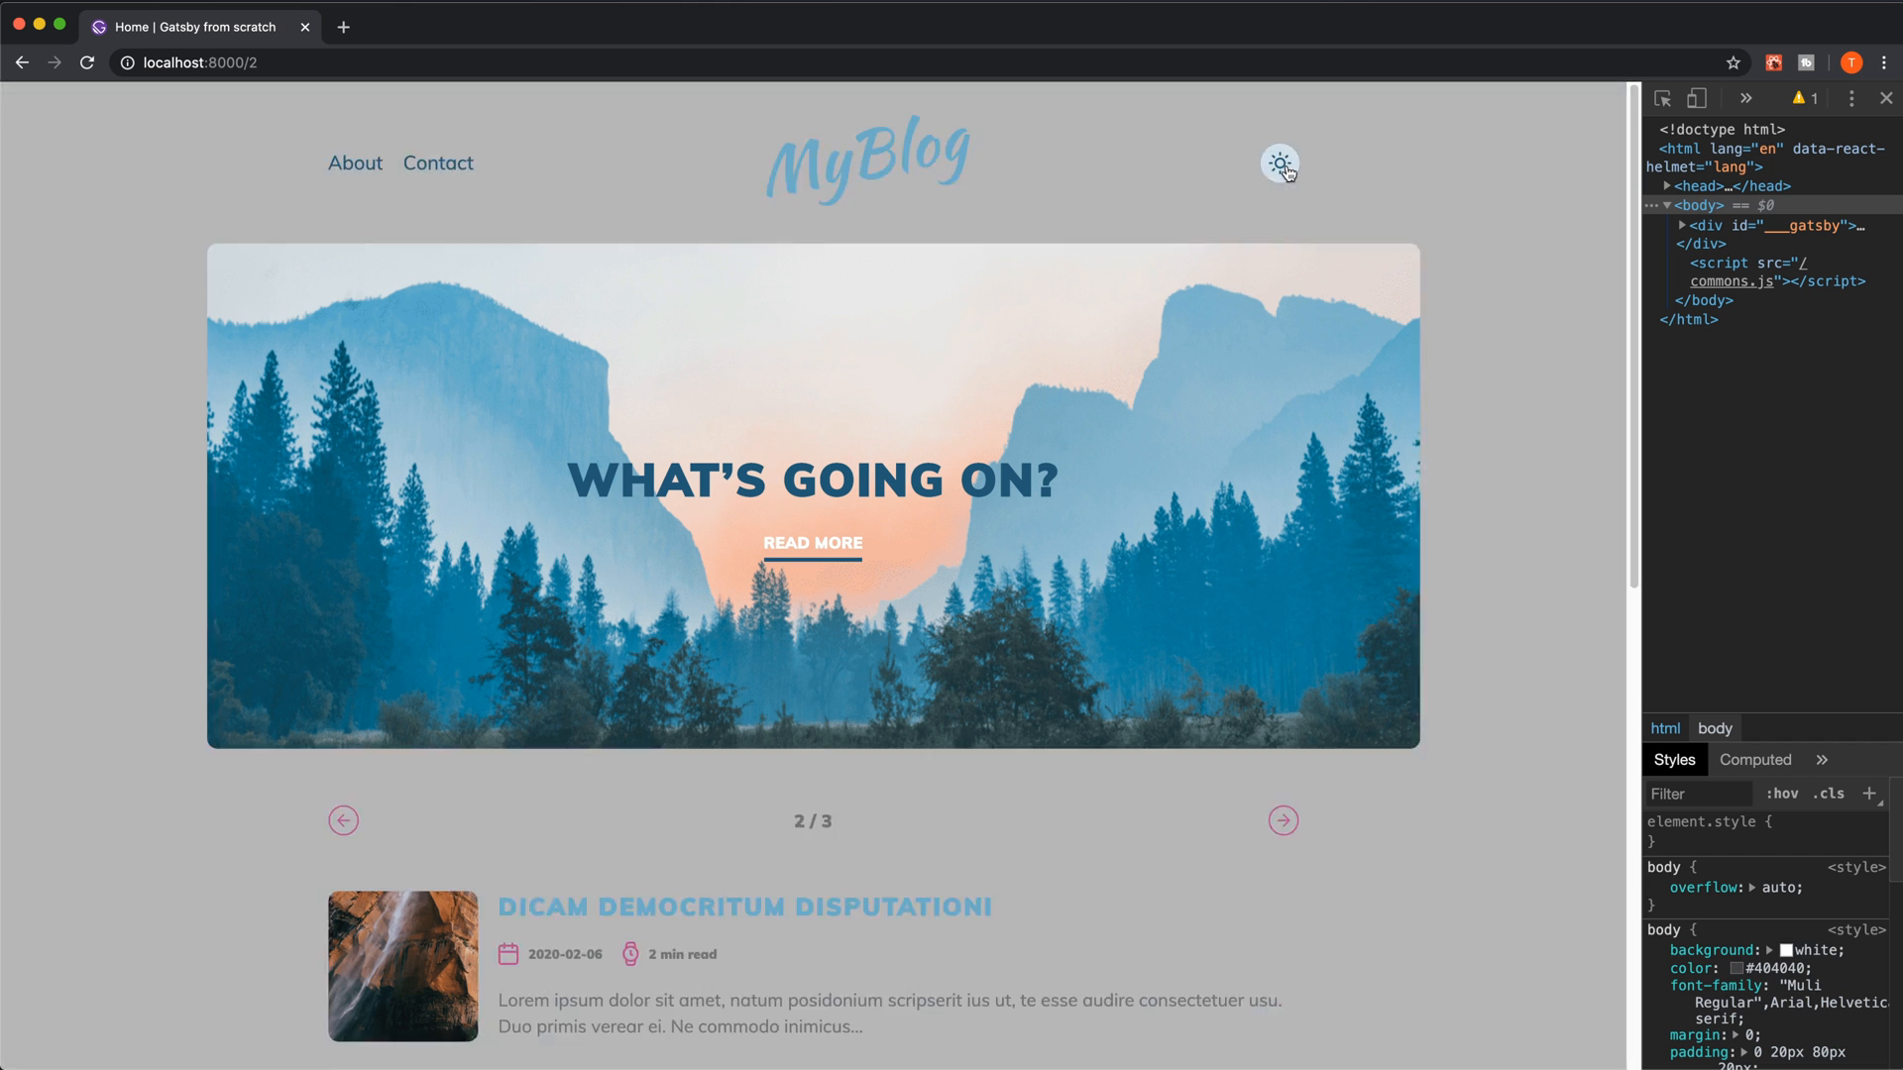
{"action": "left_click", "coordinate": [1279, 163]}
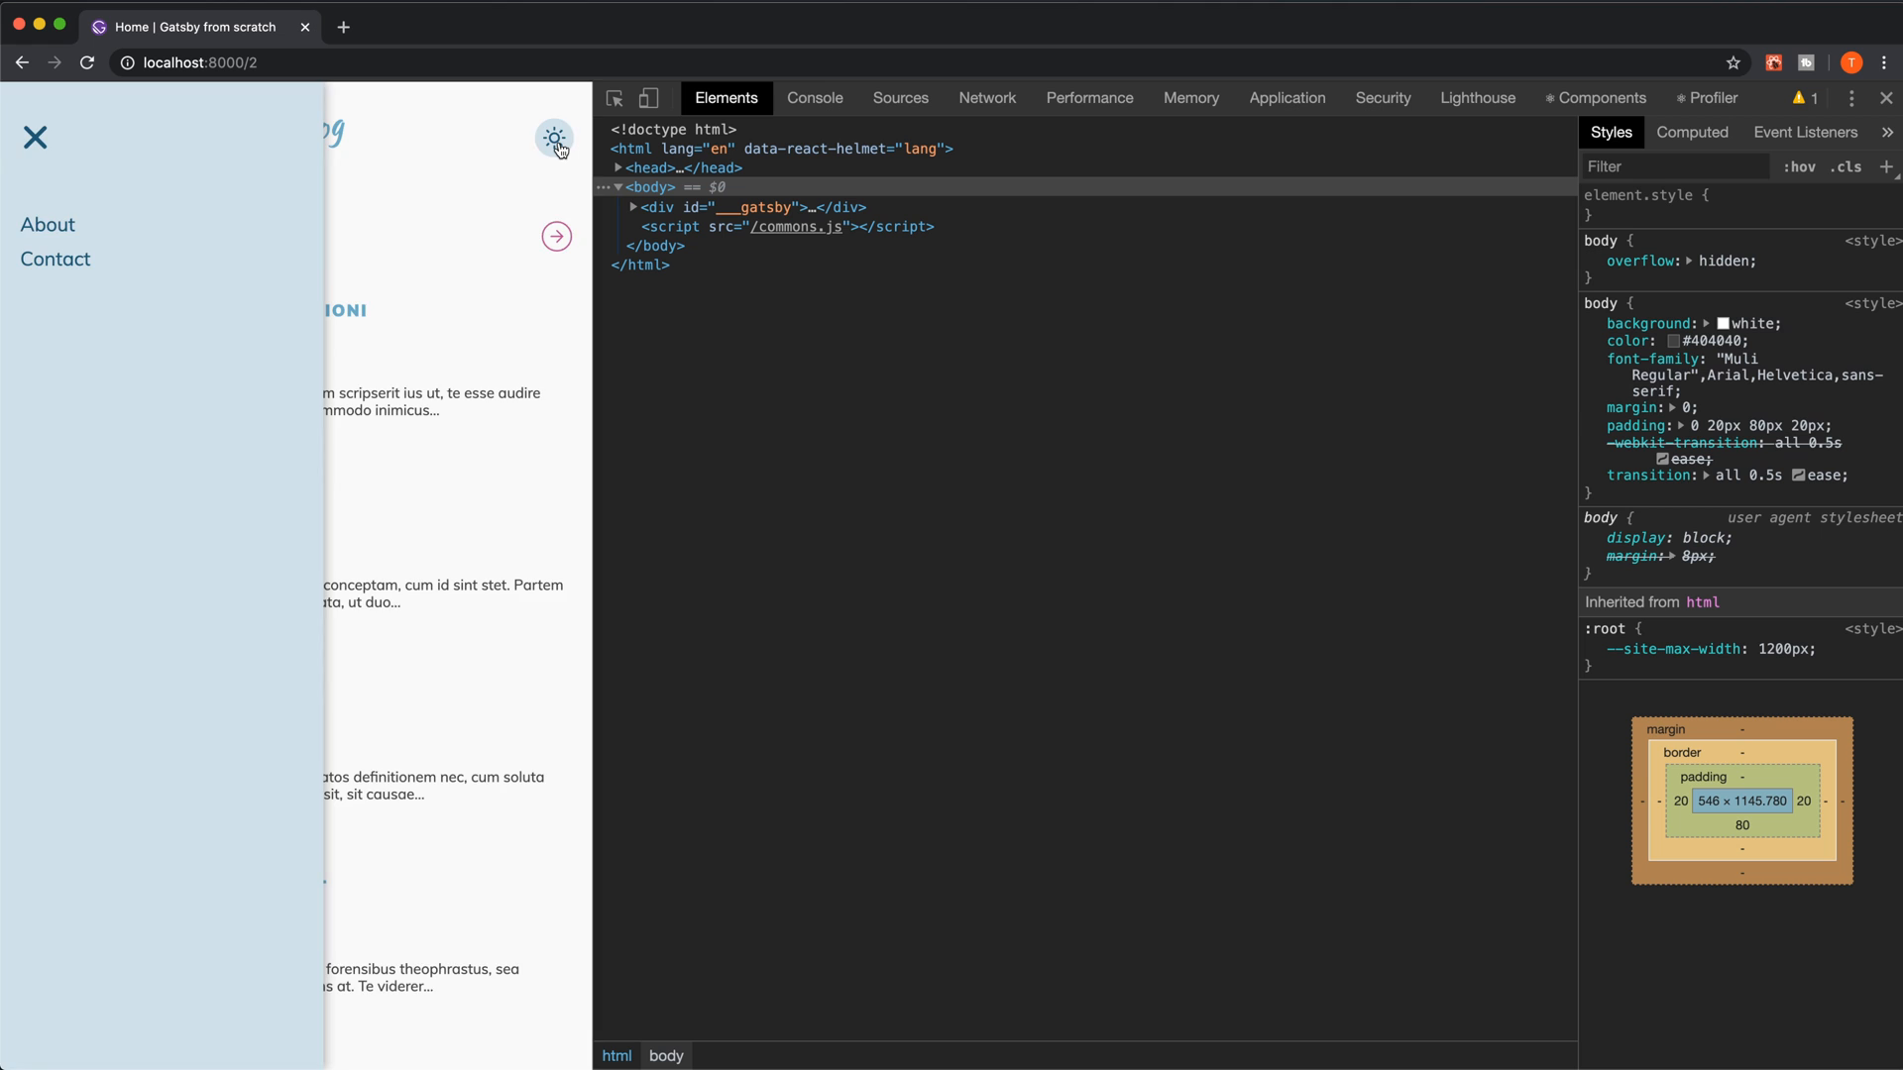
{"action": "left_click", "coordinate": [35, 136]}
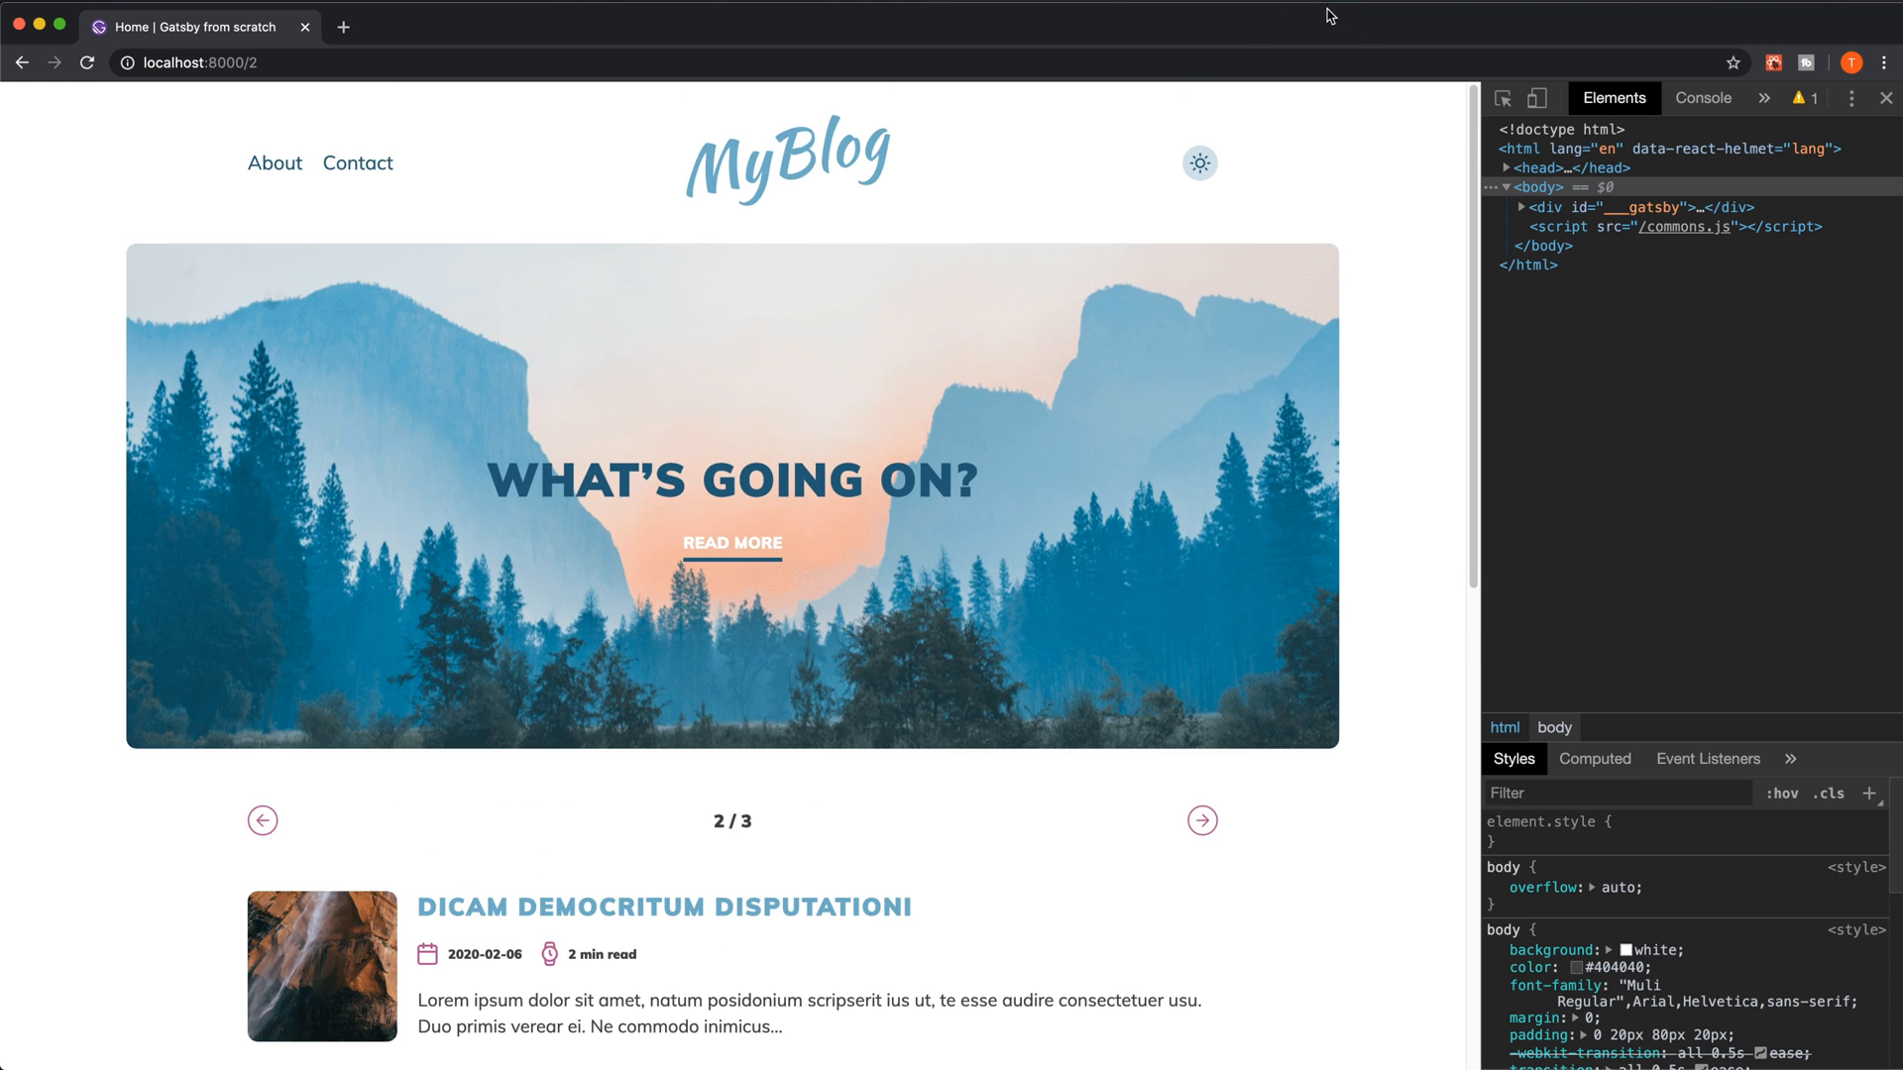
Switch back to dark mode and highlight the first post's '2 min read' label.
{"action": "left_click", "coordinate": [1200, 162]}
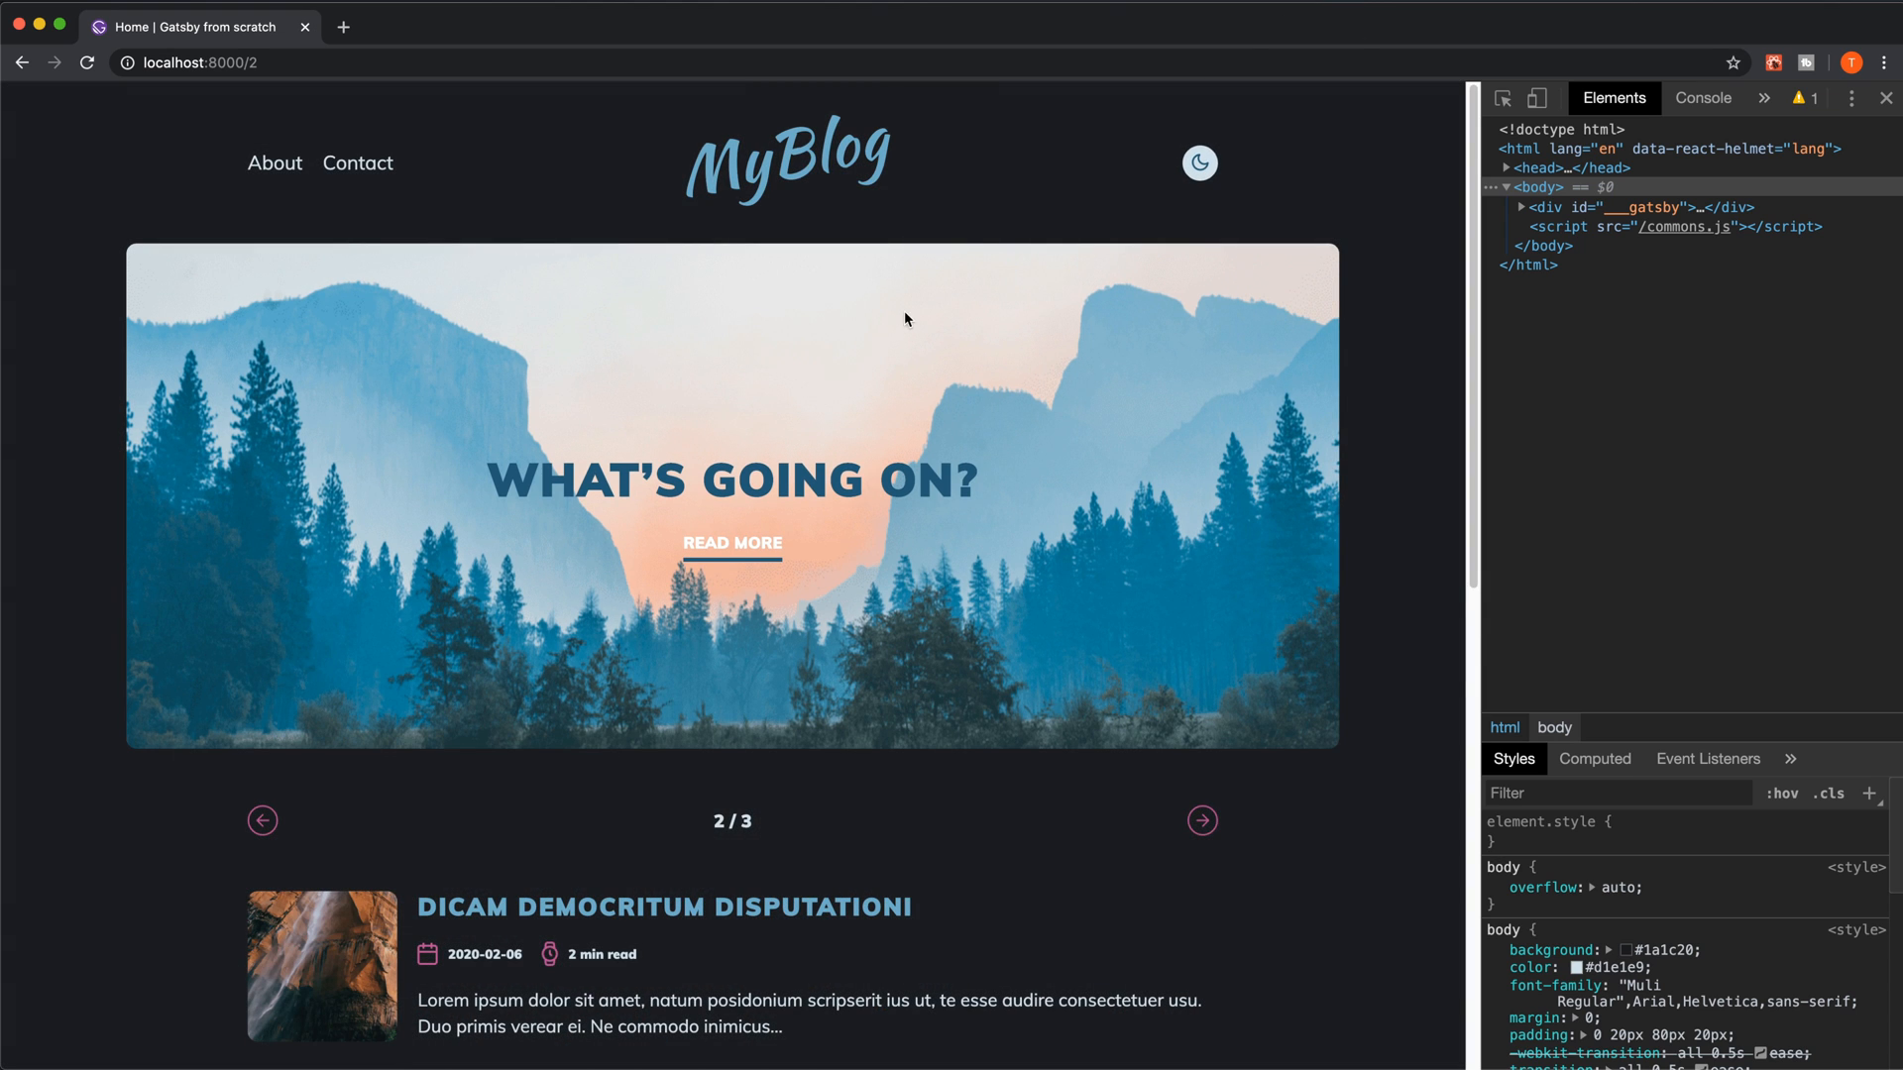
{"action": "mouse_move", "coordinate": [747, 426]}
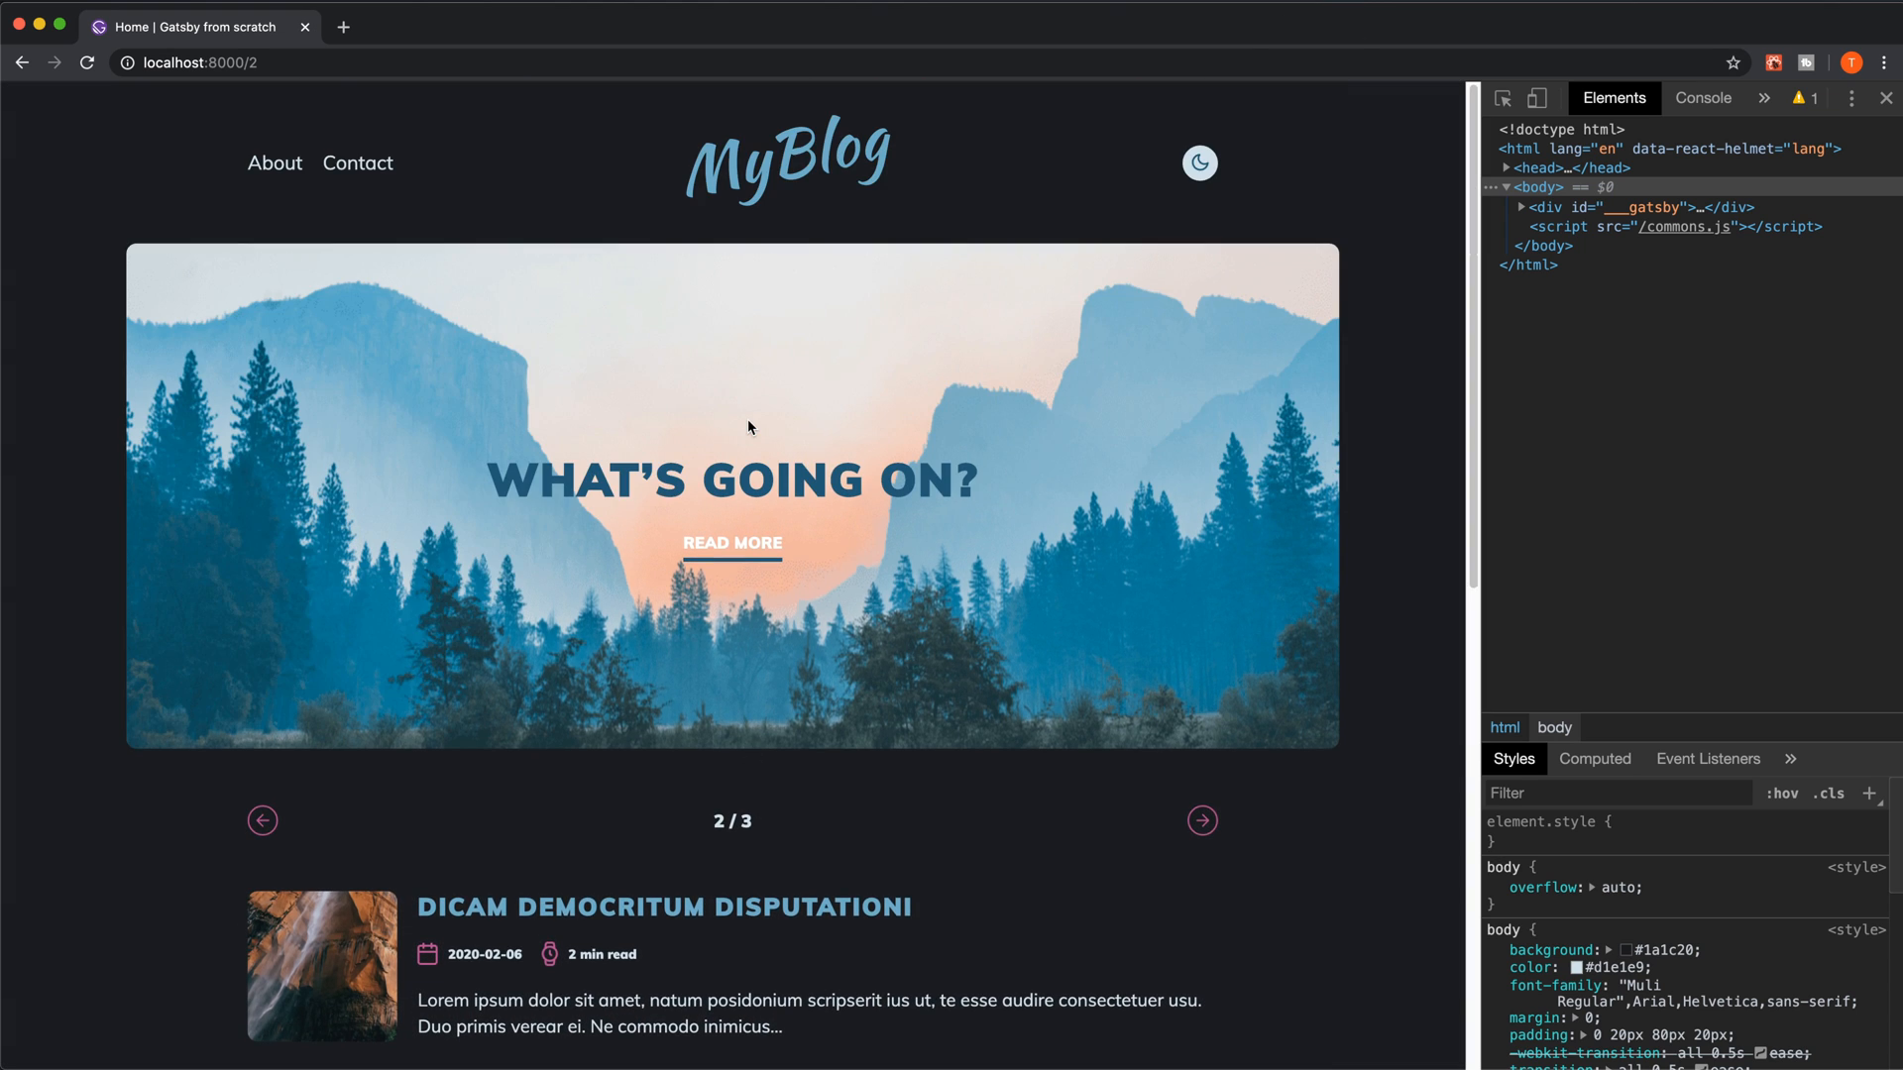
{"action": "mouse_move", "coordinate": [733, 435]}
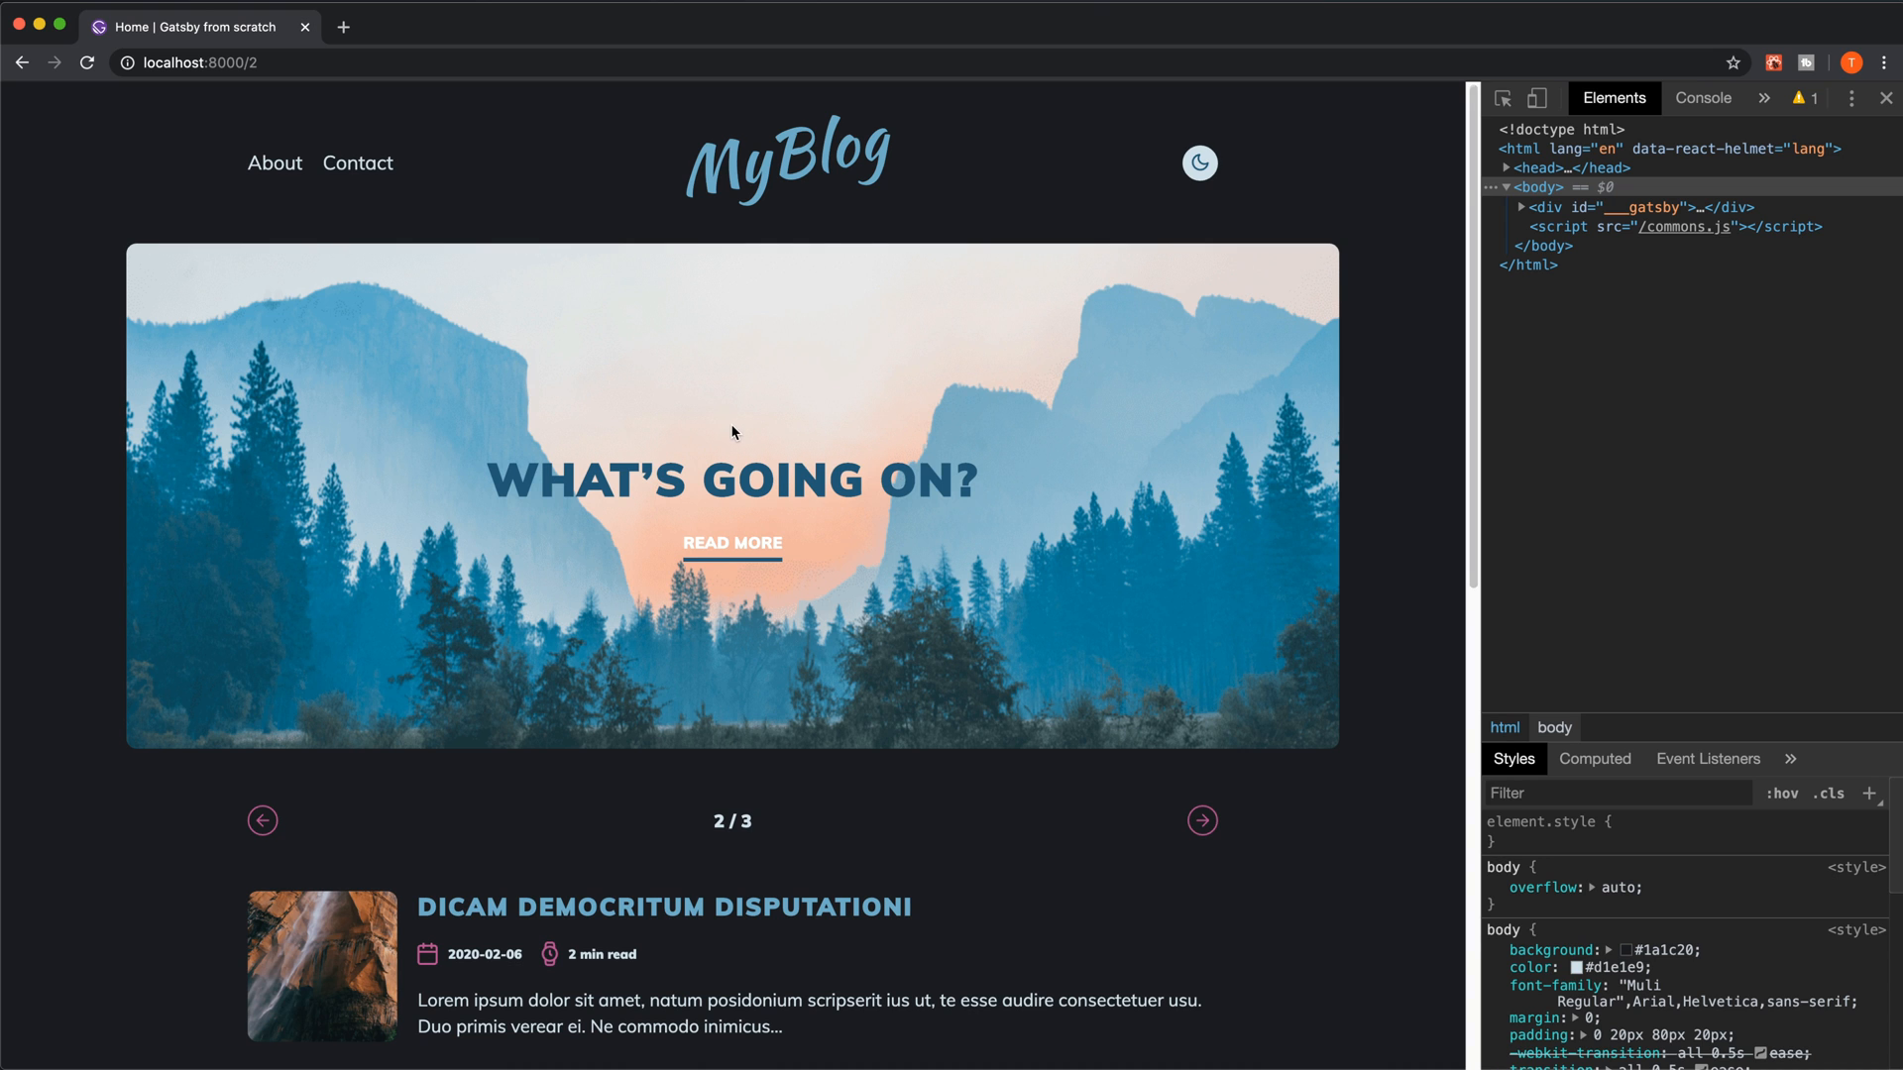
{"action": "scroll", "scroll_direction": "down", "scroll_amount": 3}
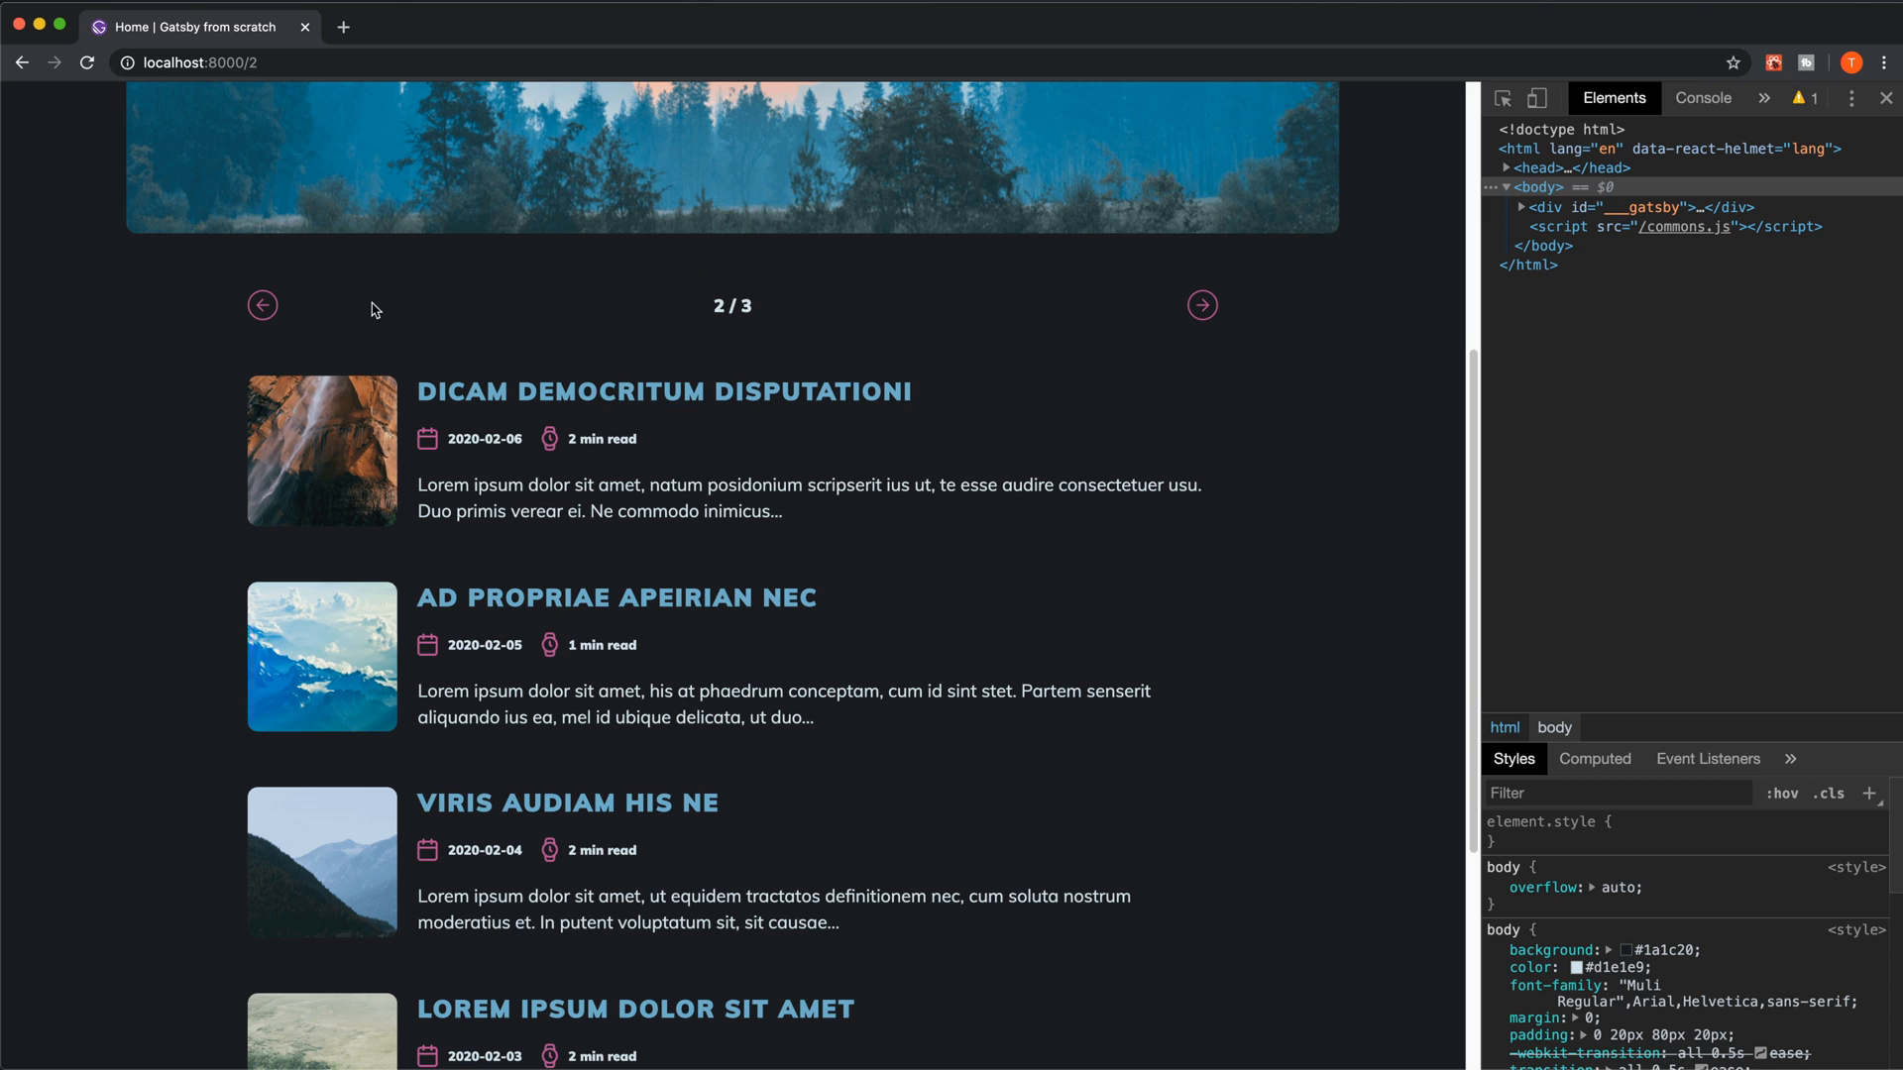
{"action": "mouse_move", "coordinate": [450, 468]}
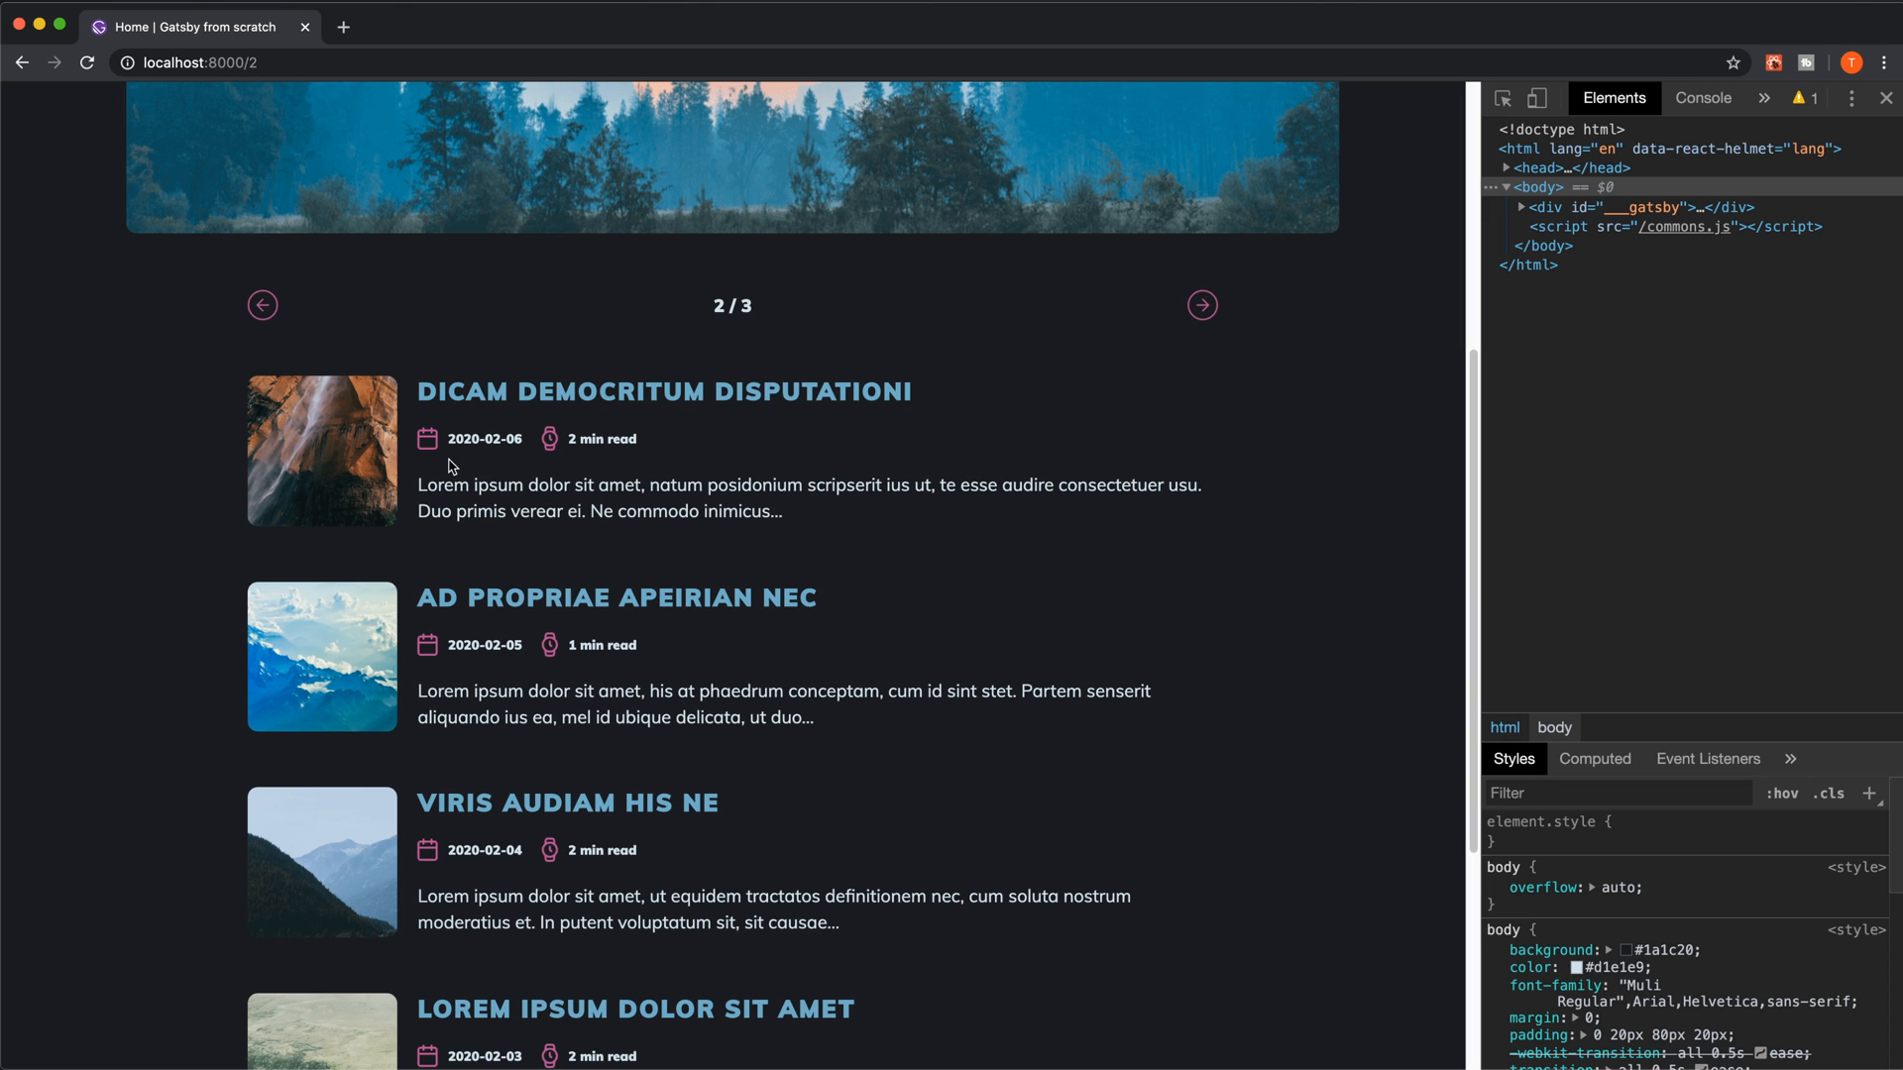
{"action": "mouse_move", "coordinate": [584, 458]}
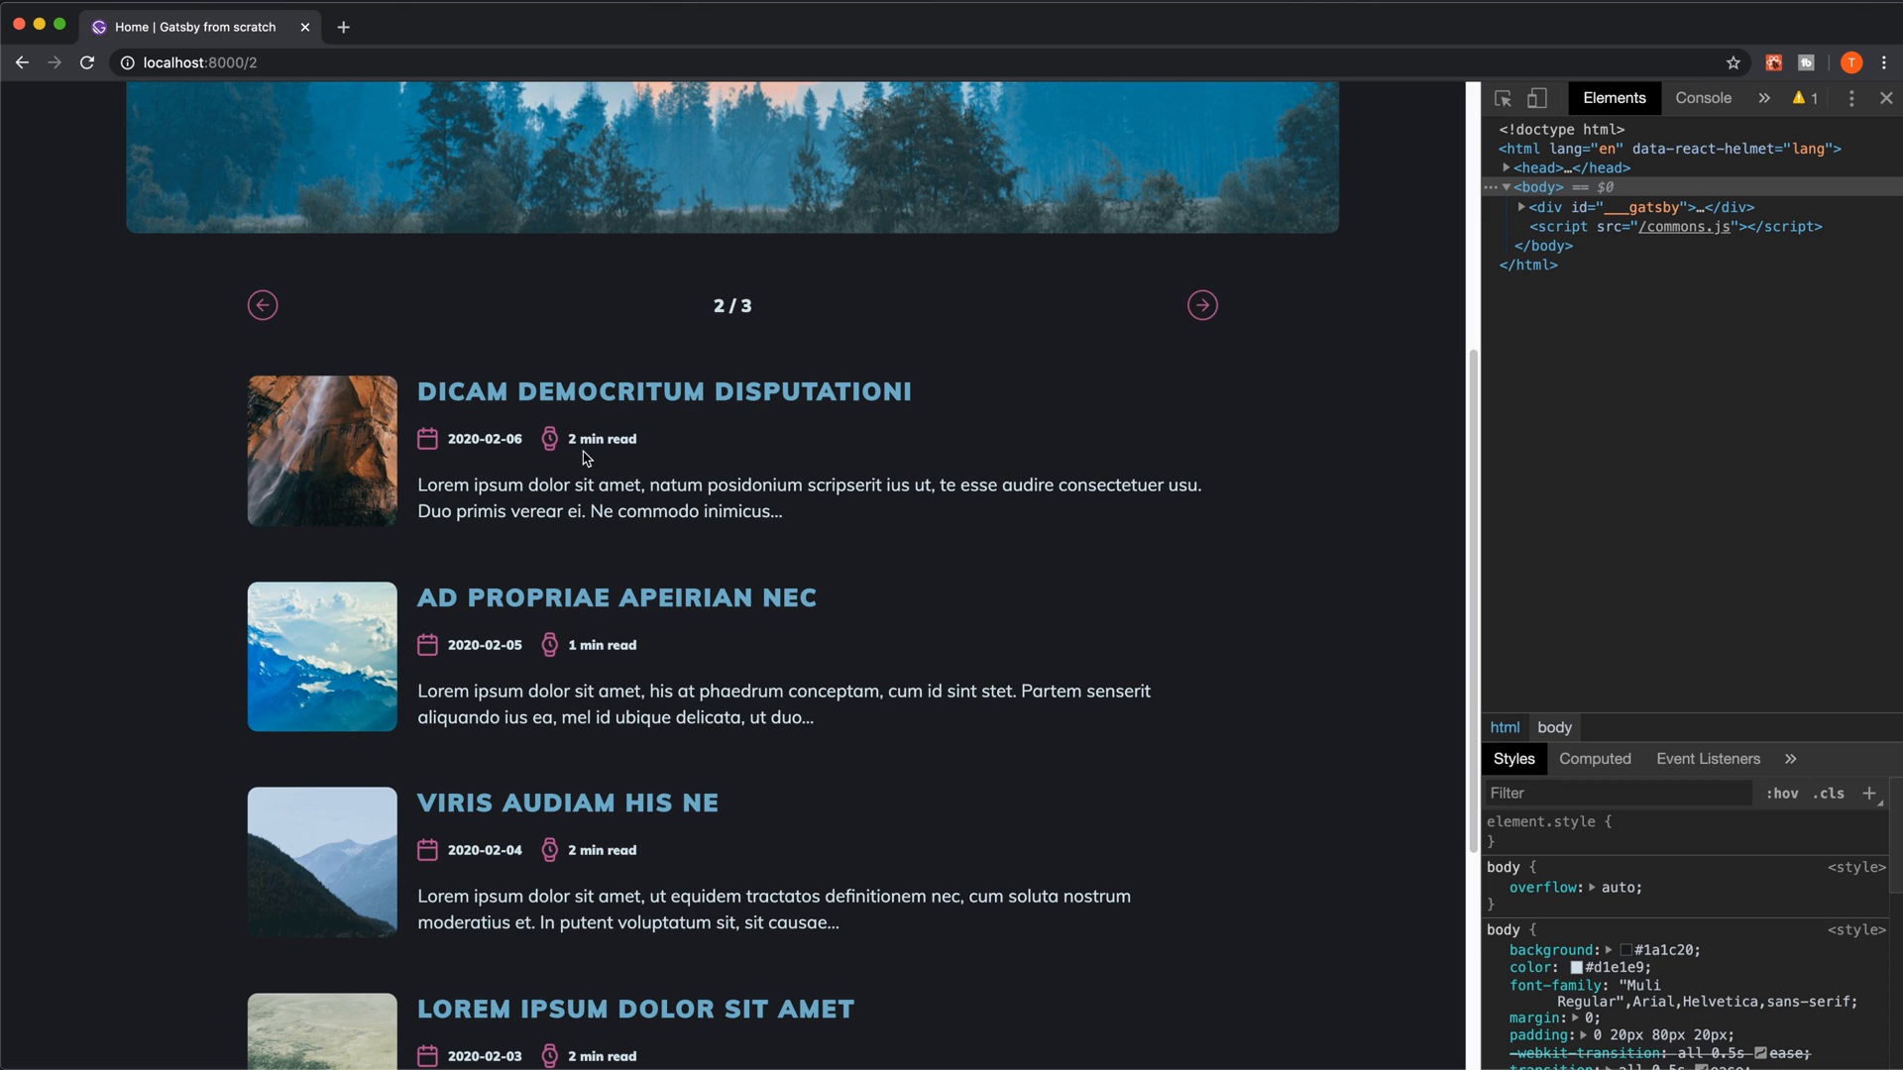
{"action": "double_click", "coordinate": [602, 438]}
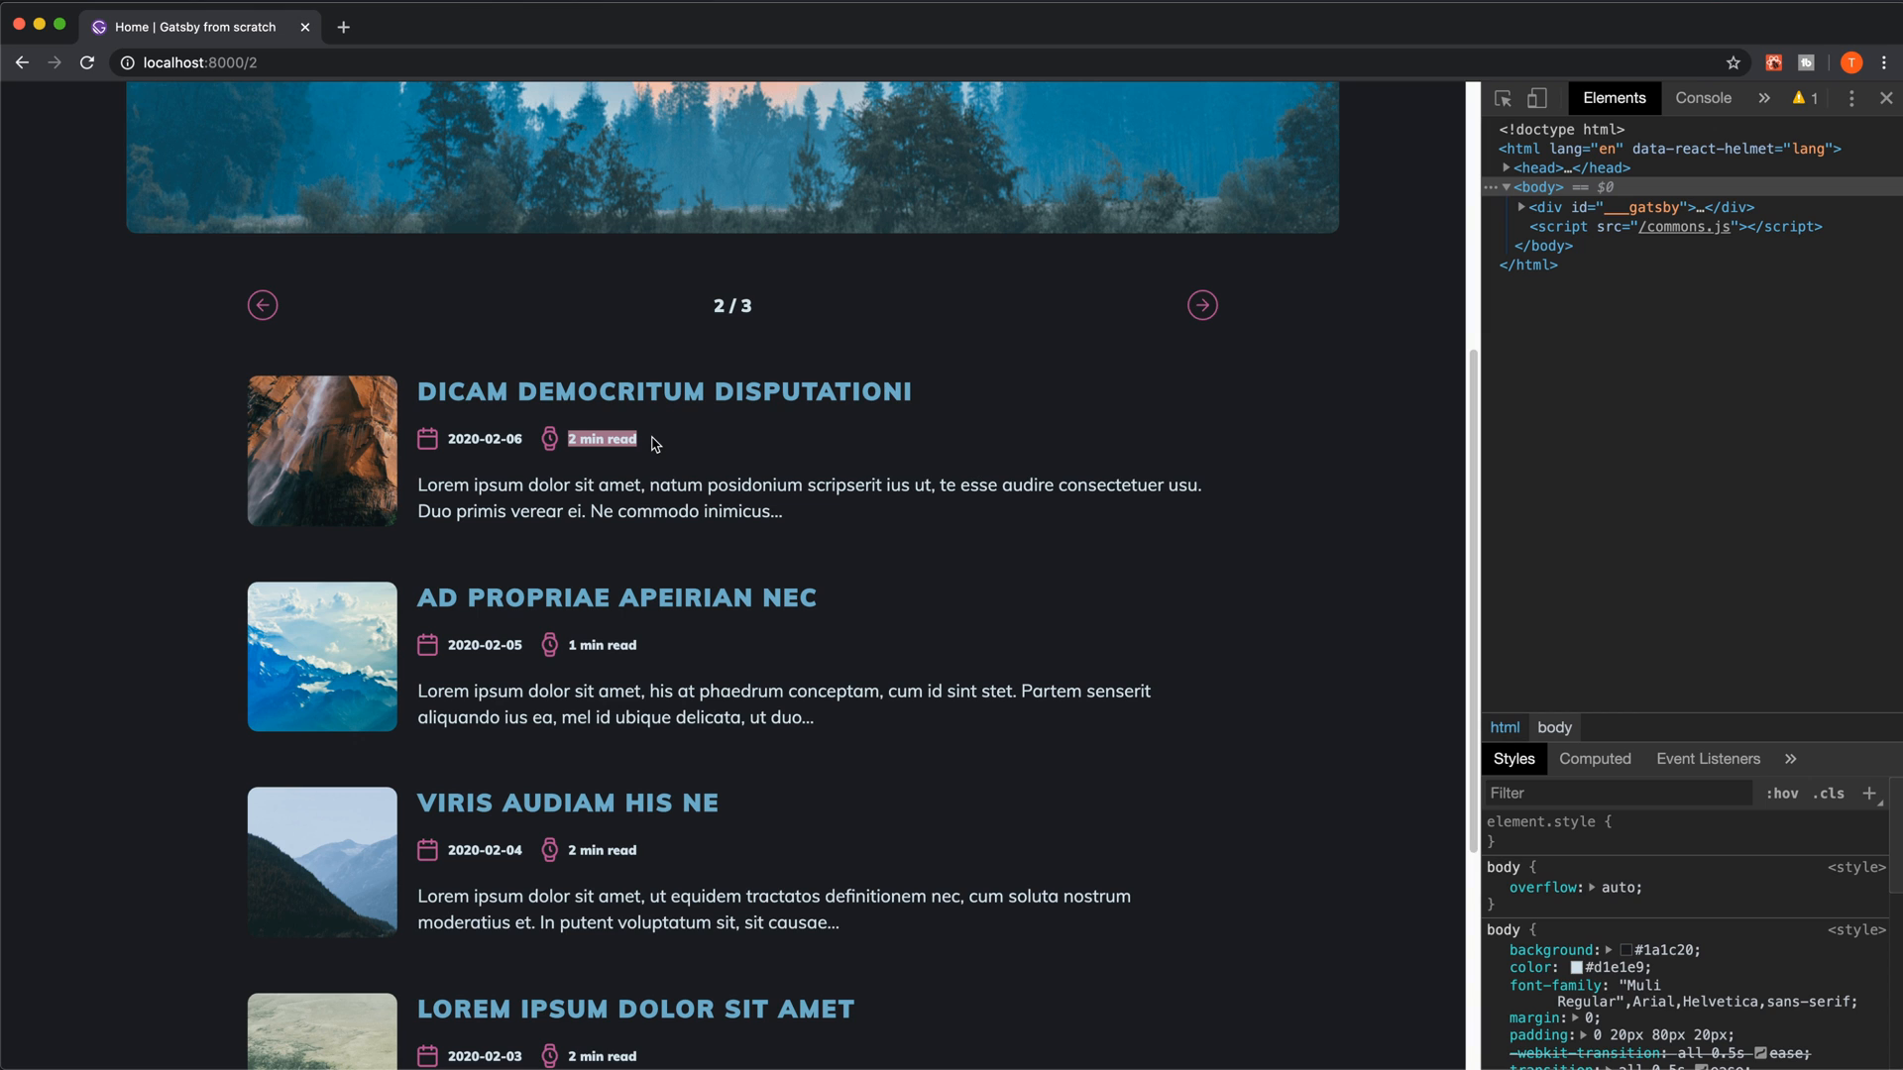
{"action": "mouse_move", "coordinate": [593, 470]}
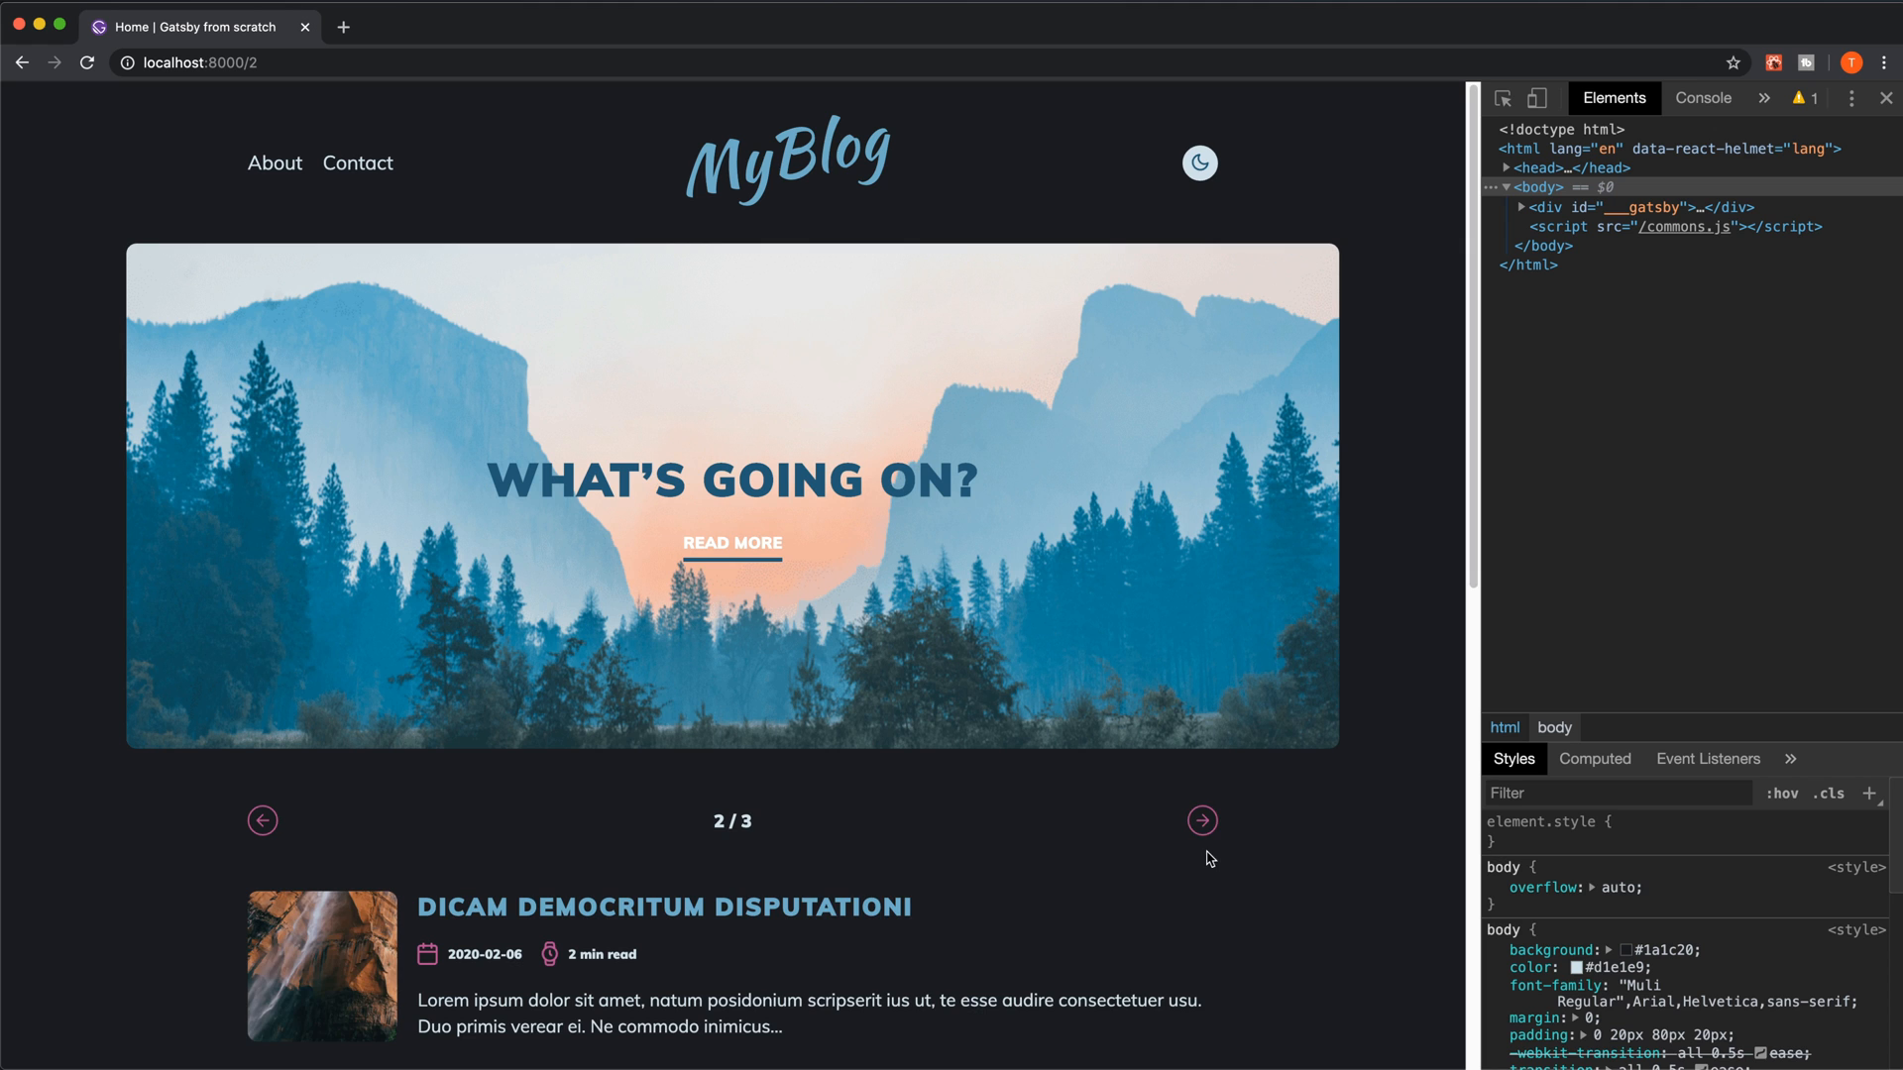
Page through the posts with the arrows, reaching page 3, then return to page 2 of 3.
{"action": "left_click", "coordinate": [1201, 820]}
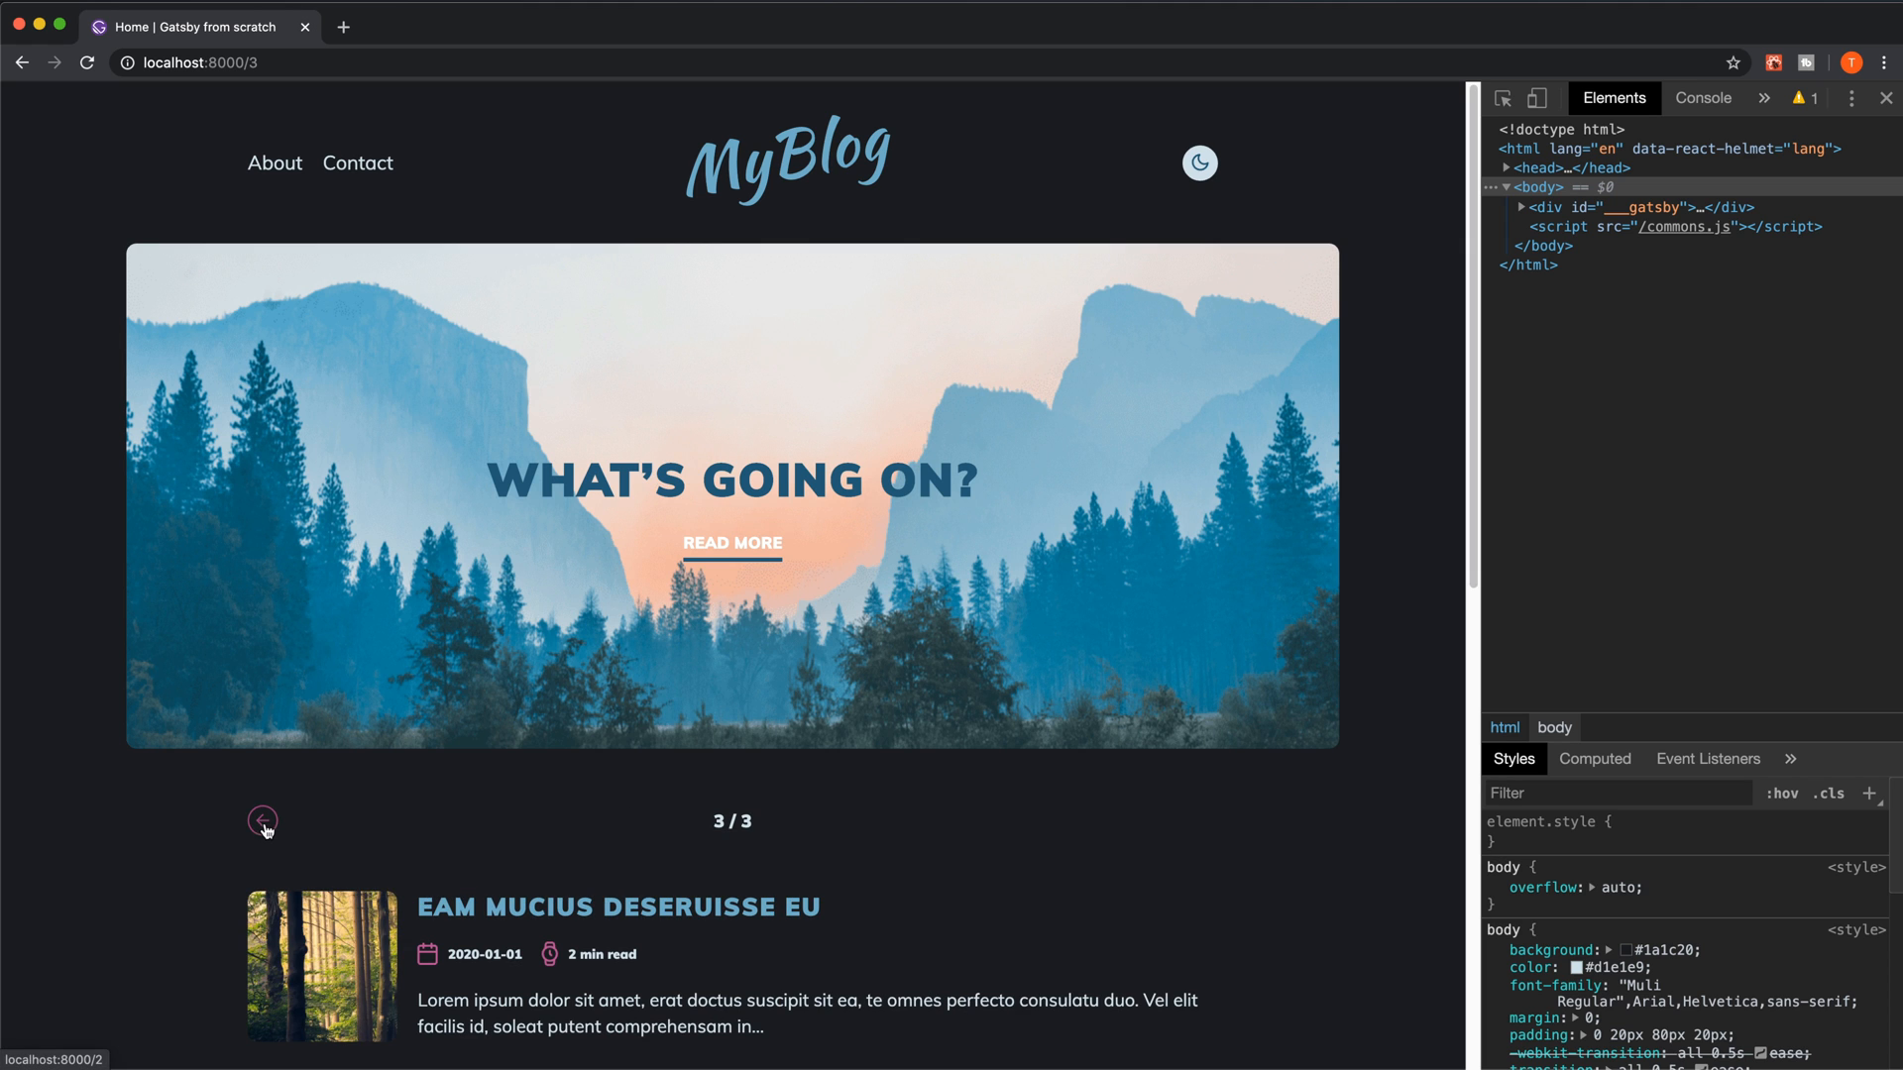
{"action": "left_click", "coordinate": [262, 821]}
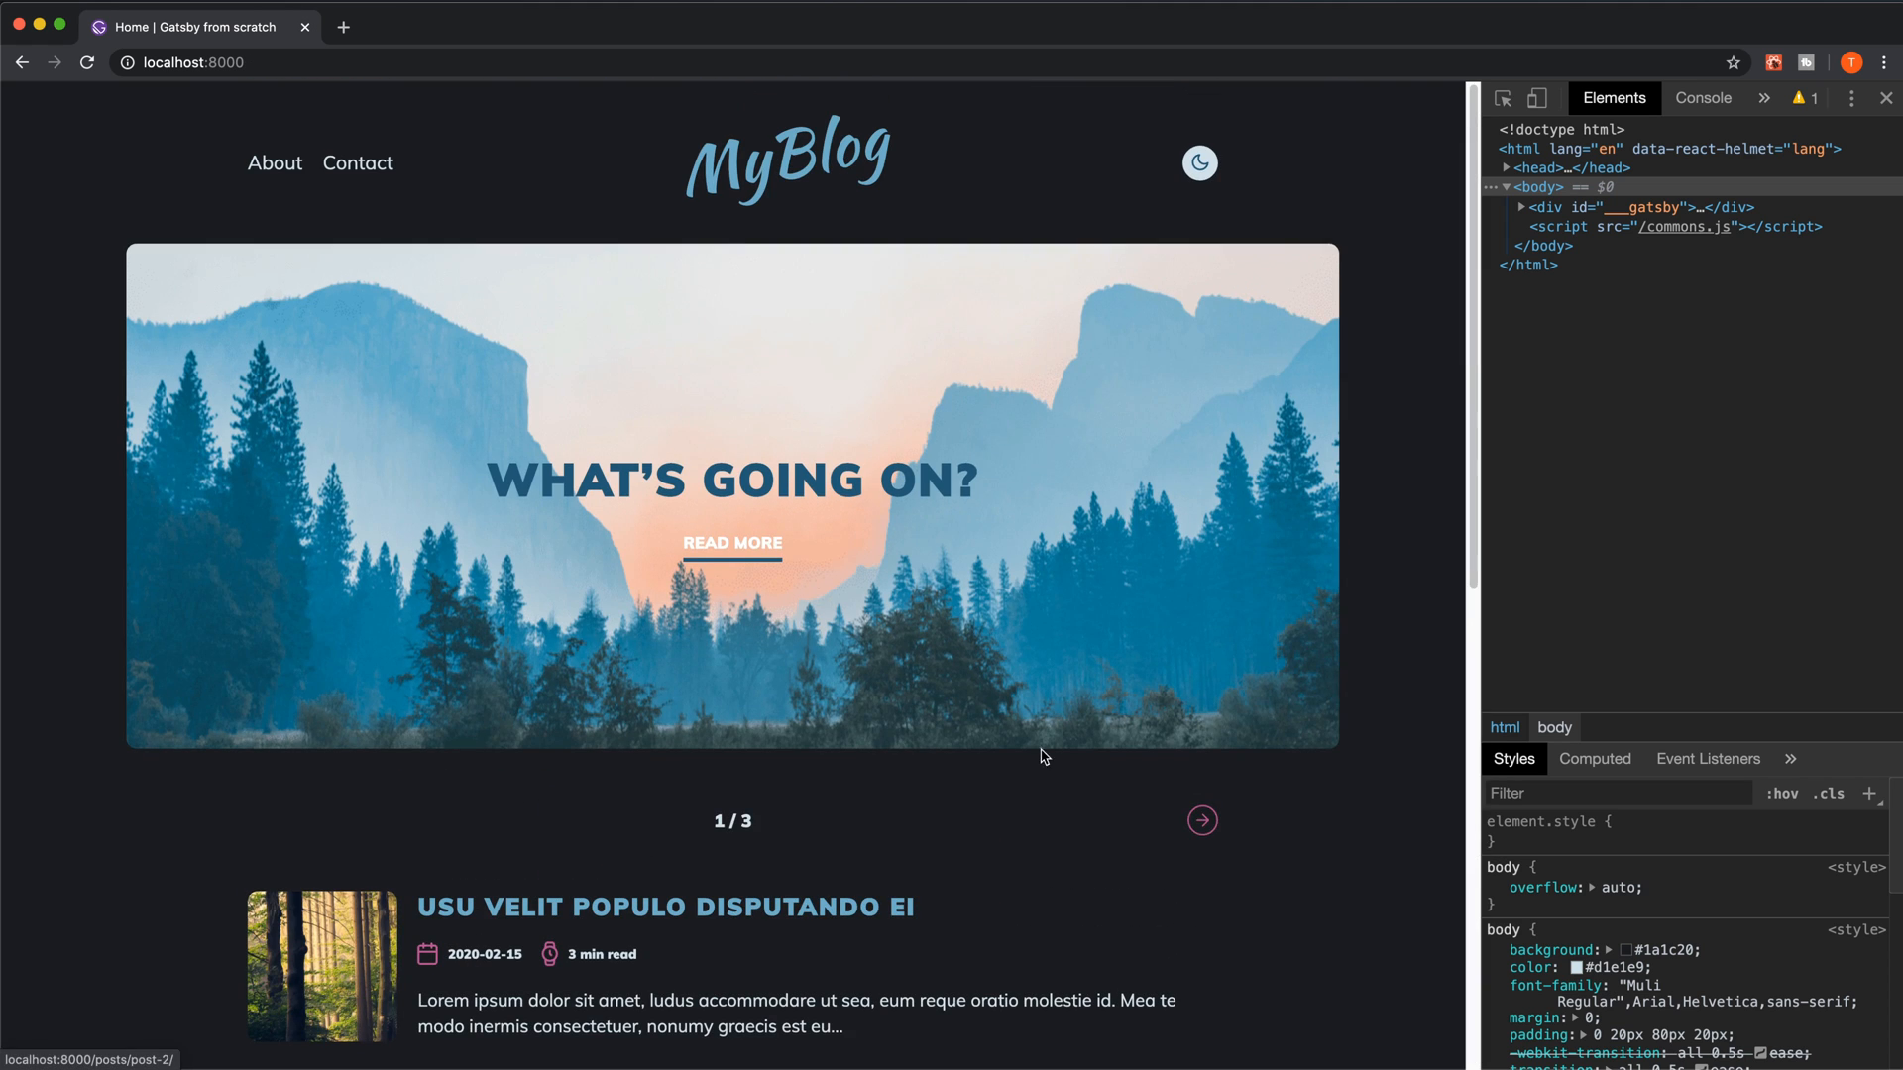
{"action": "left_click", "coordinate": [1201, 821]}
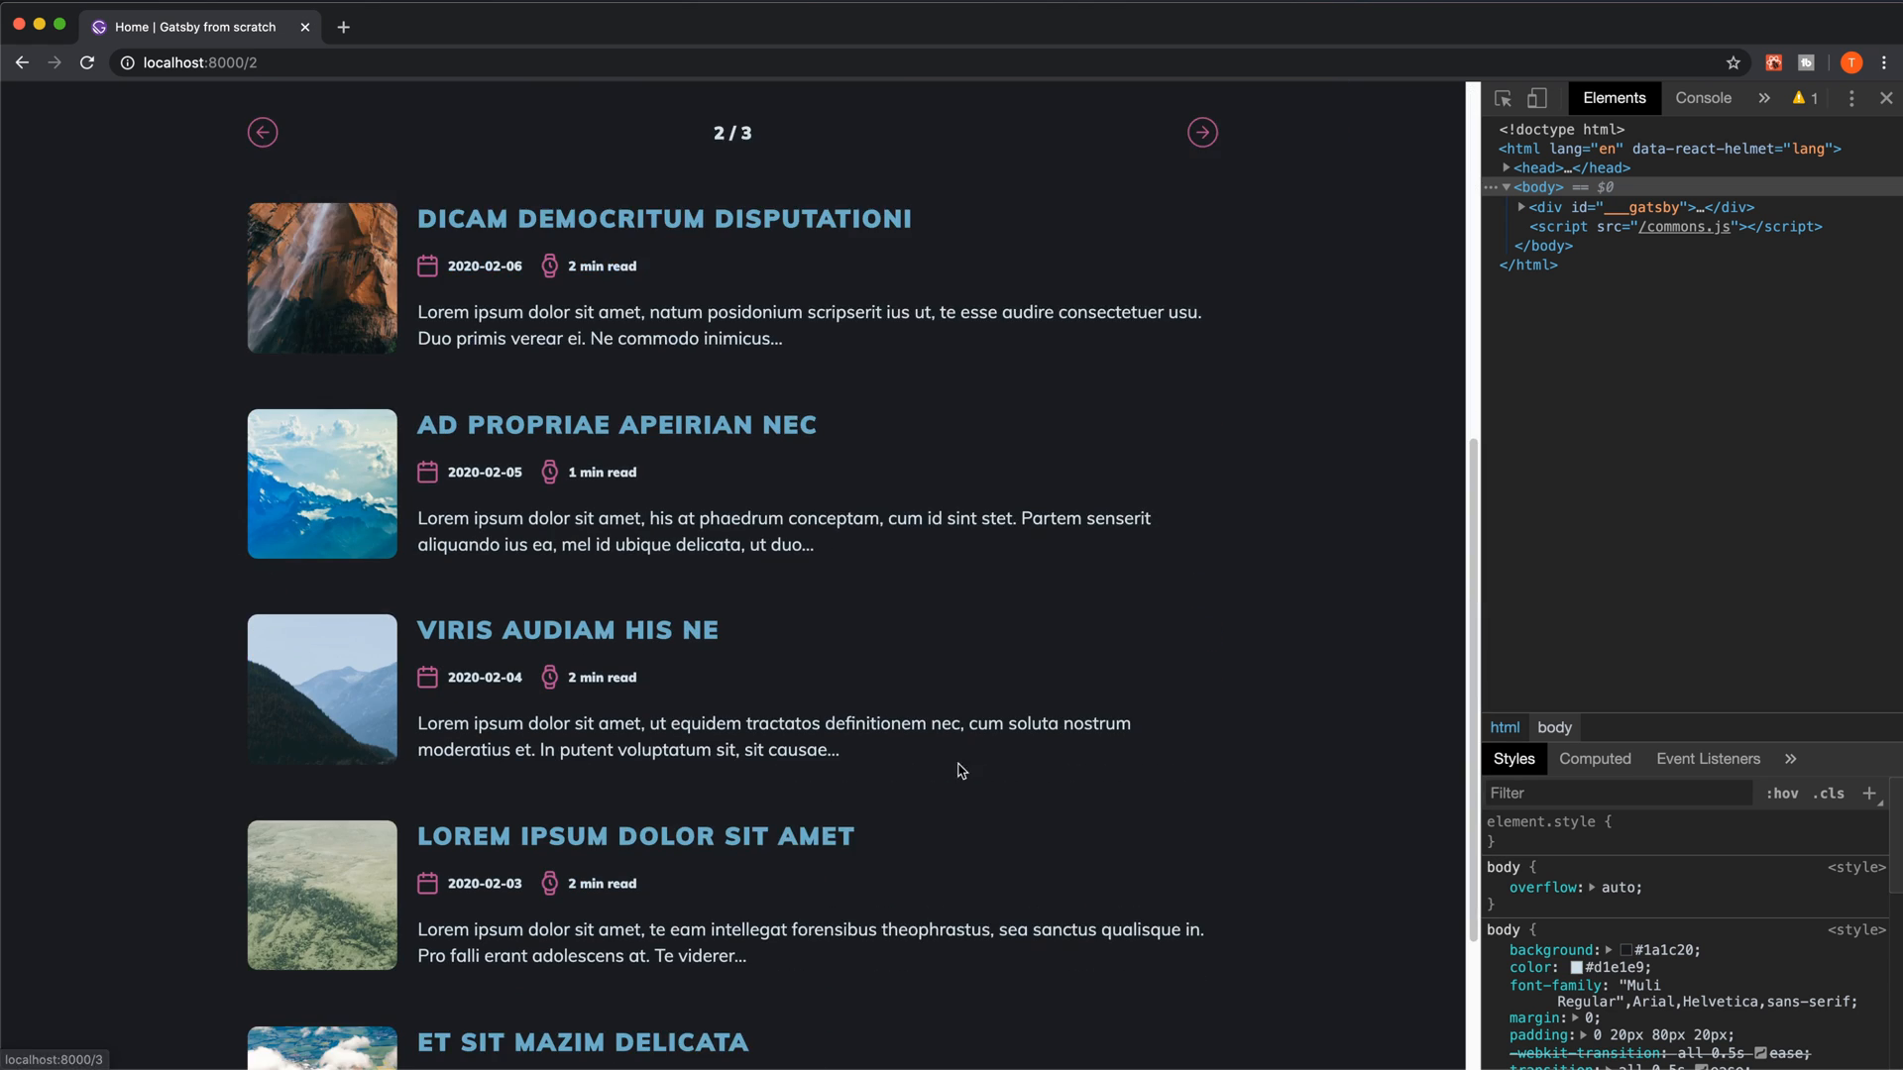
{"action": "left_click", "coordinate": [1201, 133]}
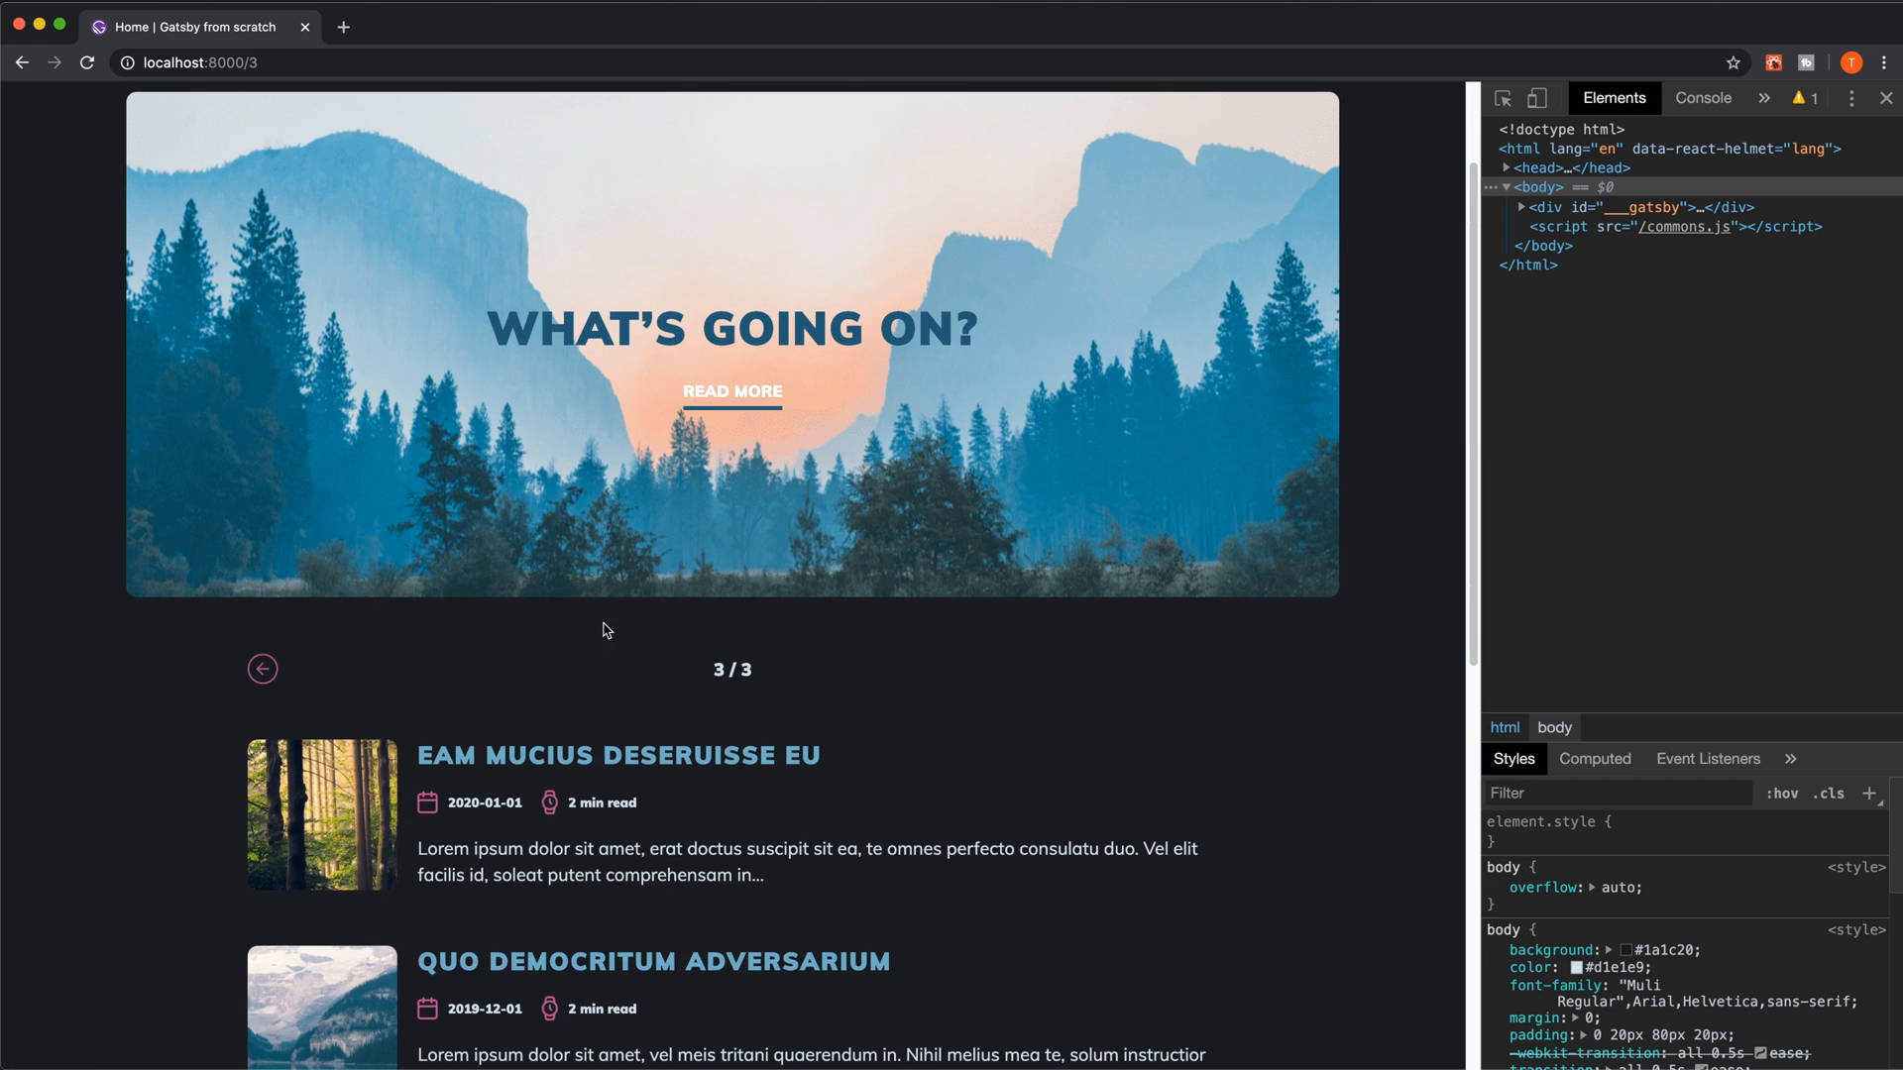
{"action": "left_click", "coordinate": [262, 668]}
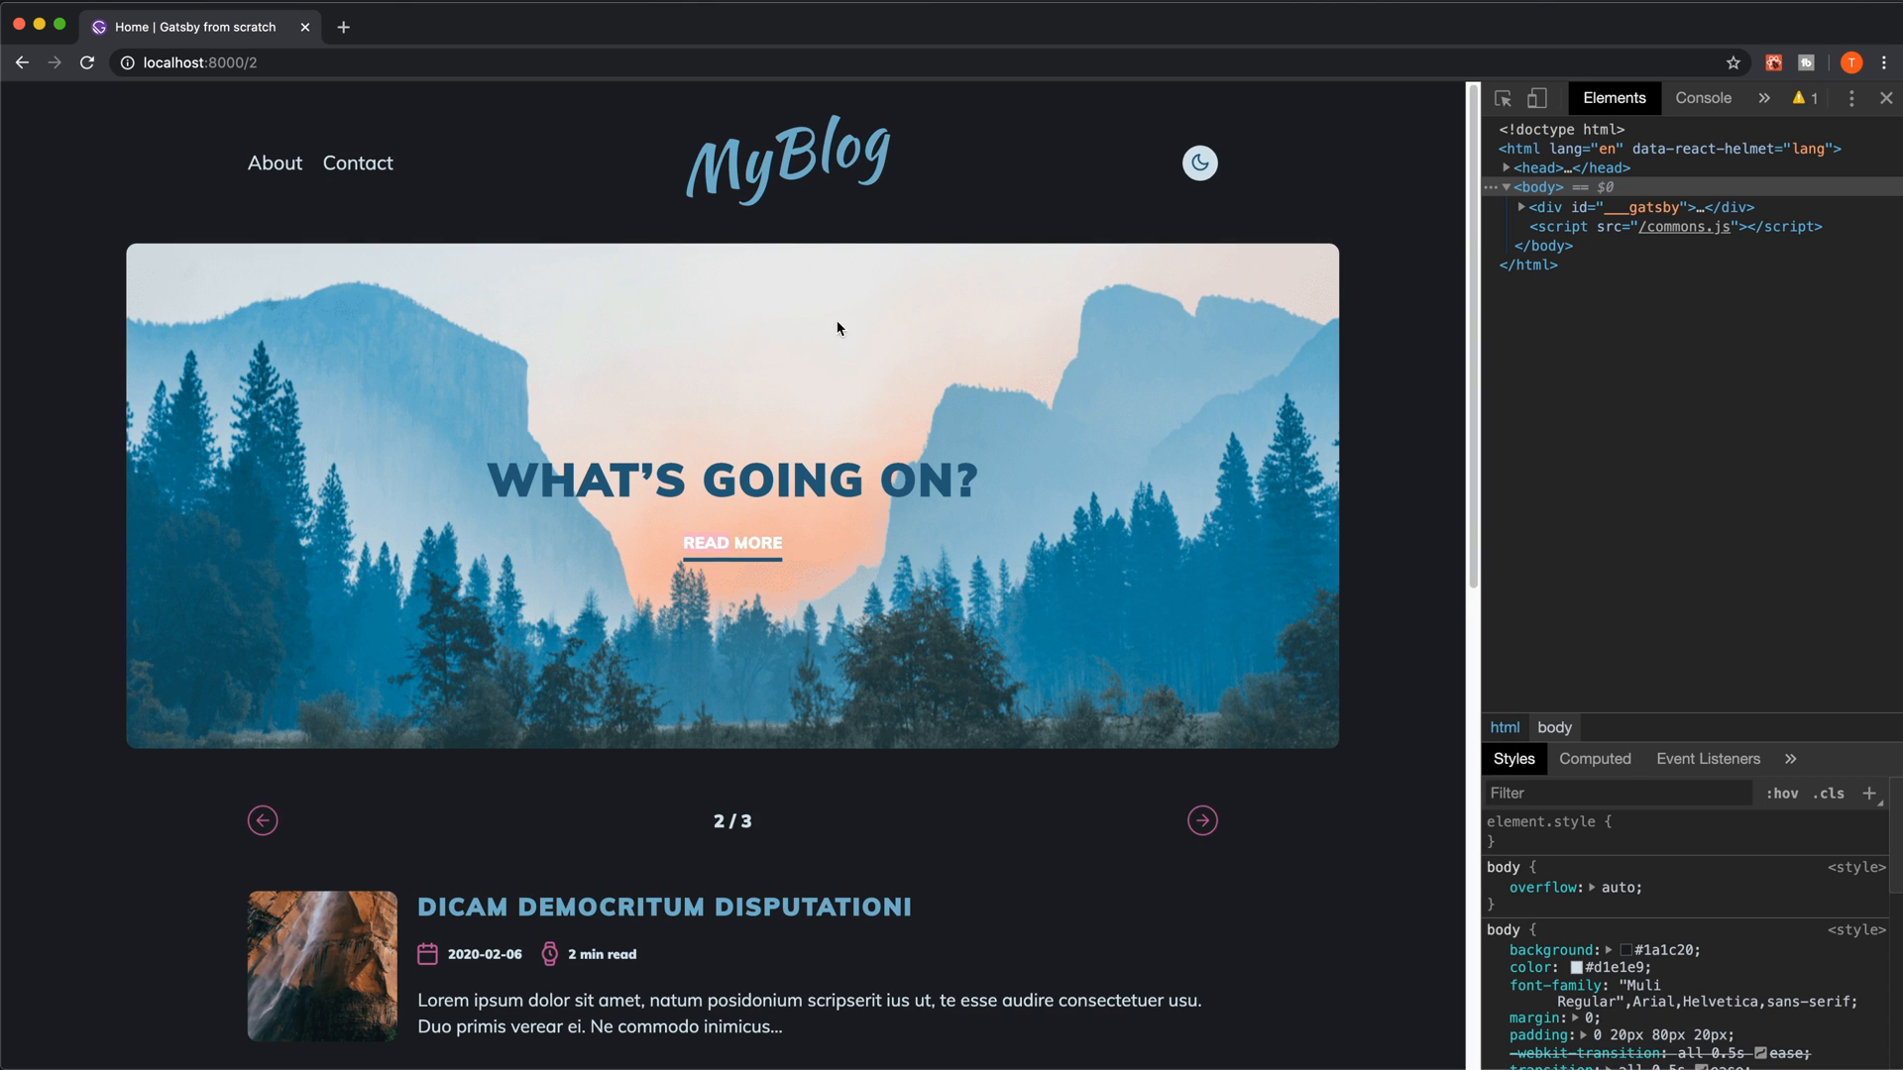
{"action": "mouse_move", "coordinate": [999, 434]}
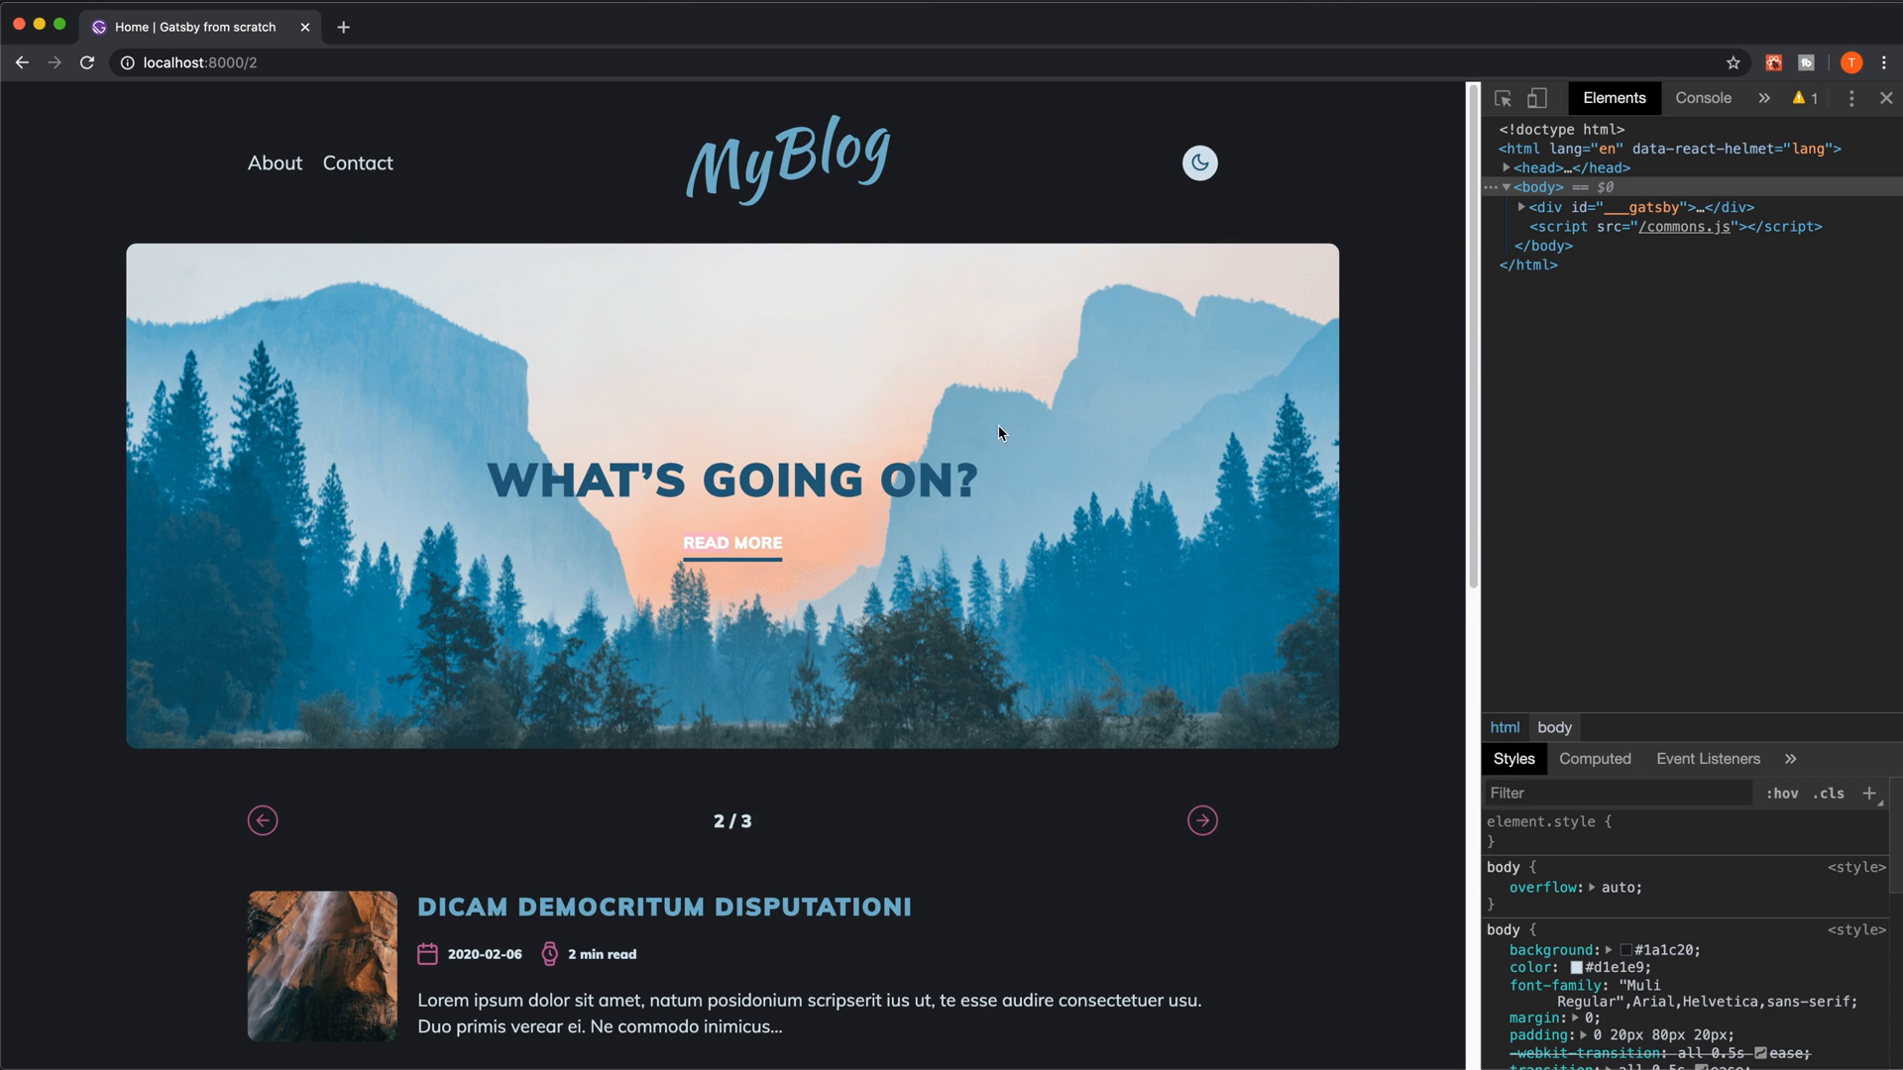
{"action": "mouse_move", "coordinate": [642, 202]}
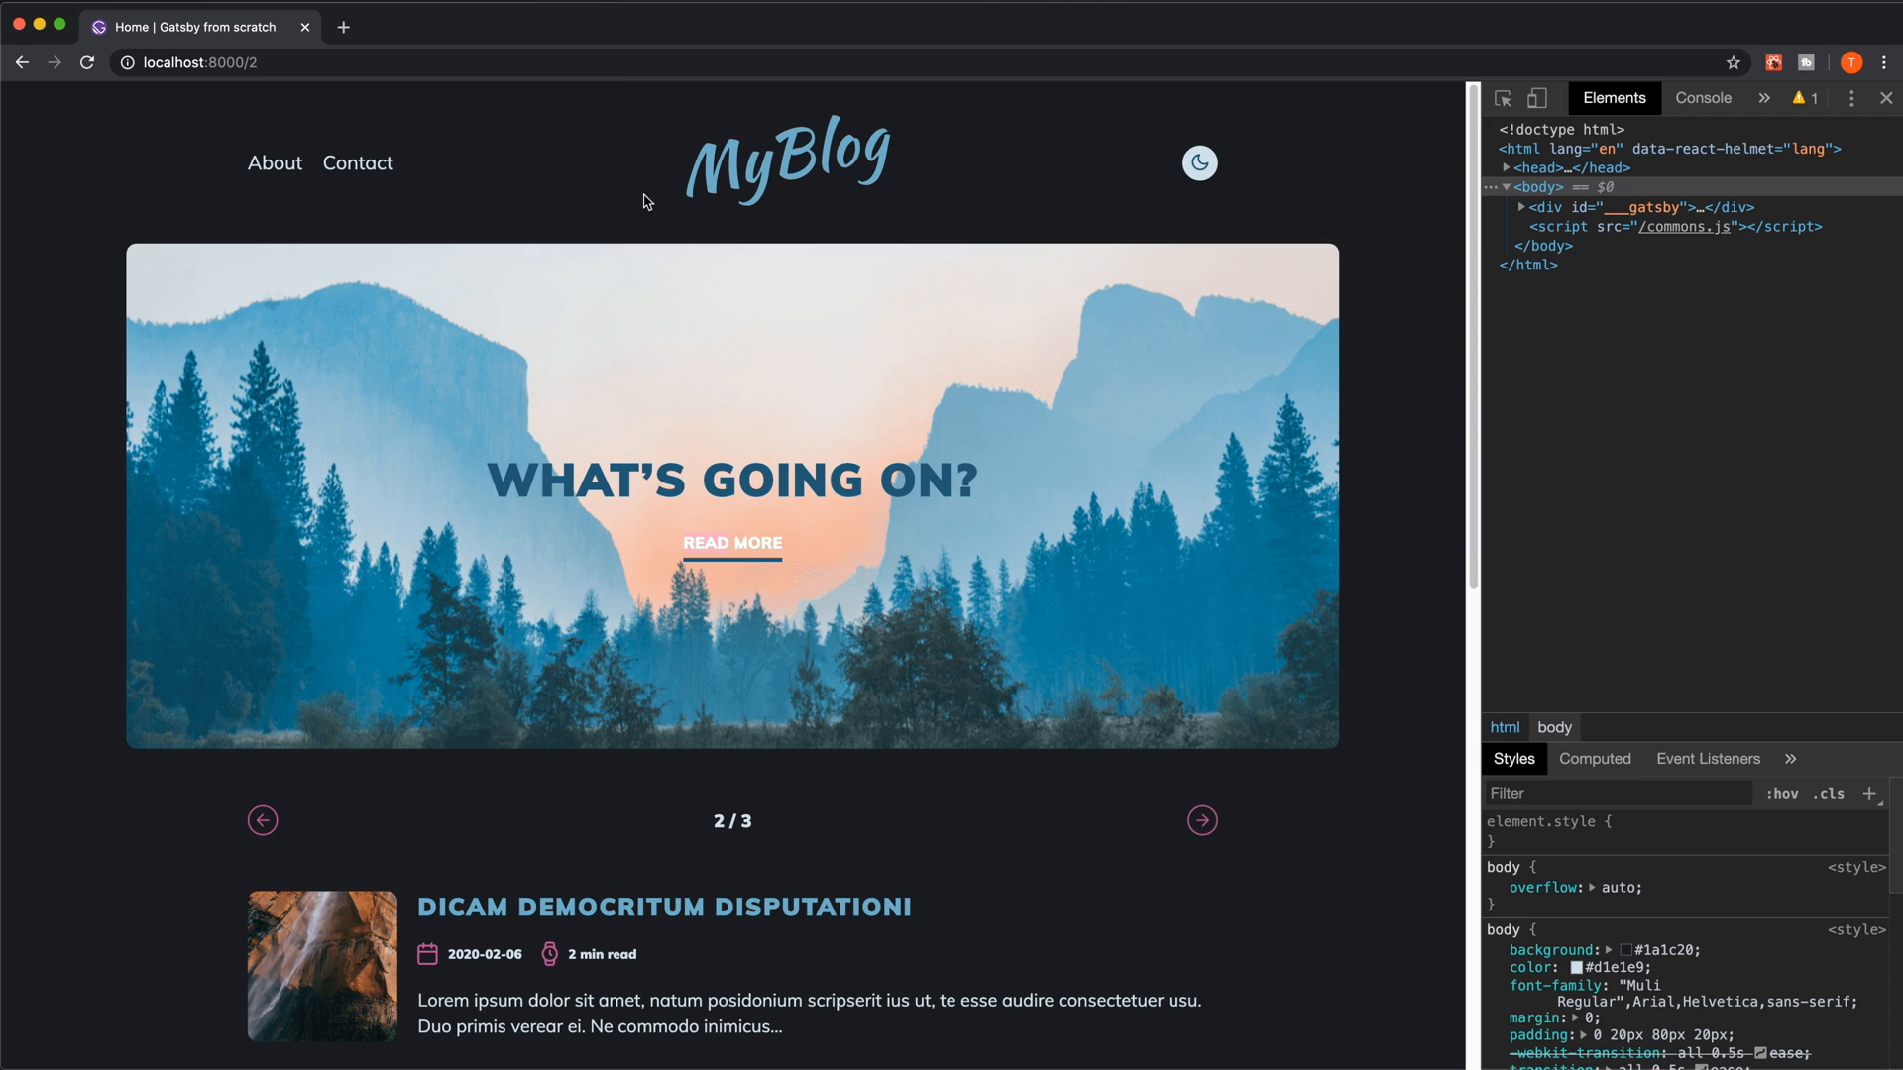
{"action": "mouse_move", "coordinate": [1249, 543]}
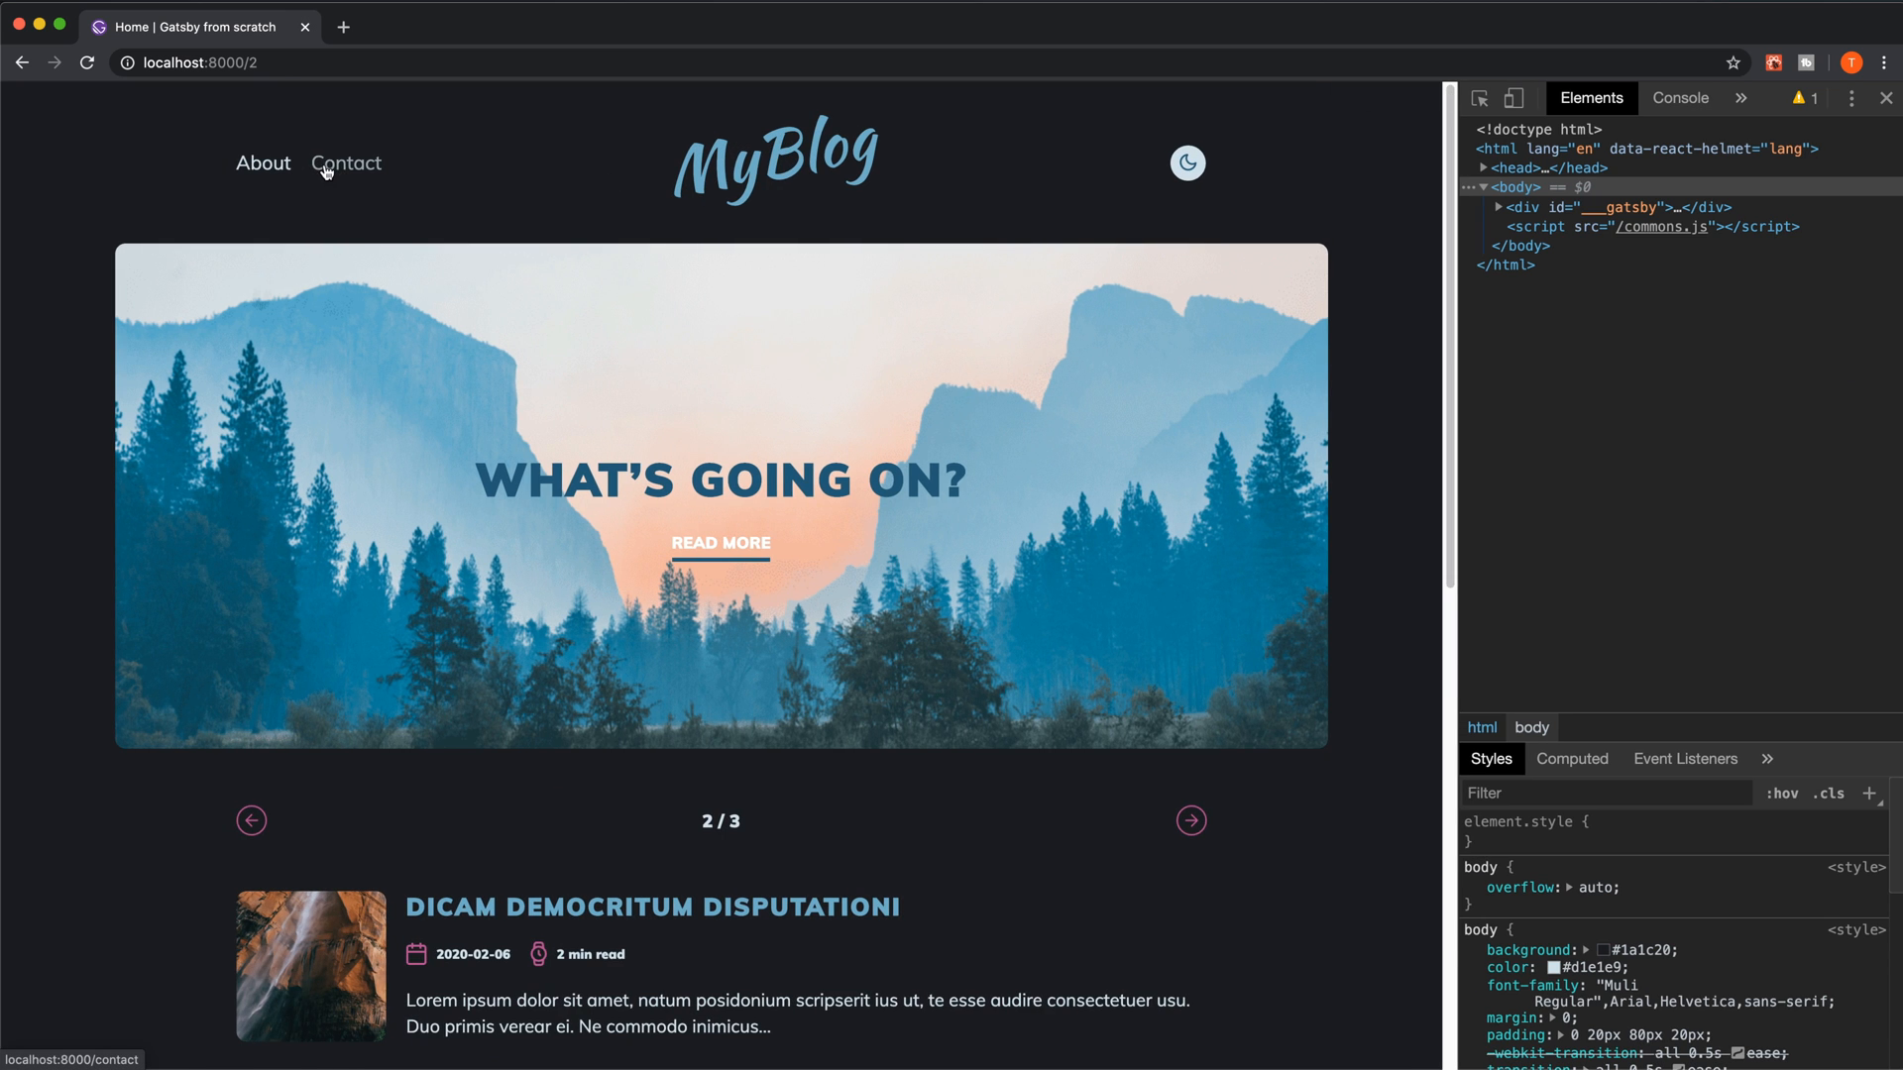
Visit the Contact page and return to the home page via the MyBlog logo.
{"action": "left_click", "coordinate": [345, 162]}
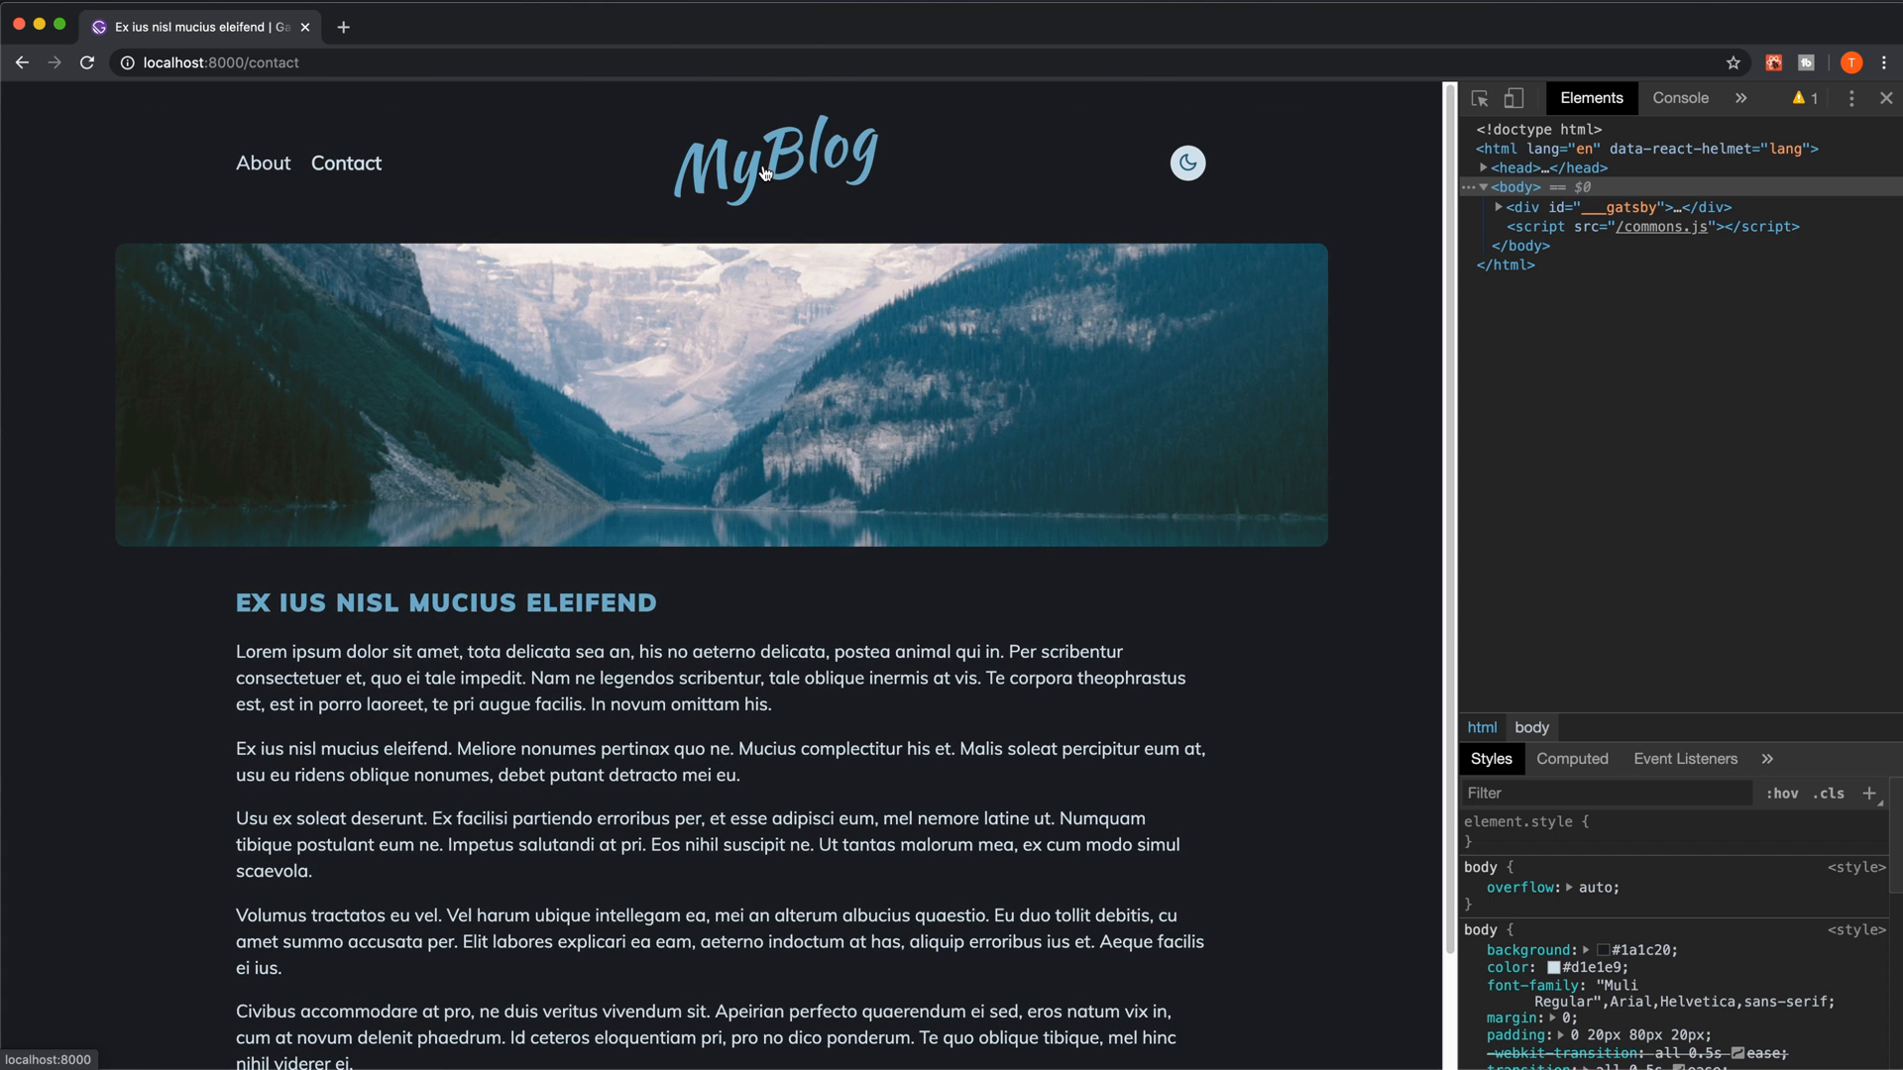
{"action": "left_click", "coordinate": [775, 155]}
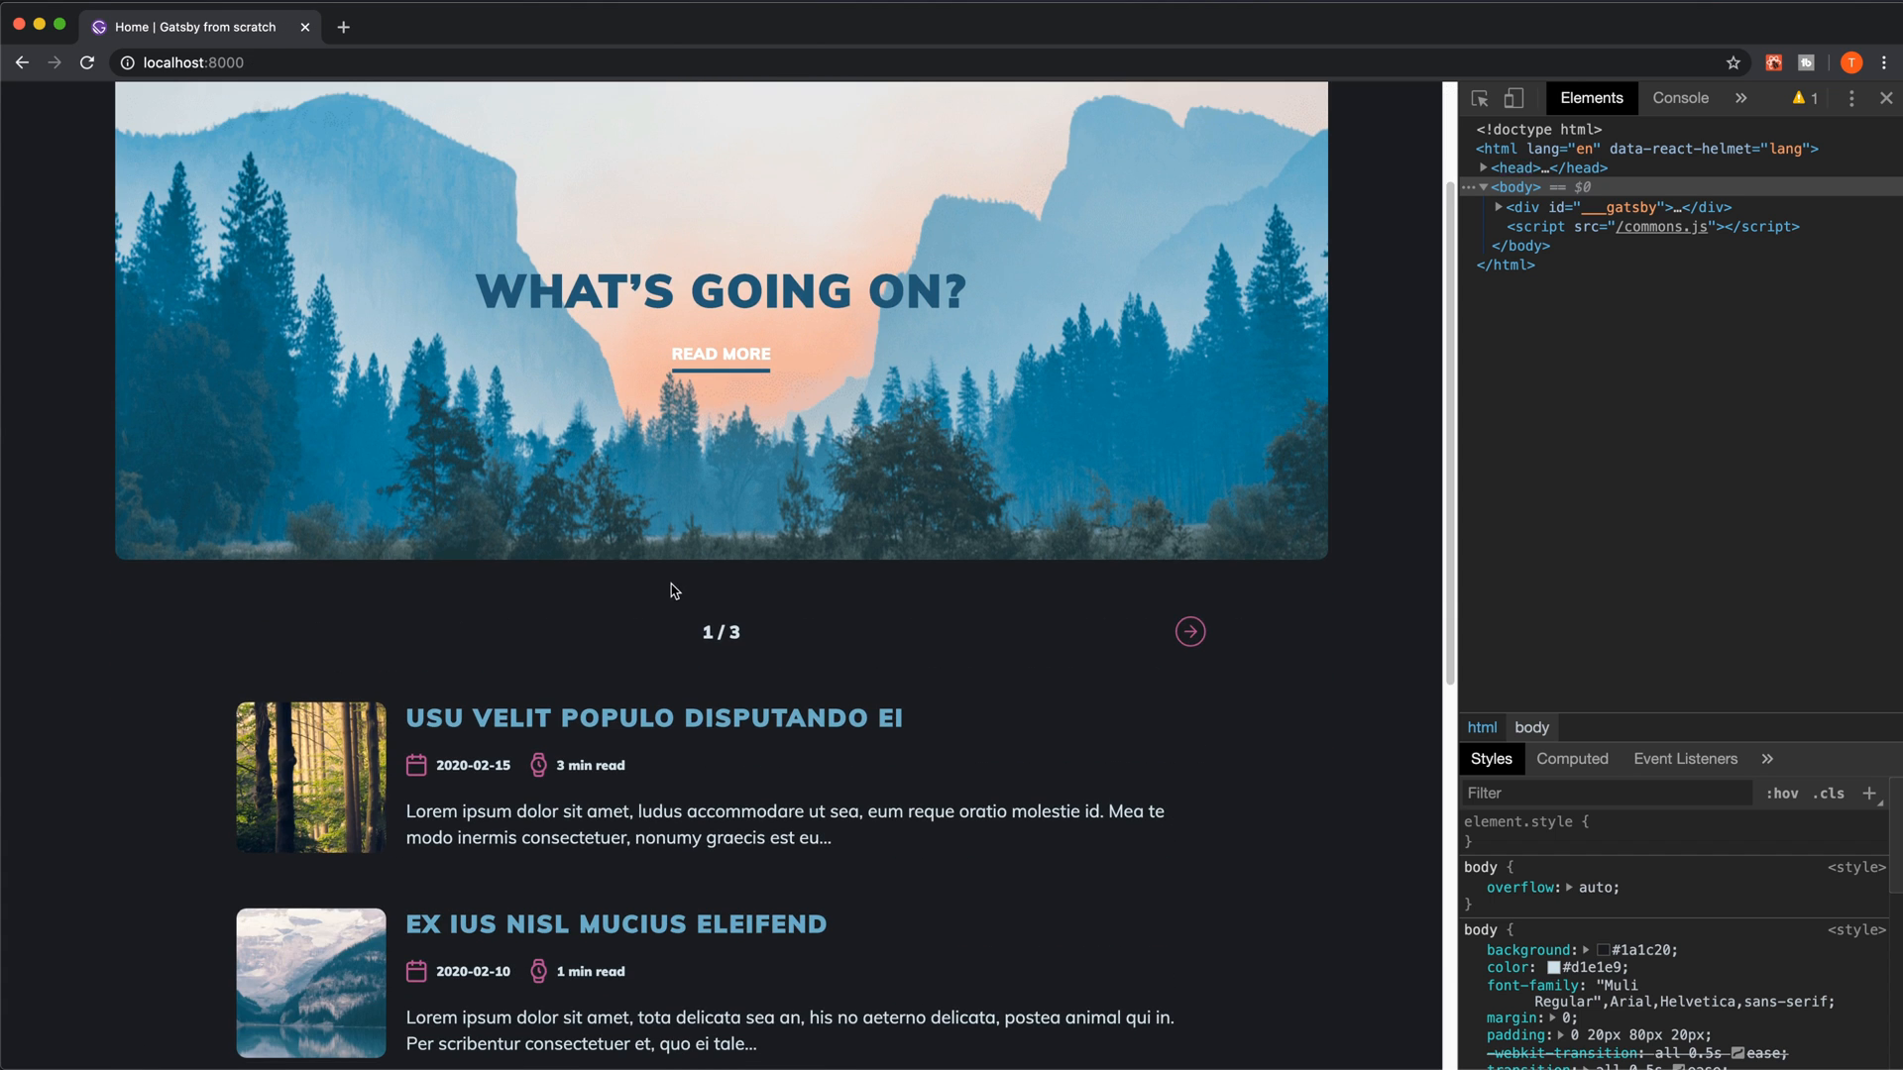
{"action": "scroll", "scroll_direction": "down", "scroll_amount": 3}
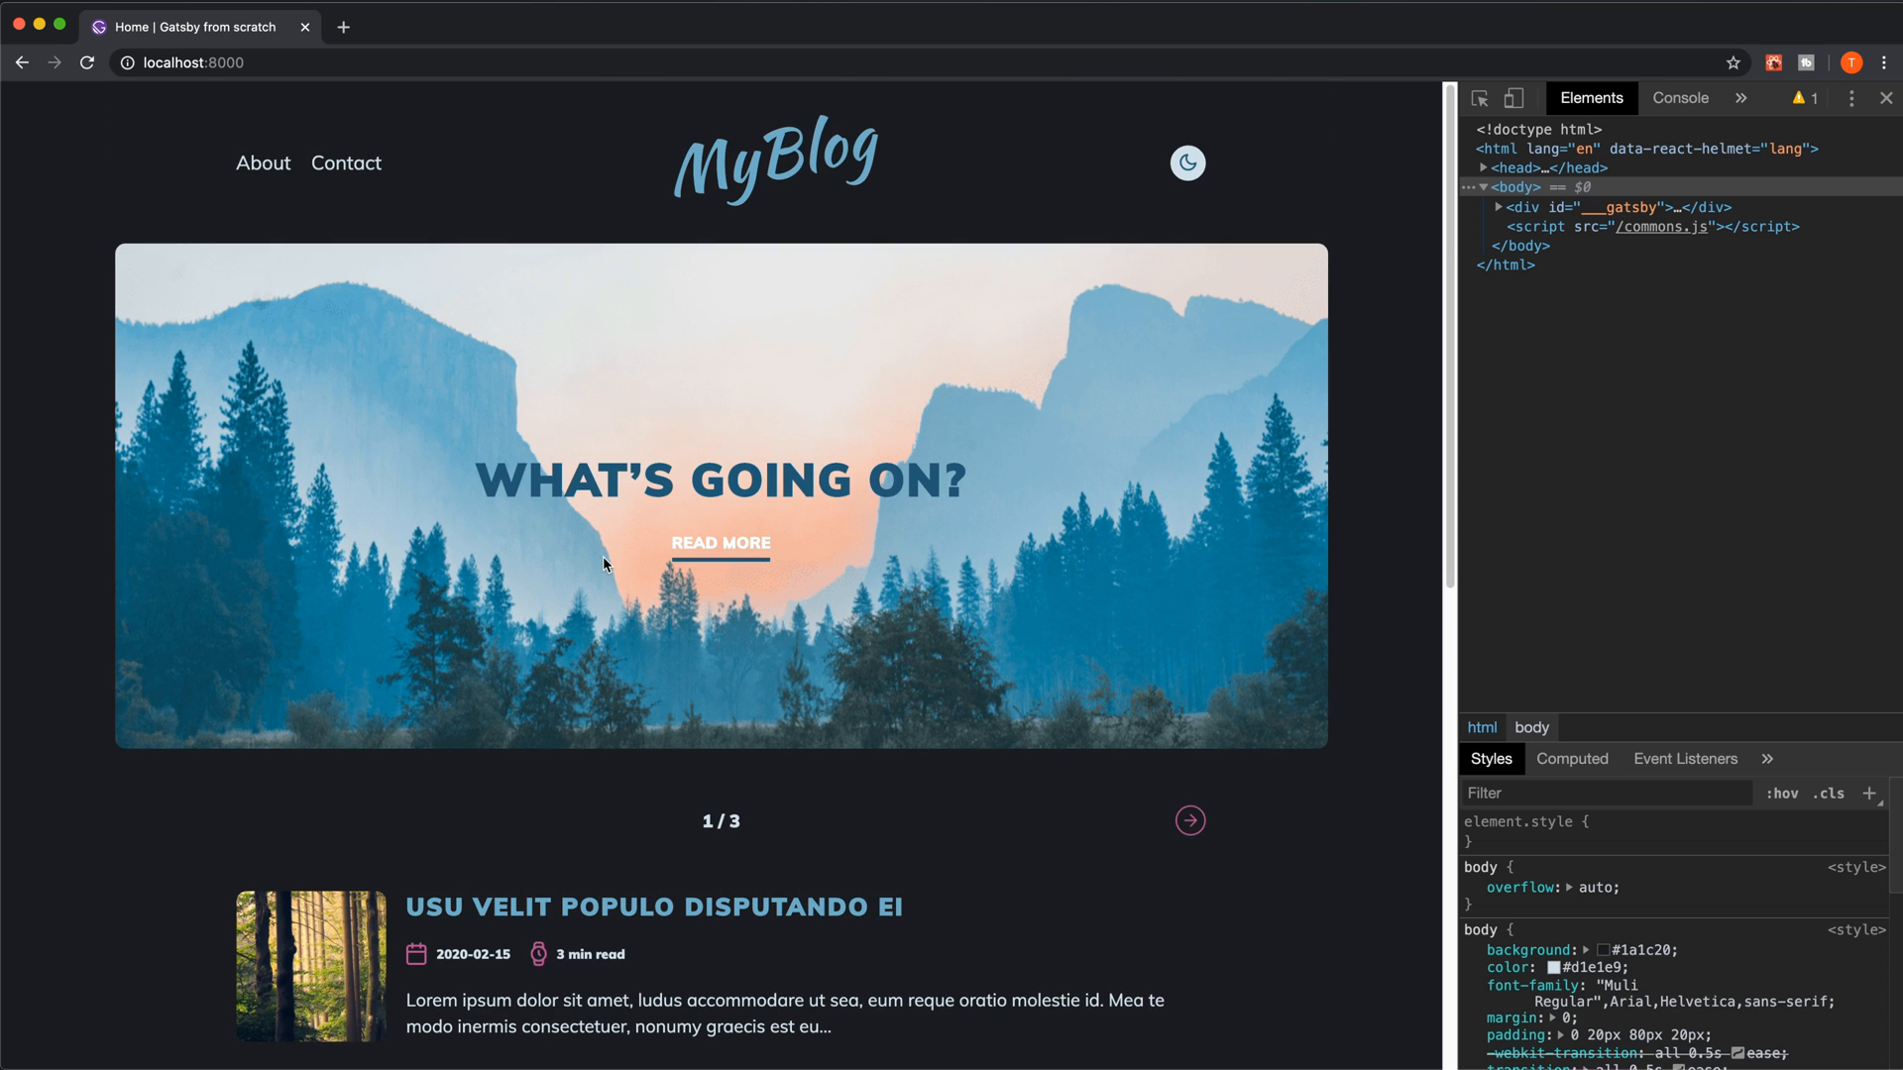
{"action": "mouse_move", "coordinate": [814, 424]}
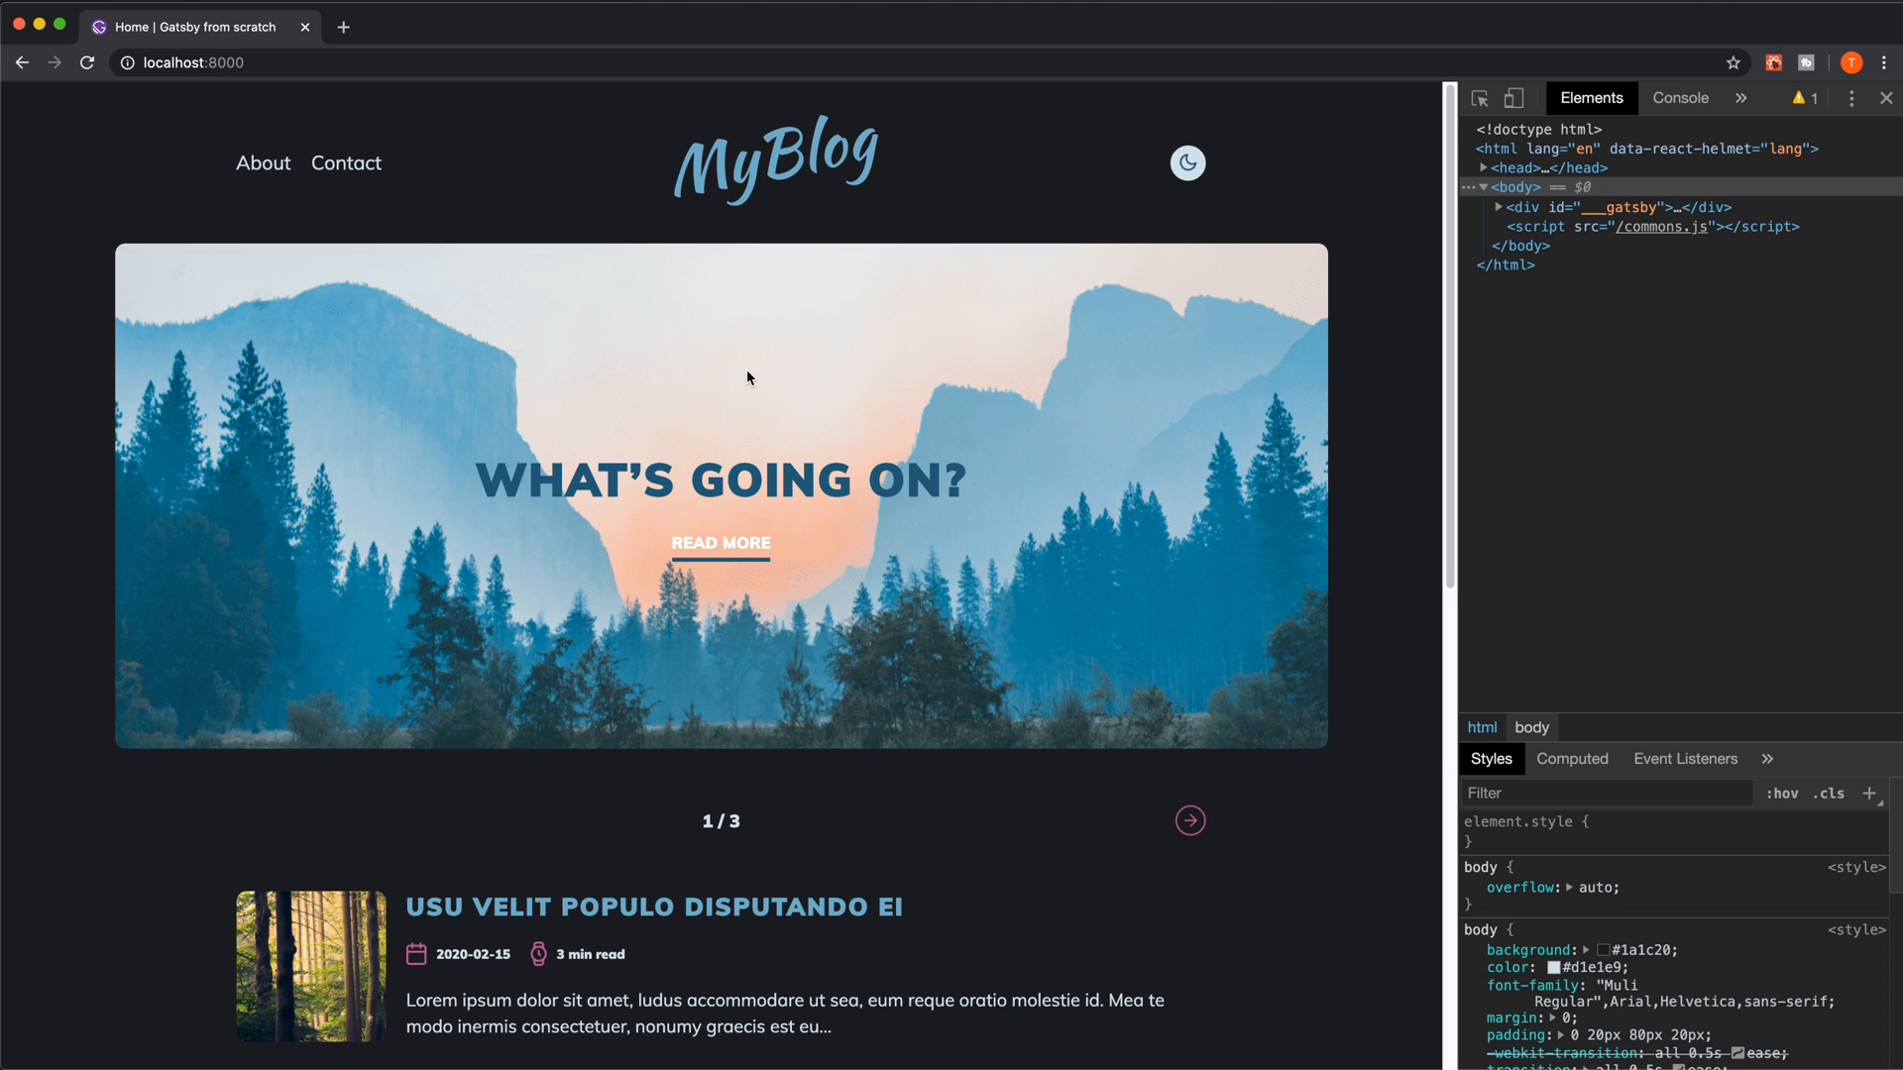
Open the post 'Usu velit populo disputando ei' and return home to page 1 of 3.
{"action": "scroll", "scroll_direction": "down", "scroll_amount": 3}
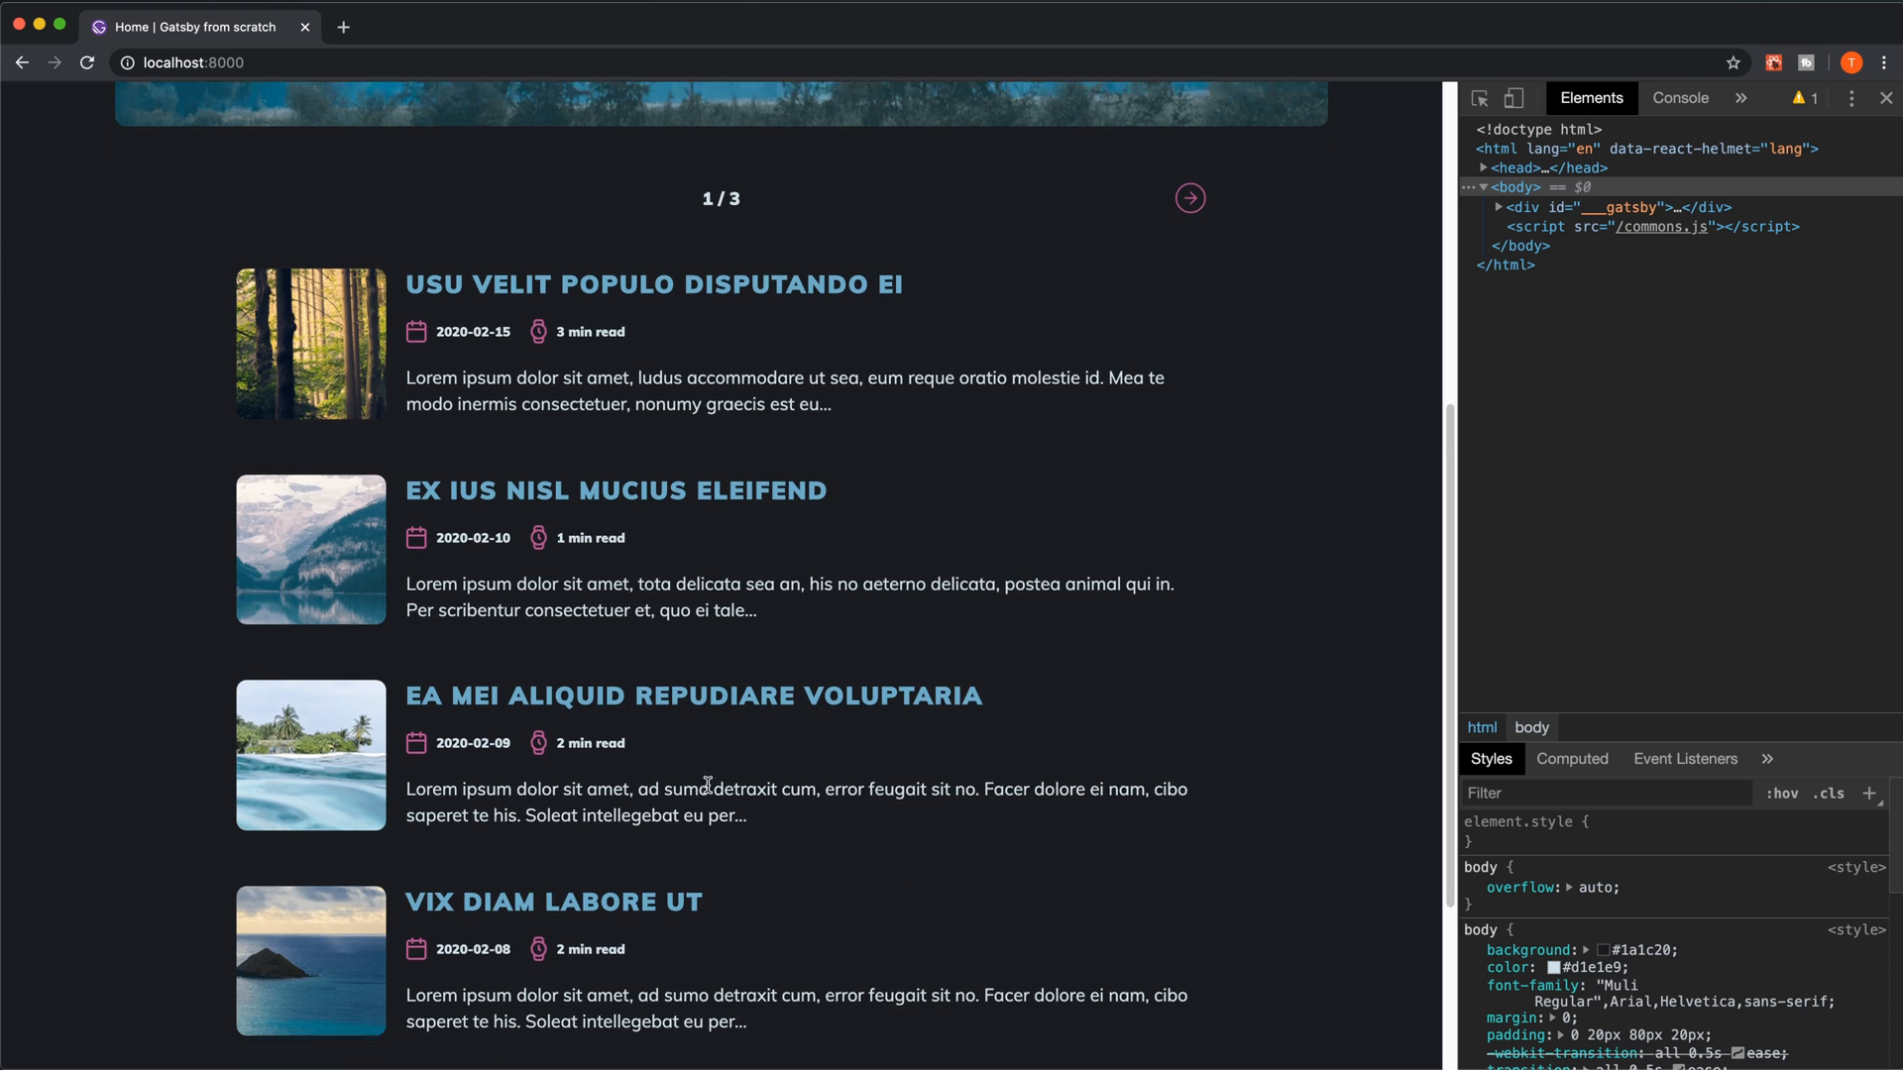
{"action": "scroll", "scroll_direction": "down", "scroll_amount": 3}
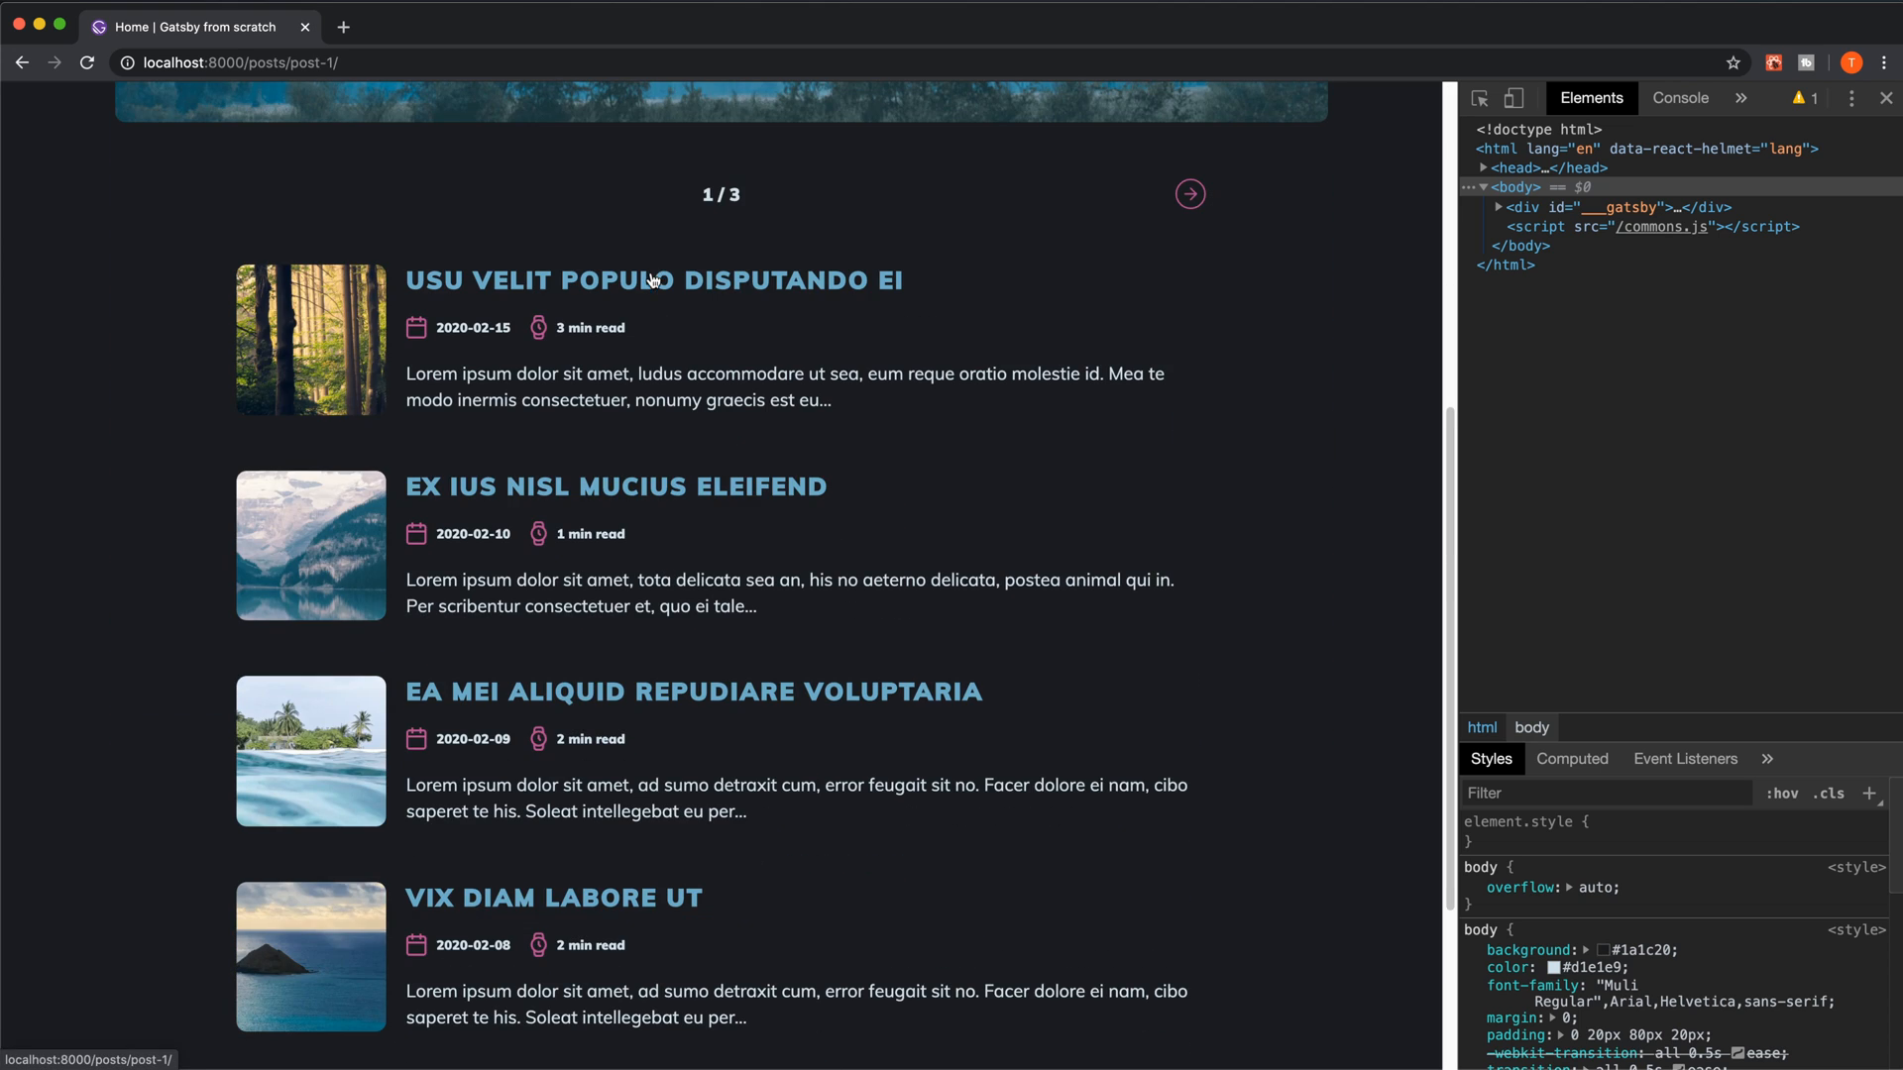
{"action": "left_click", "coordinate": [652, 279]}
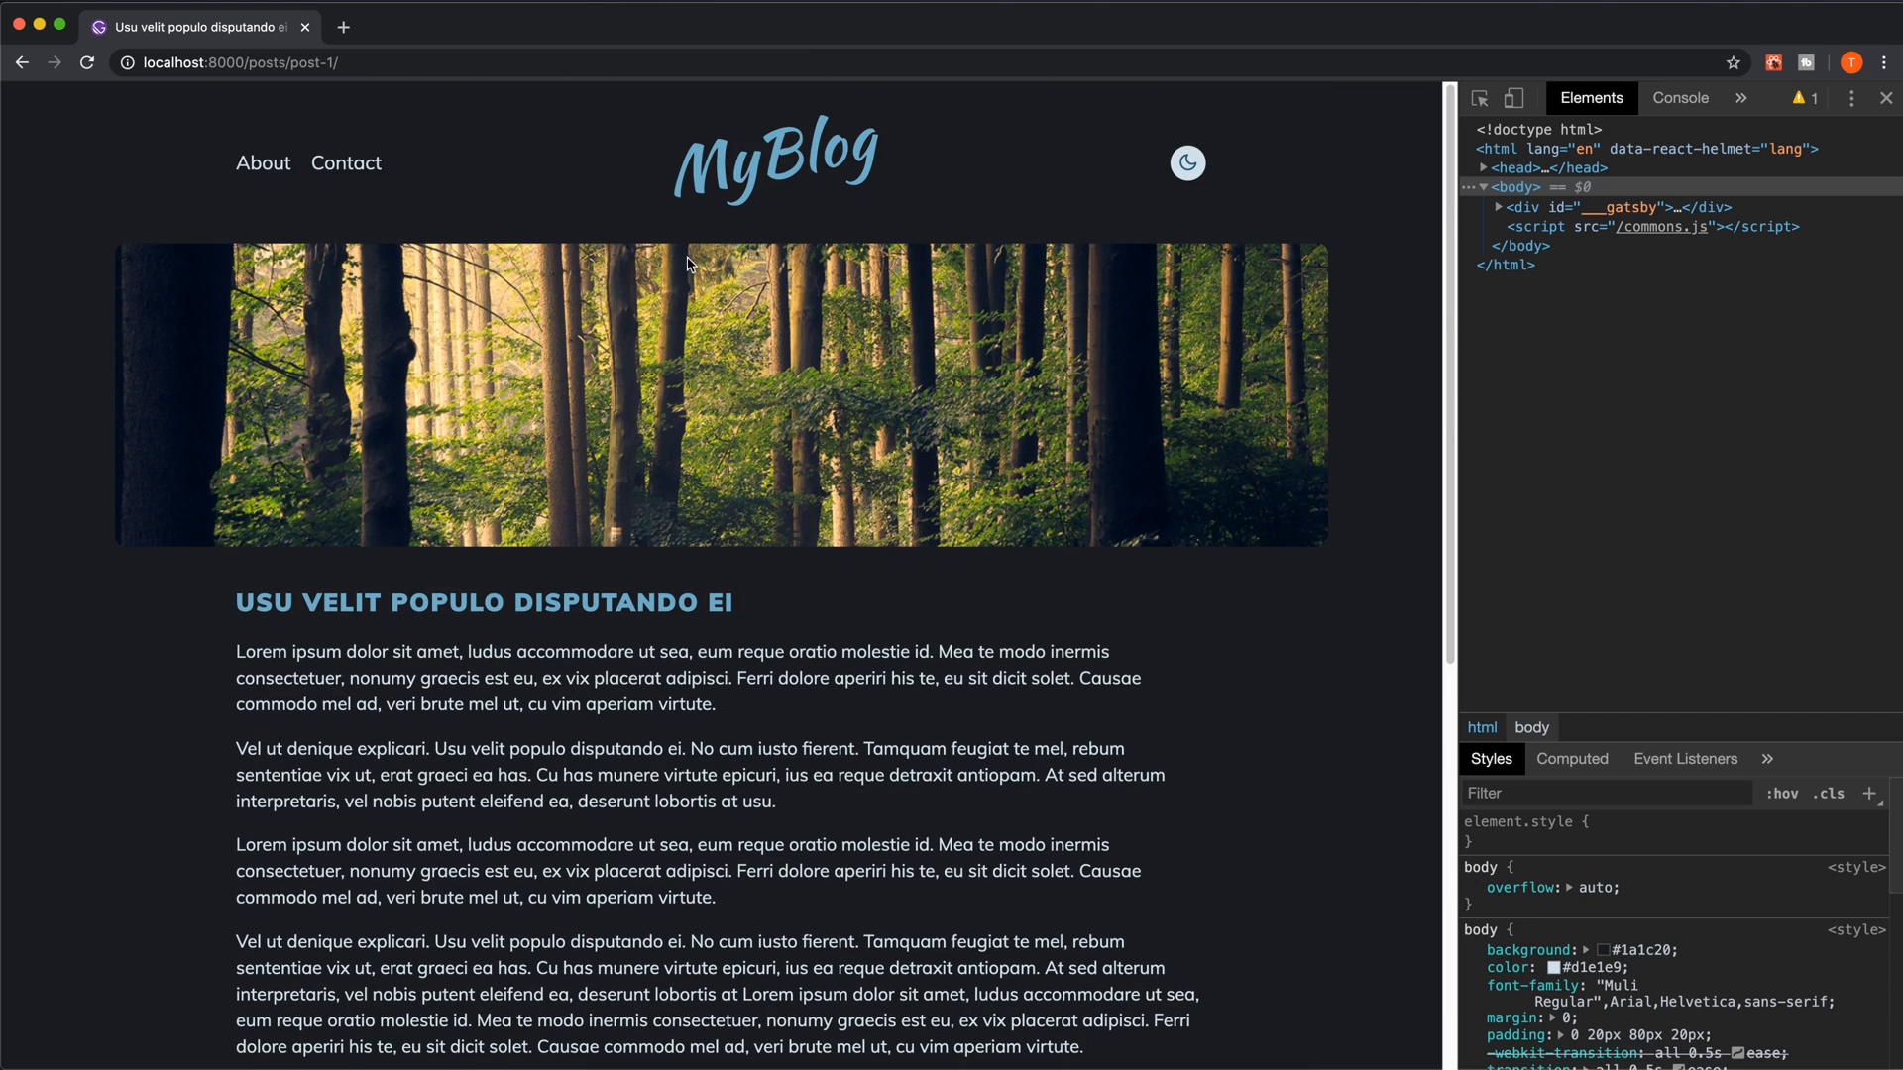
{"action": "mouse_move", "coordinate": [345, 163]}
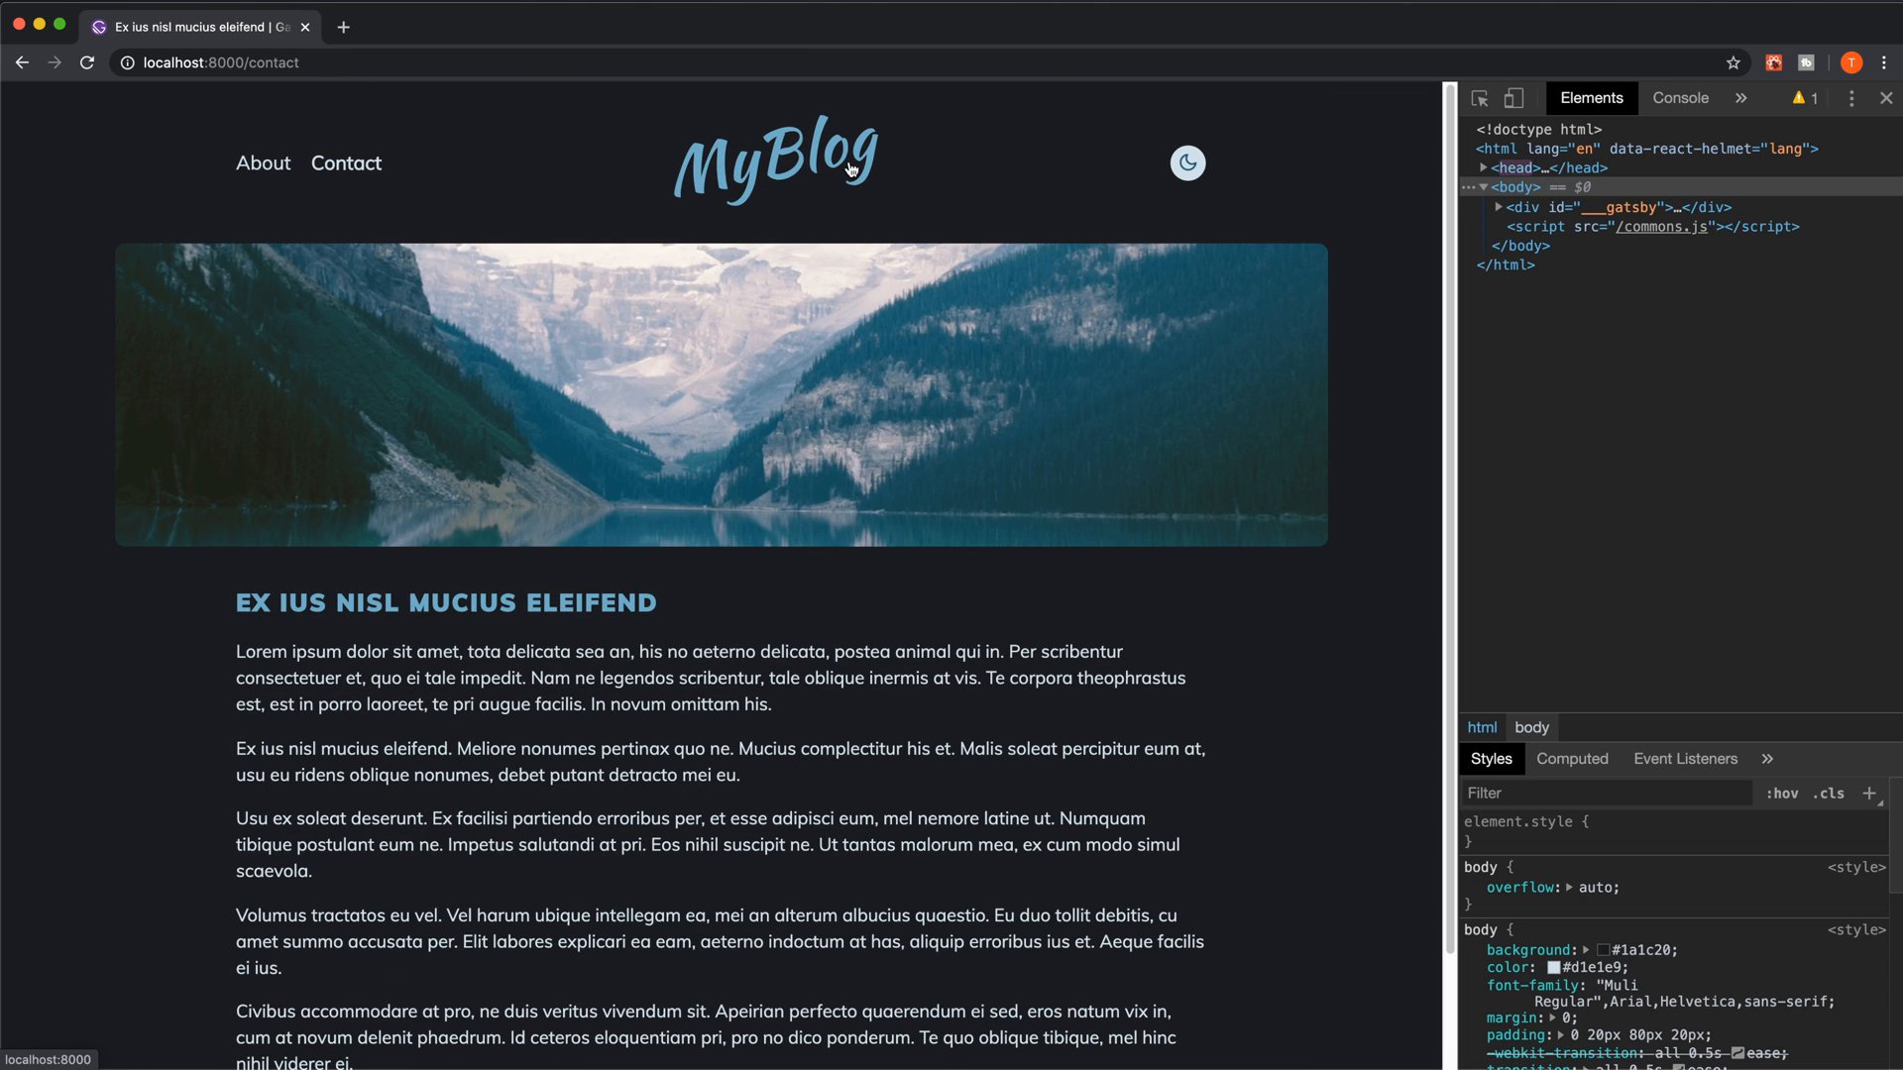
{"action": "left_click", "coordinate": [775, 161]}
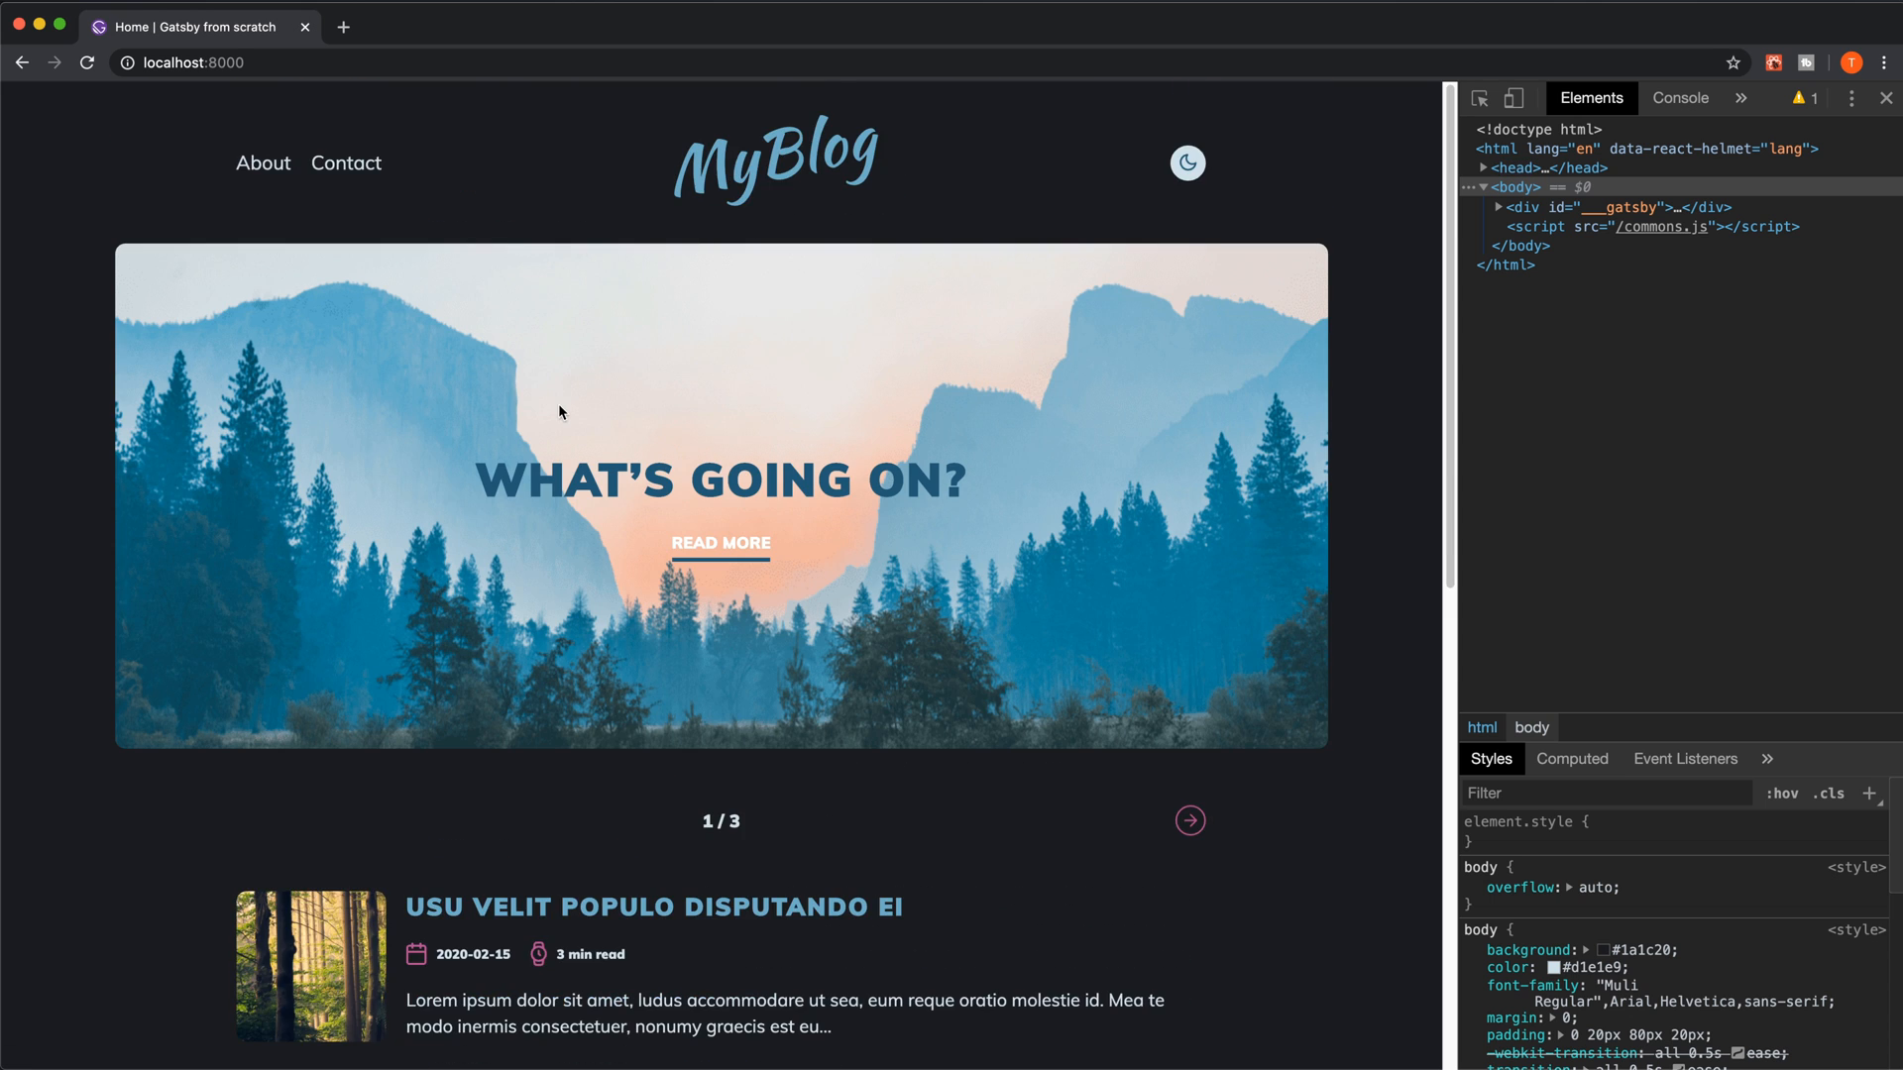
{"action": "scroll", "scroll_direction": "down", "scroll_amount": 3}
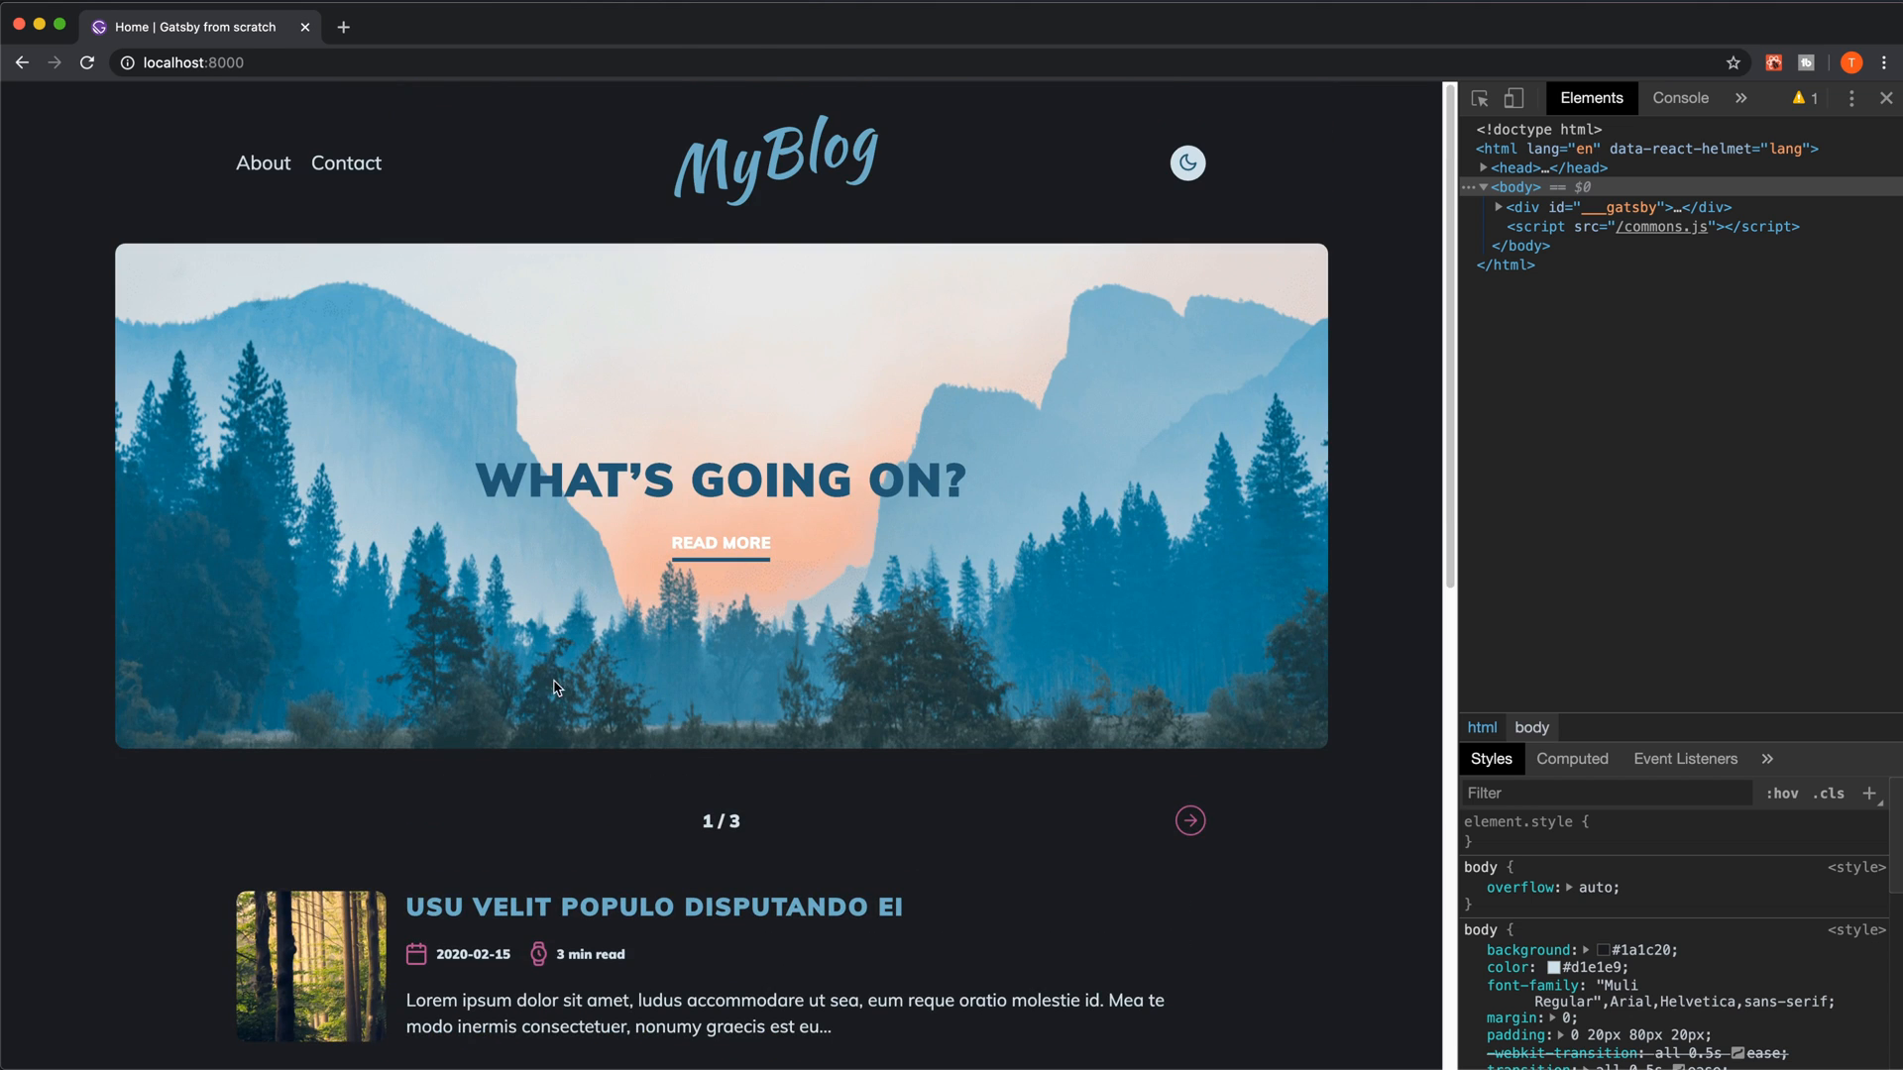
{"action": "mouse_move", "coordinate": [577, 493]}
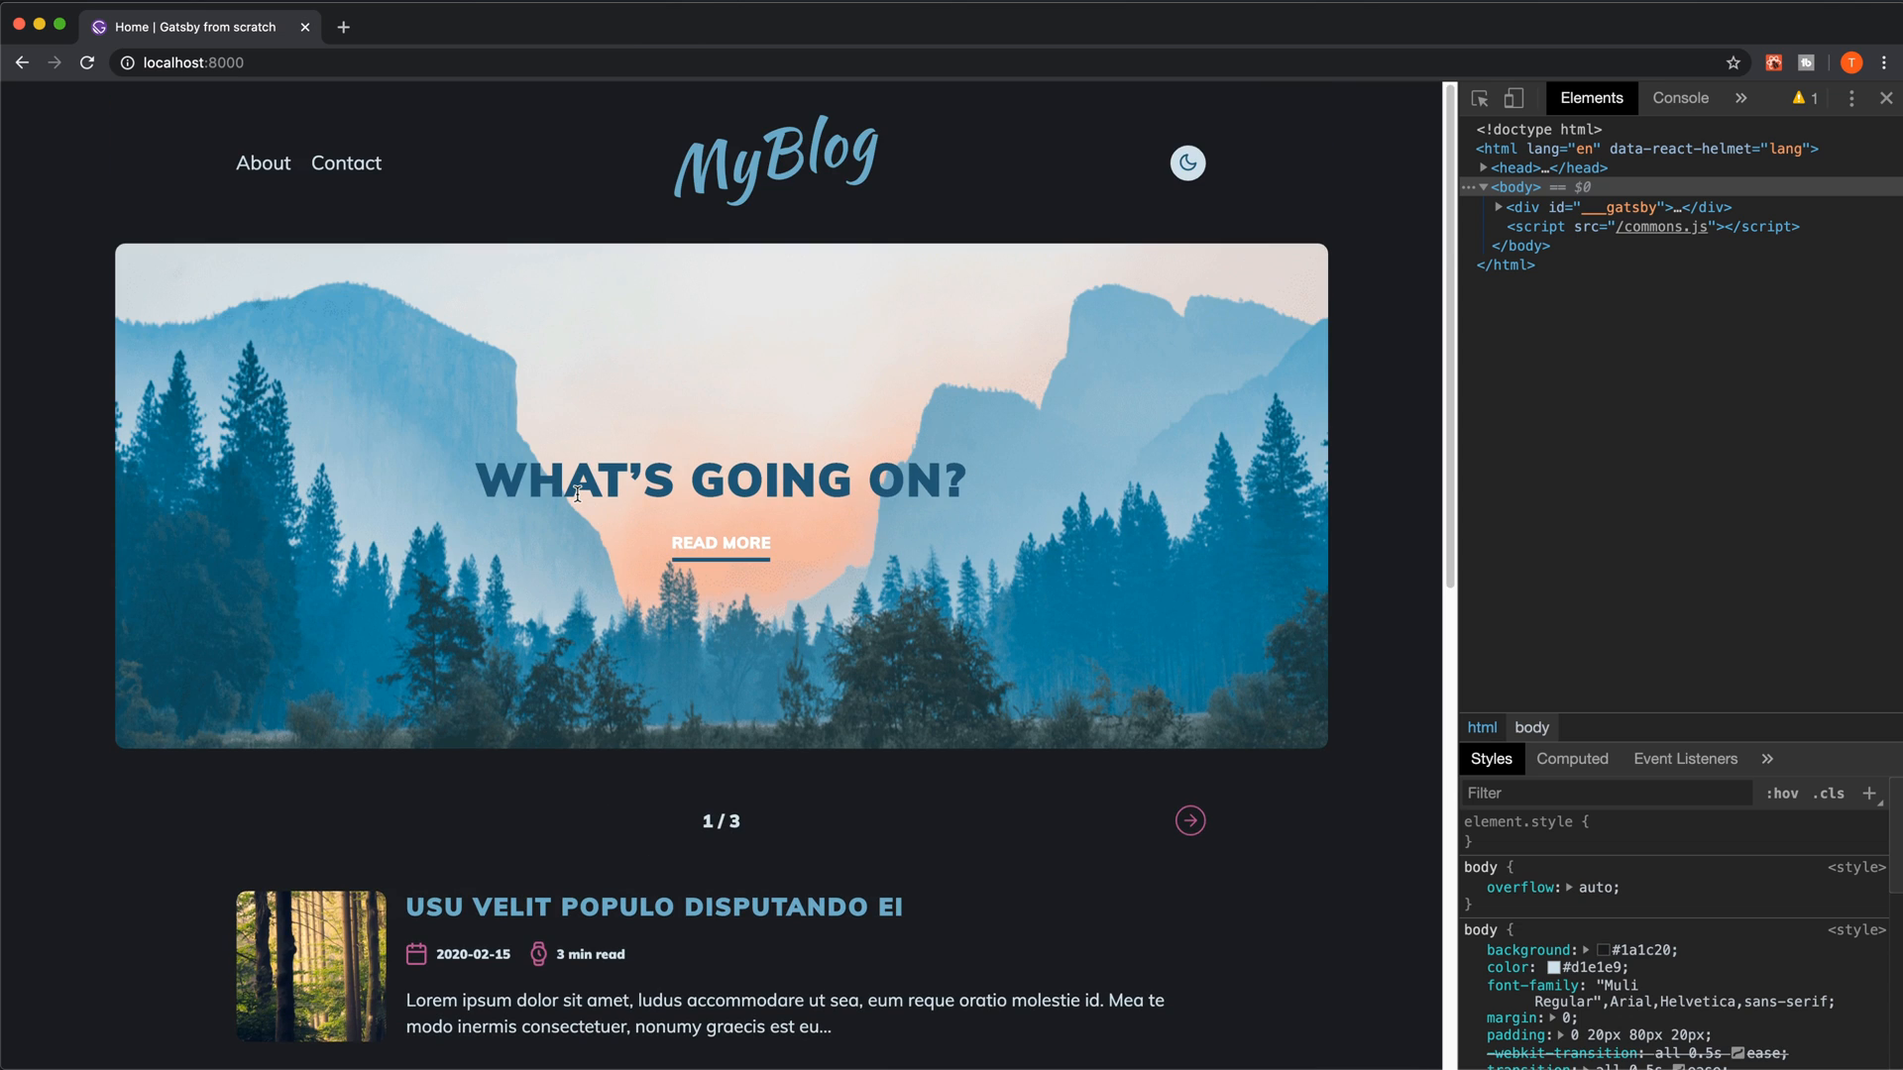